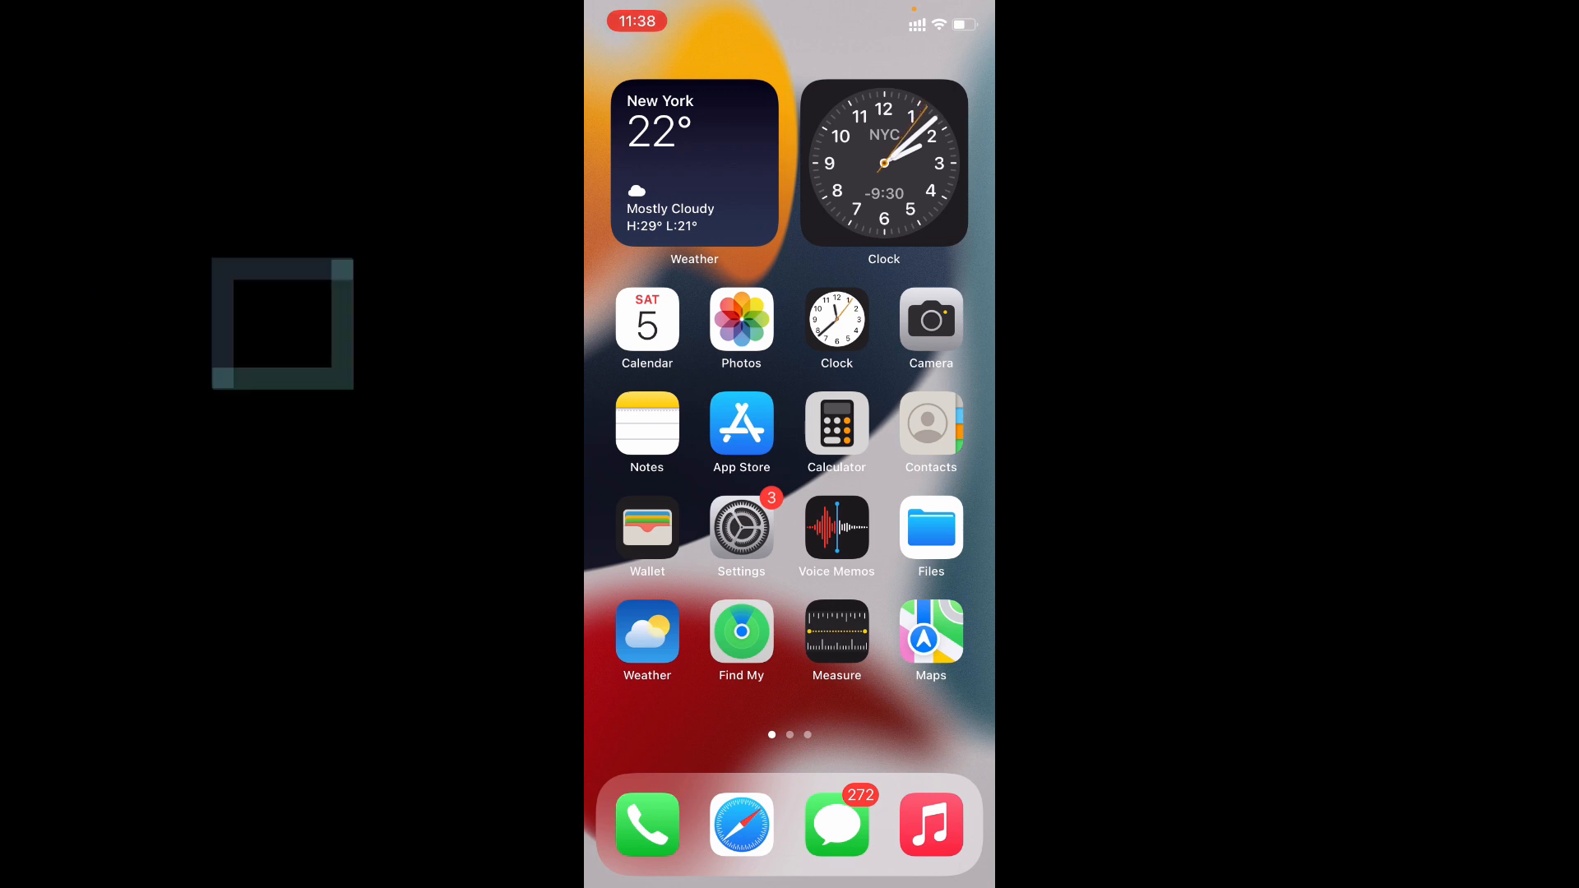
# Launch Safari from the Home Screen dock to its Favorites start page
pyautogui.click(740, 826)
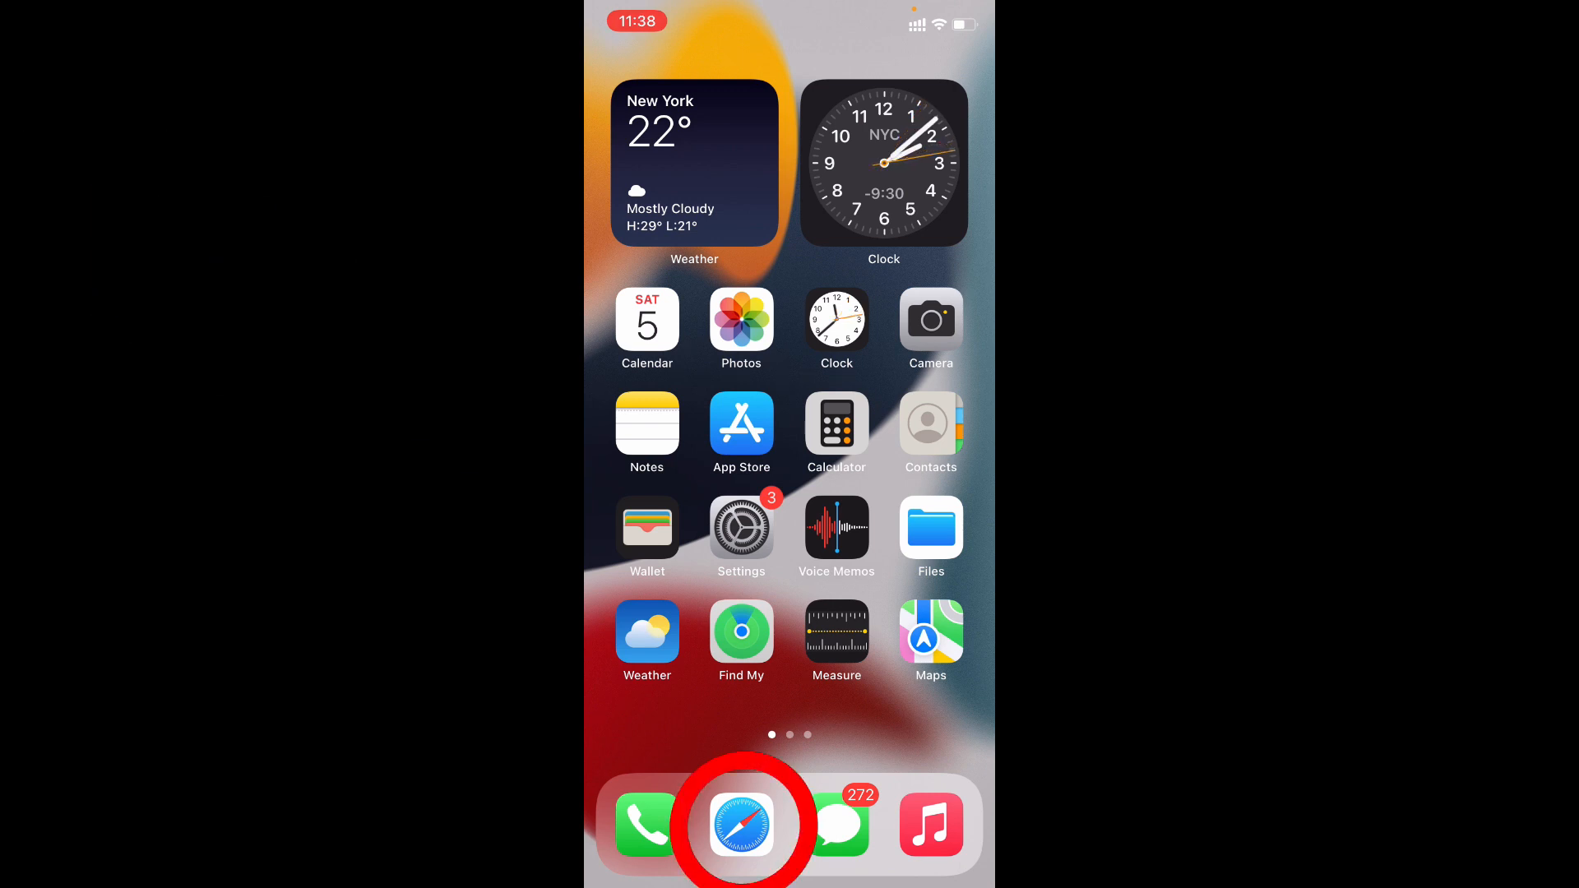
pyautogui.click(740, 825)
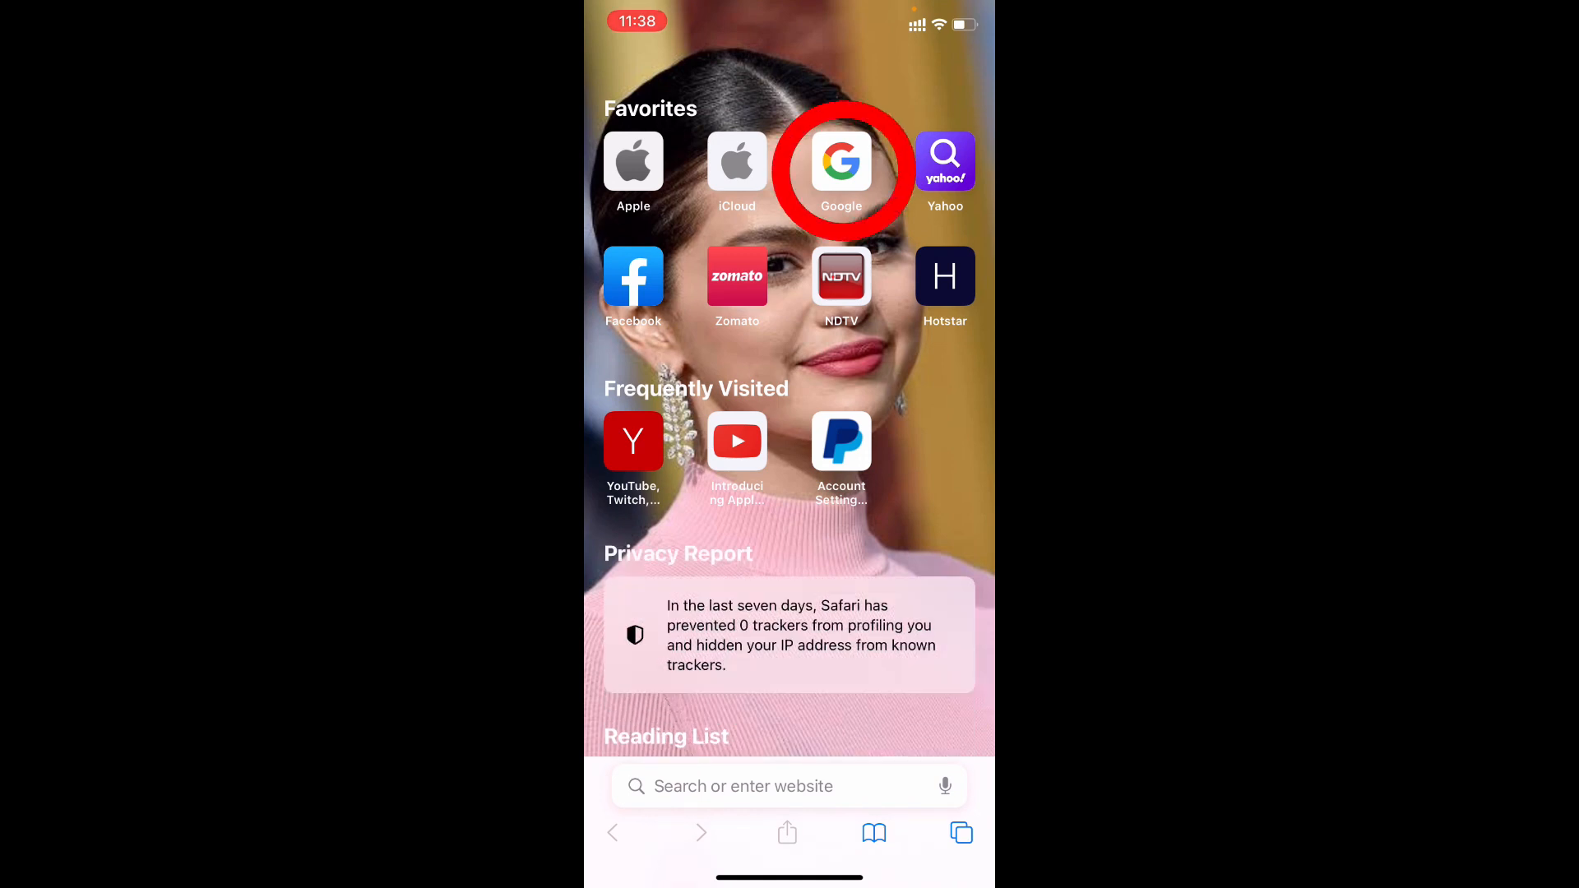
# Load google.co.in from the Google favourite on Safari's start page
pyautogui.click(840, 162)
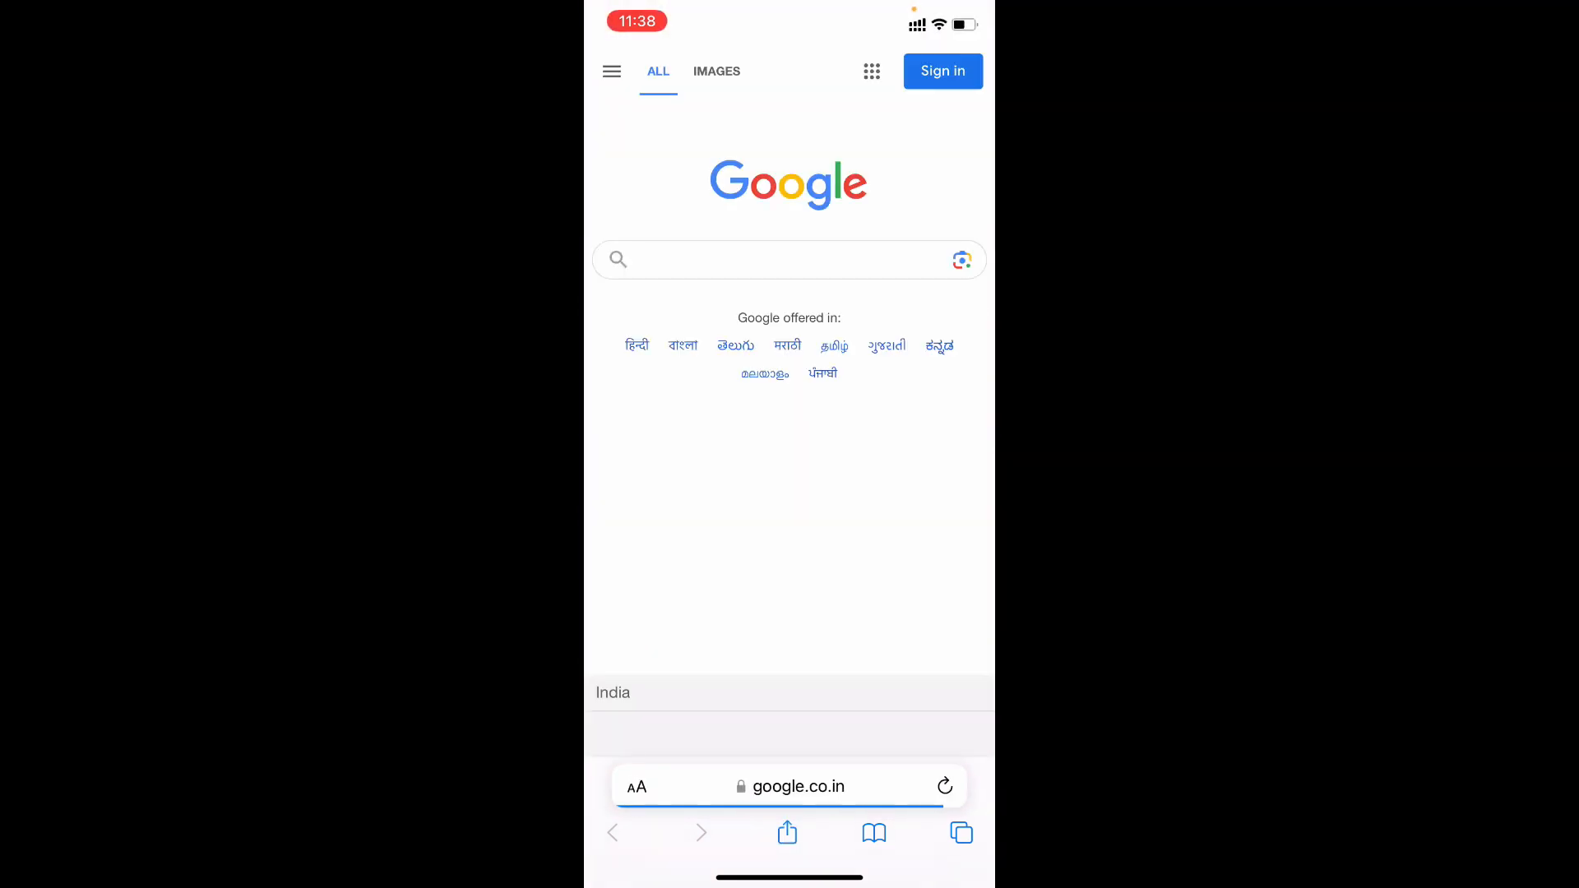
pyautogui.click(788, 259)
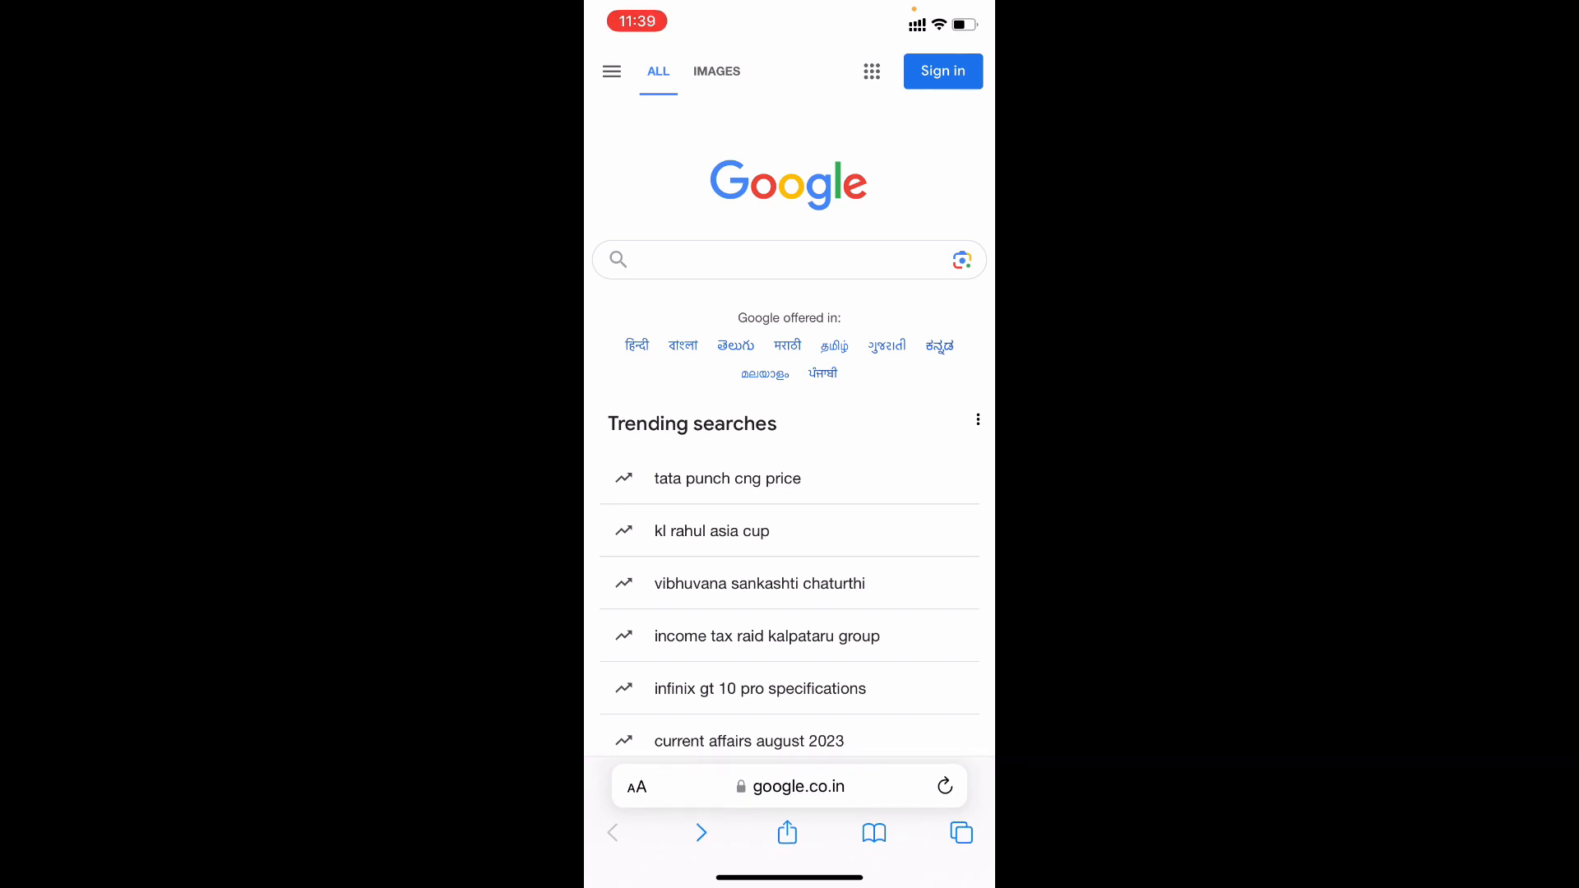
# Search Google for 'create gmail' while staying signed out, and scroll to the Help result
pyautogui.click(789, 259)
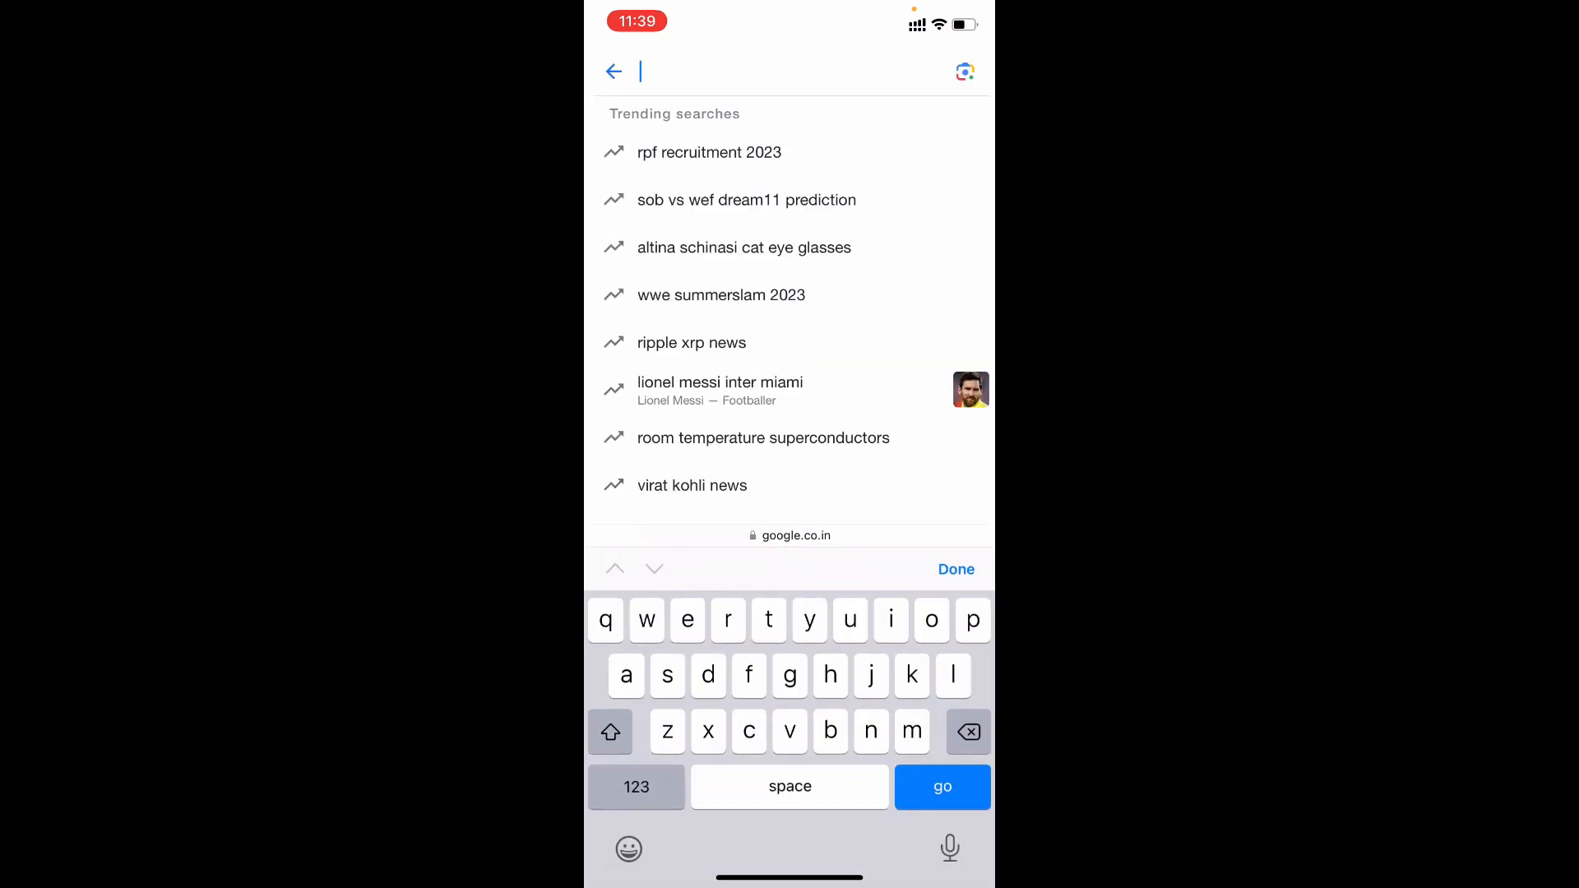
pyautogui.write('create')
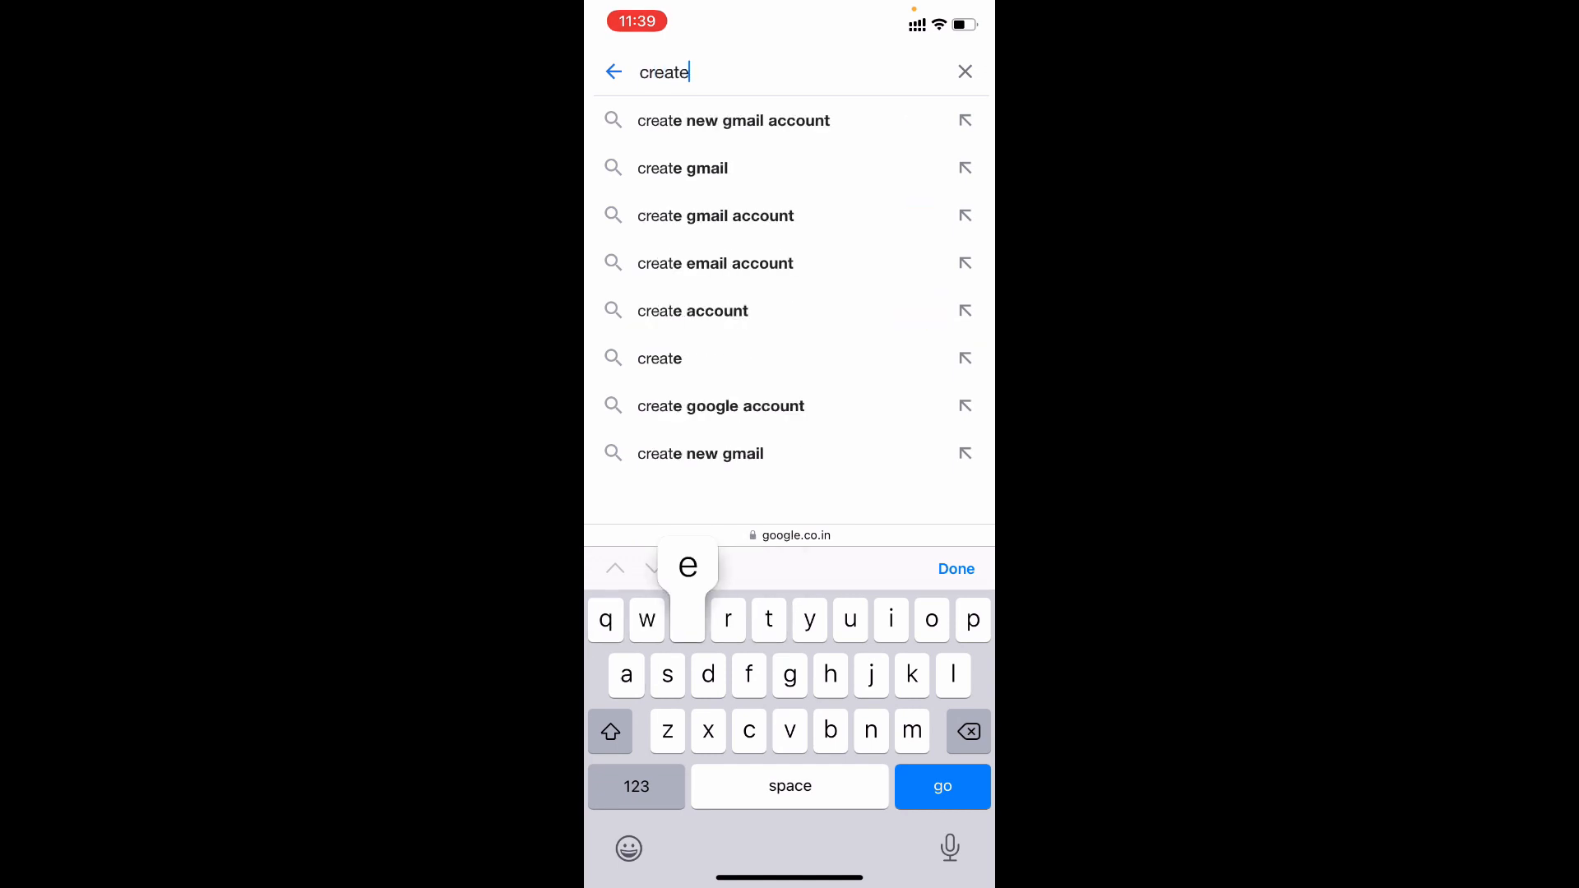
pyautogui.click(681, 167)
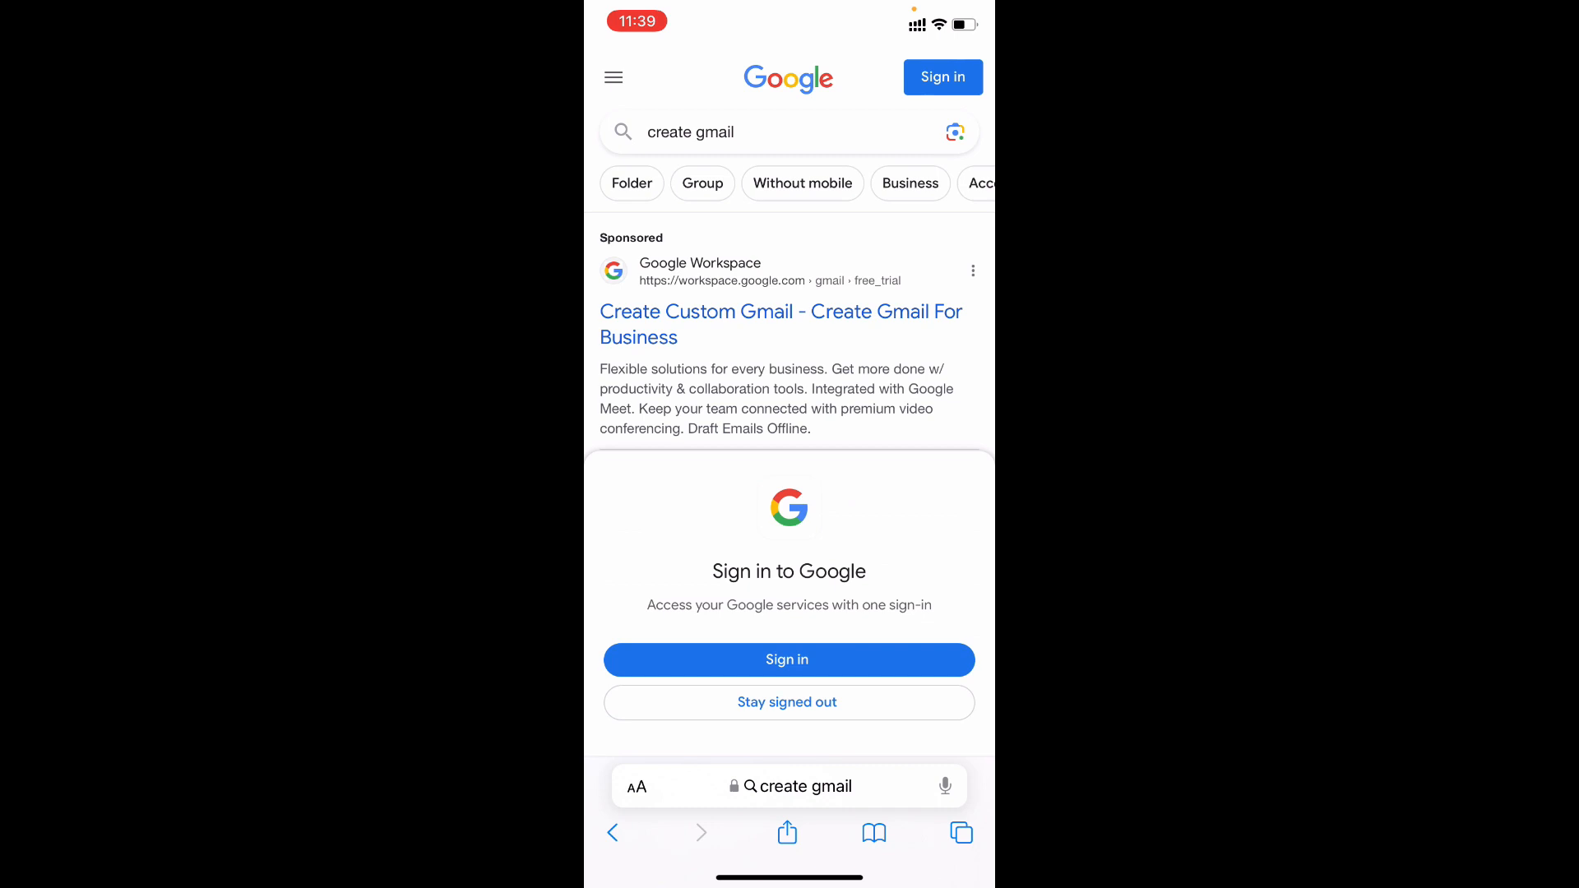
pyautogui.click(788, 702)
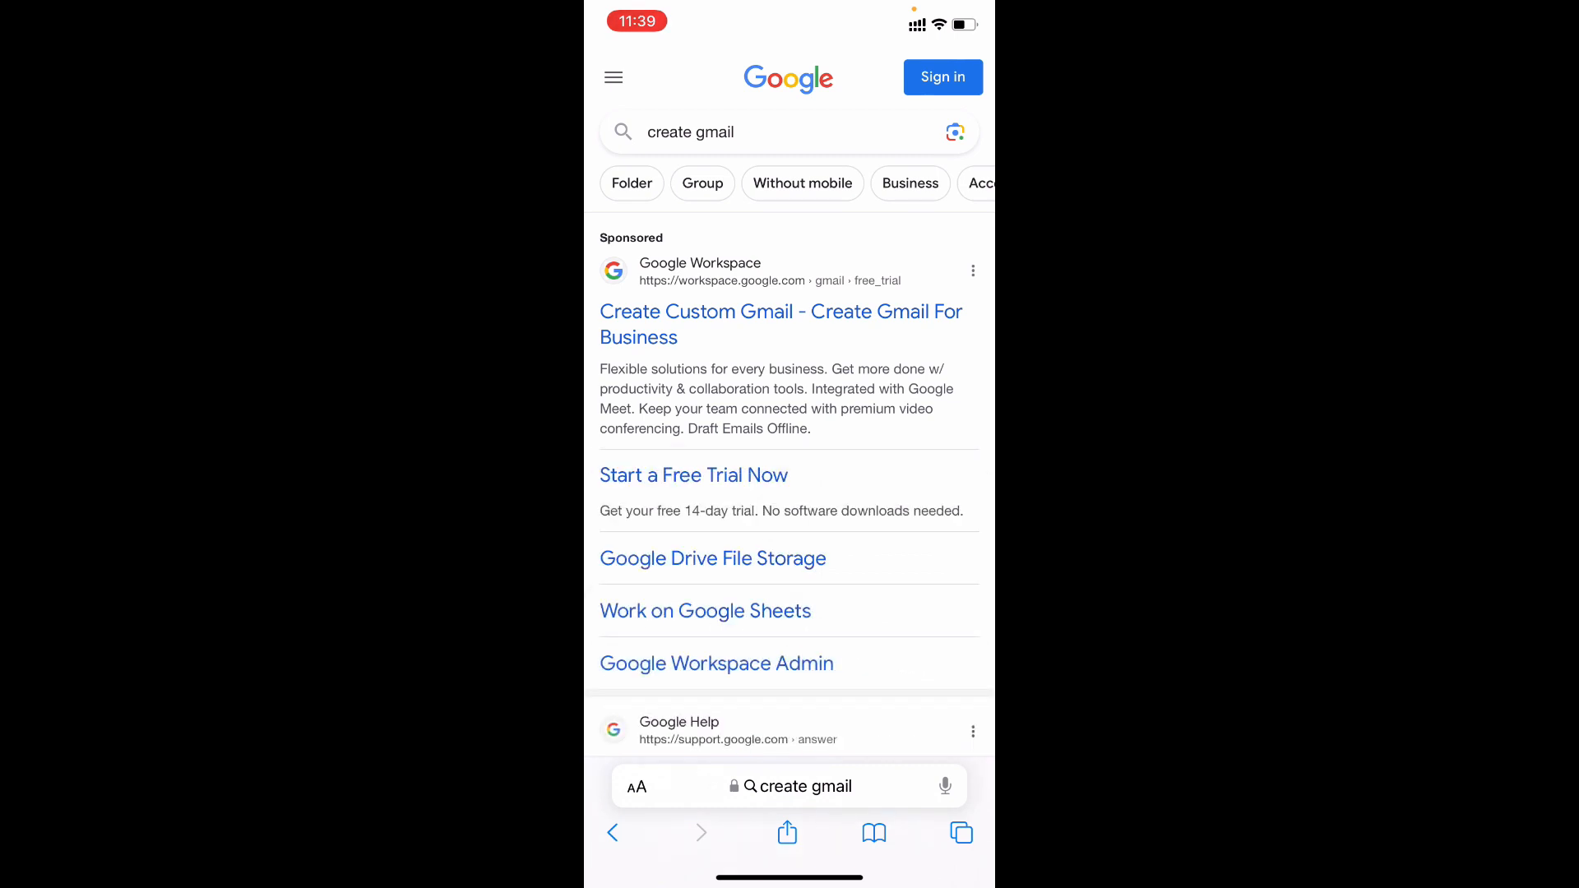
pyautogui.scroll(-3)
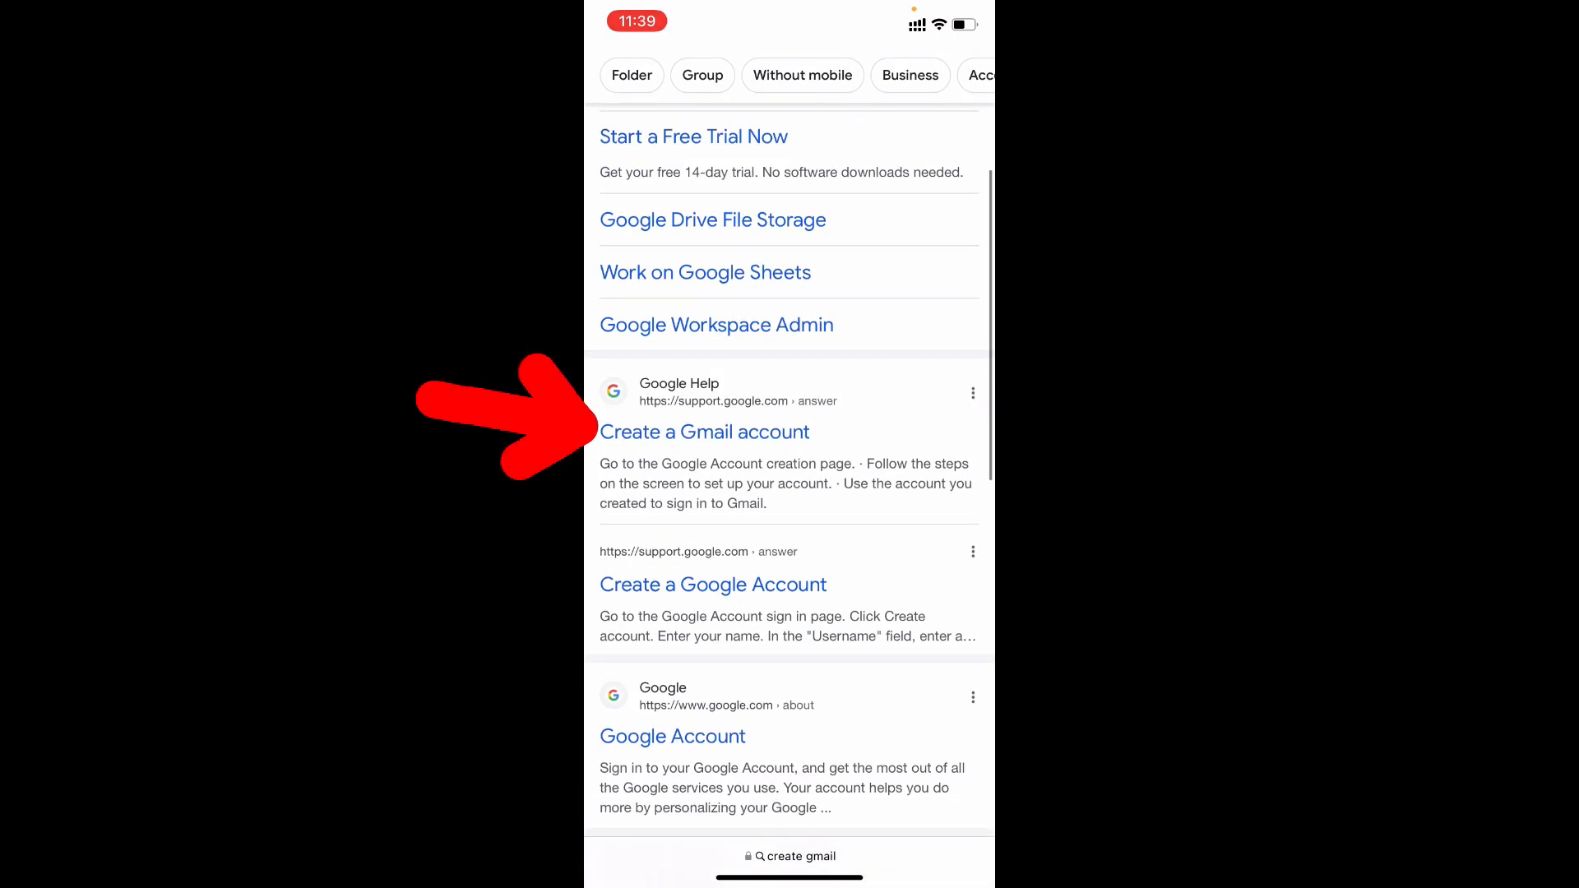
# Open the 'Create a Gmail account' help article and follow its Create an account link
pyautogui.click(705, 431)
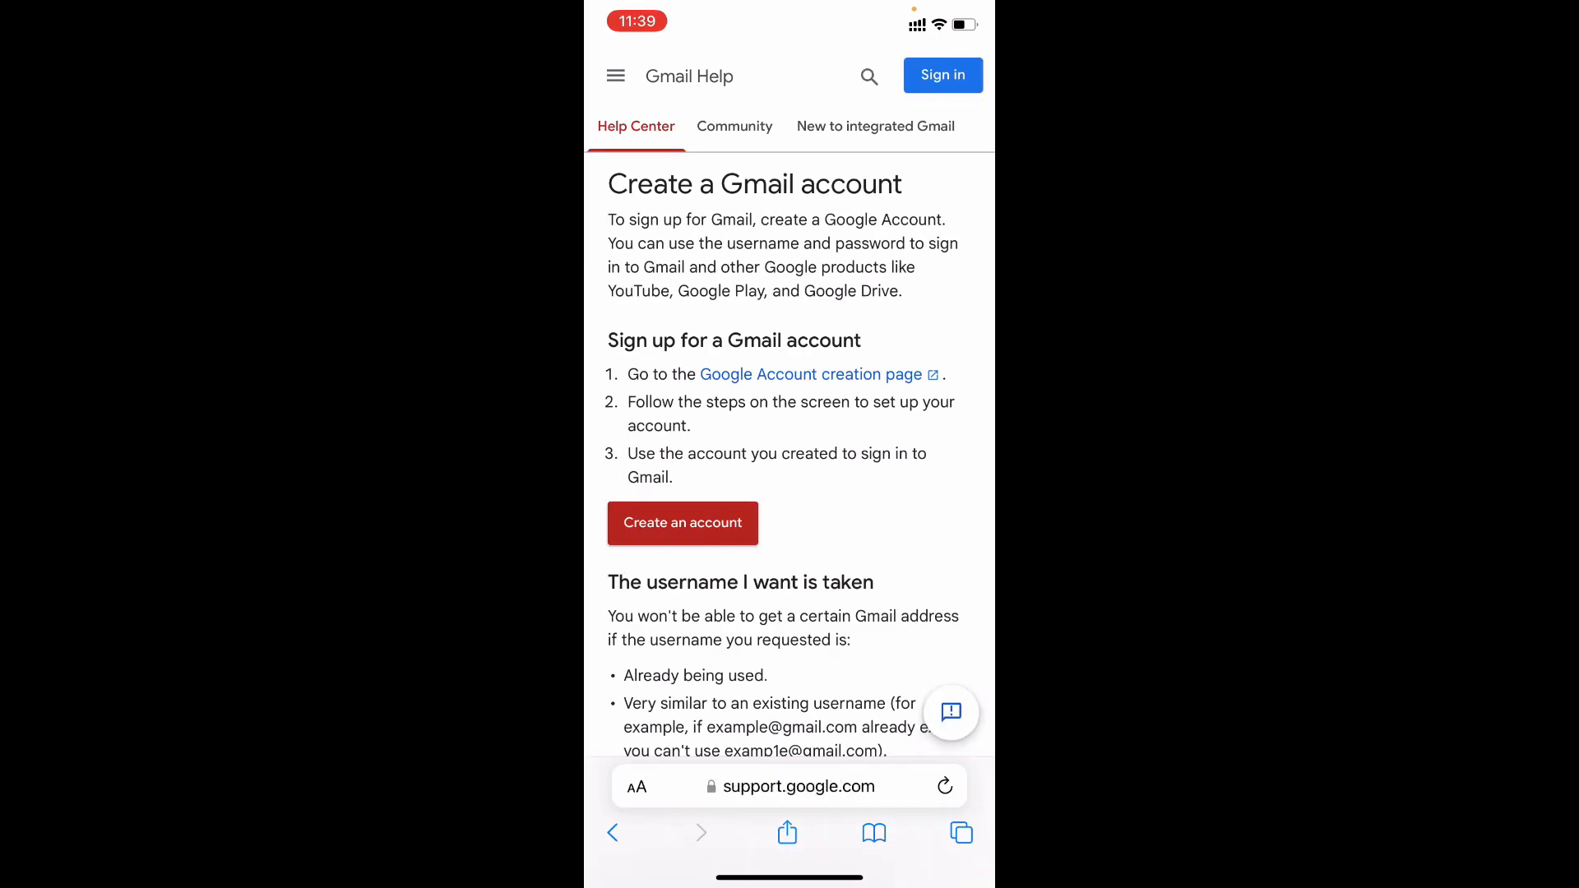
pyautogui.click(682, 523)
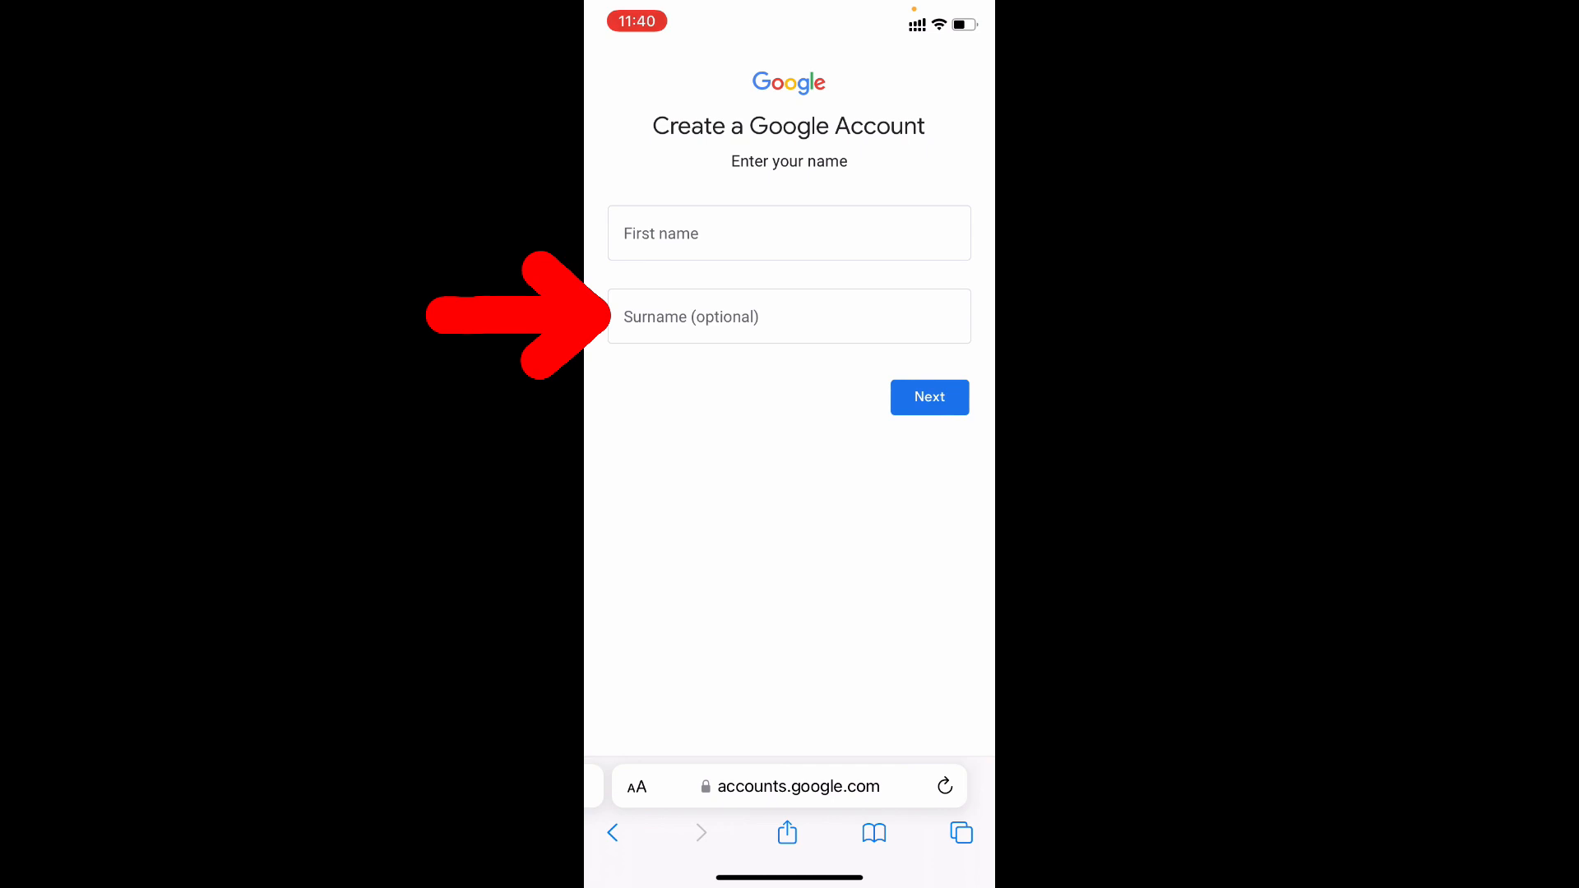
# Fill in first name 'daily' and surname 'New', then submit the name
pyautogui.click(788, 232)
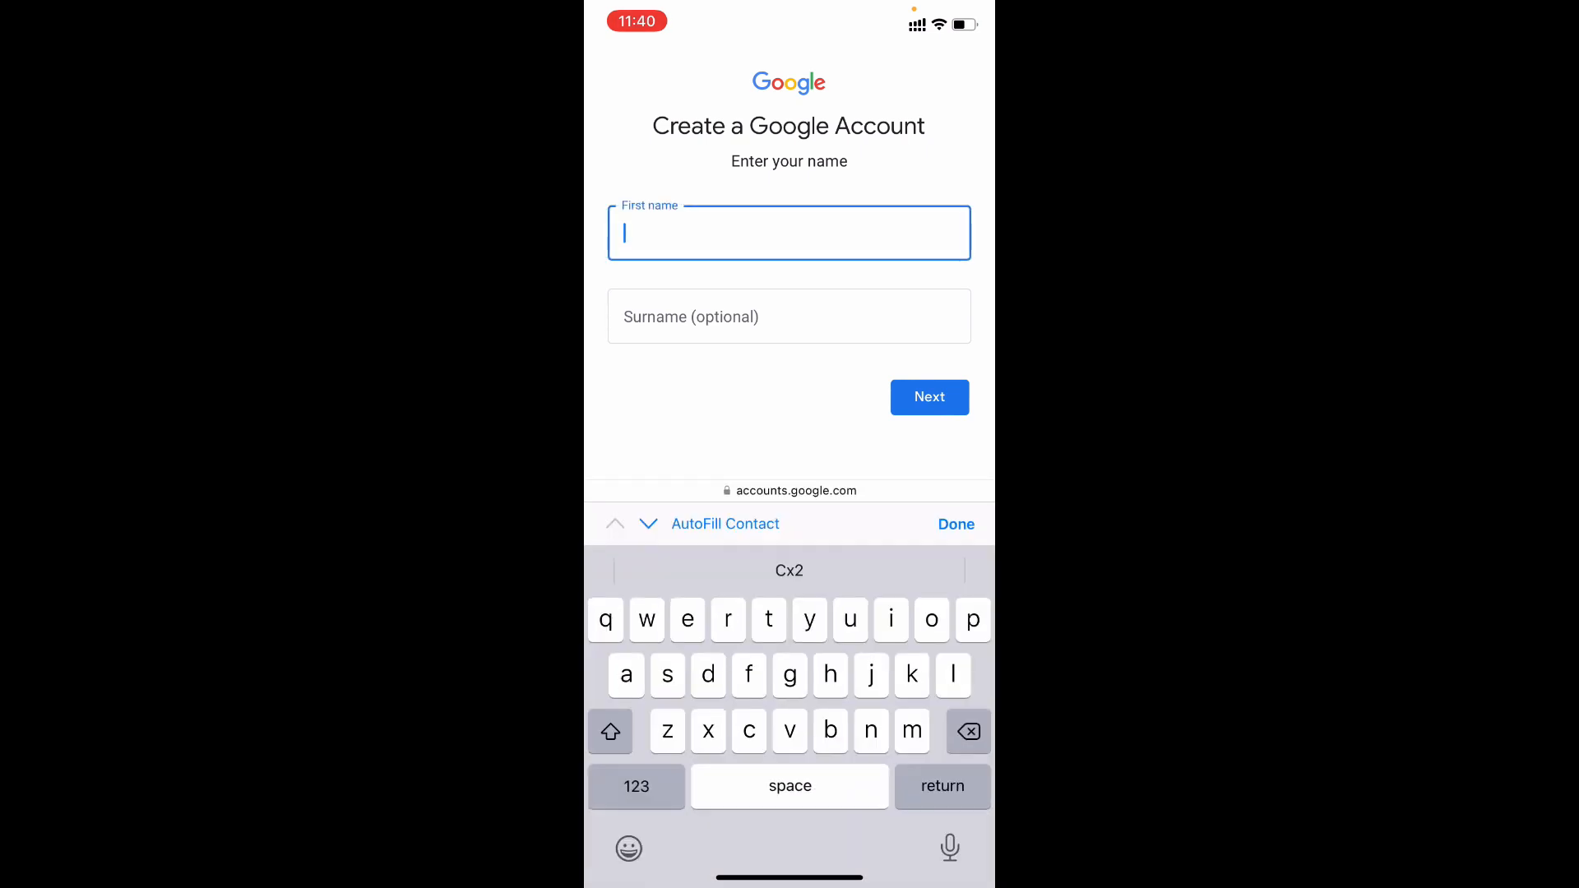
pyautogui.write('New')
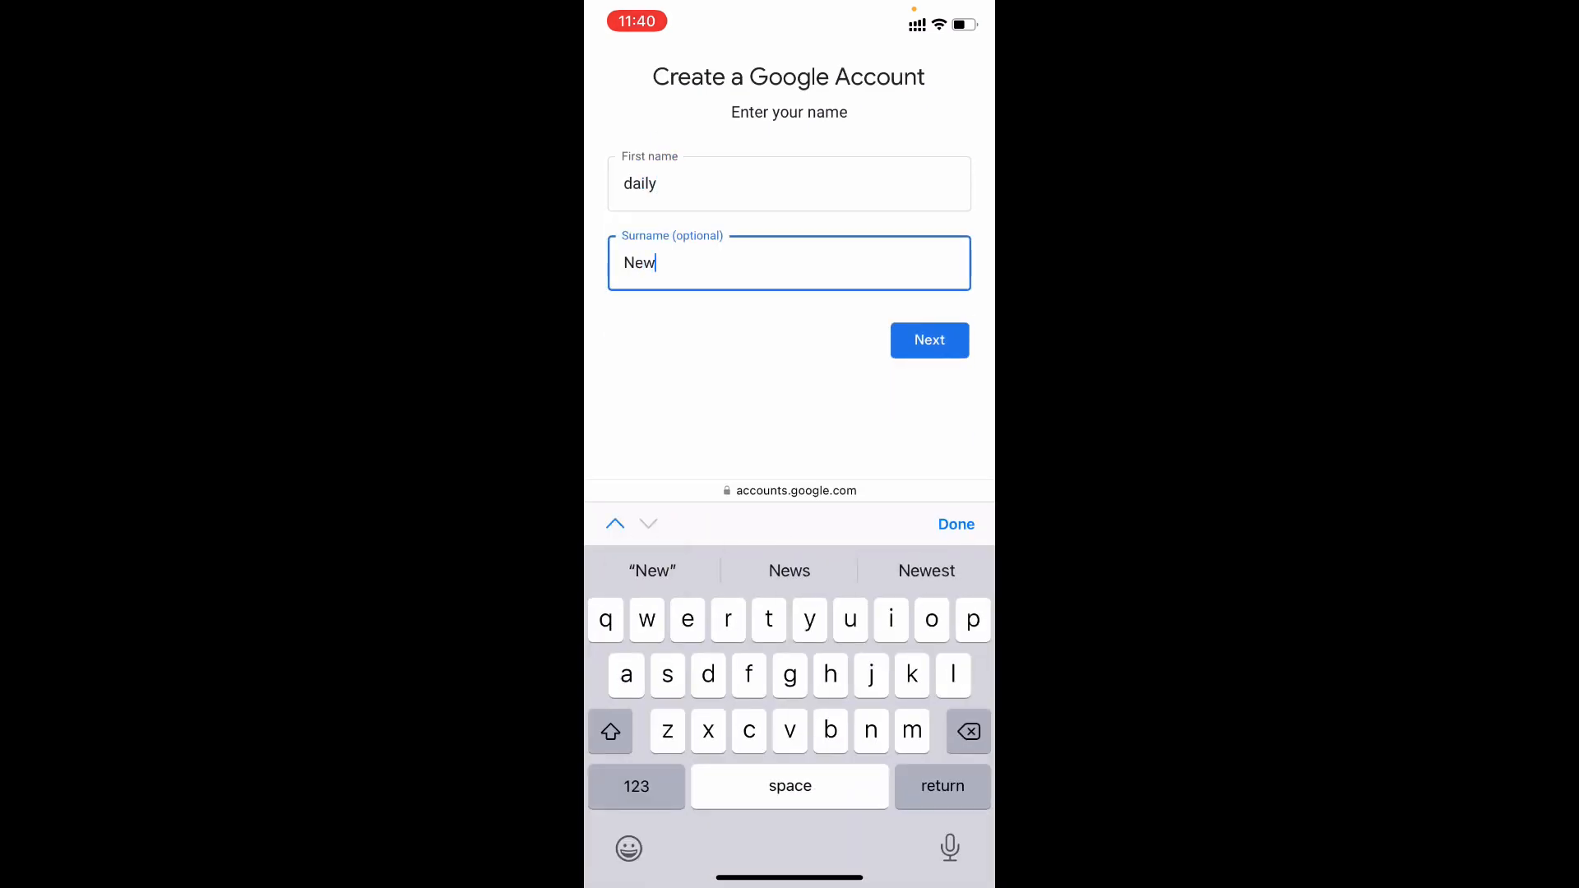
pyautogui.click(954, 524)
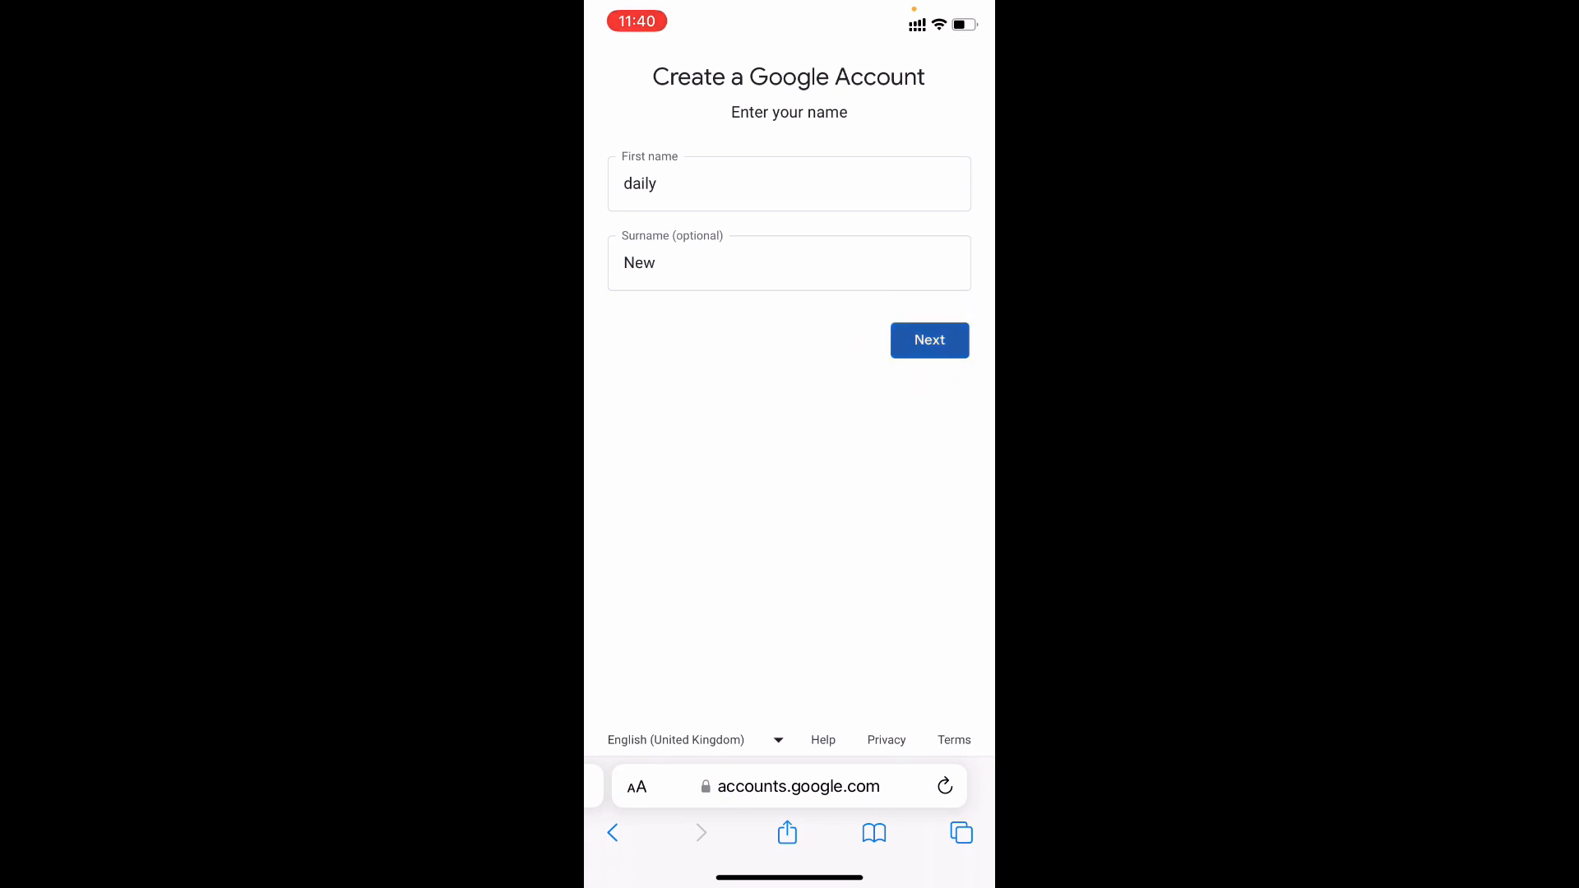
pyautogui.click(928, 339)
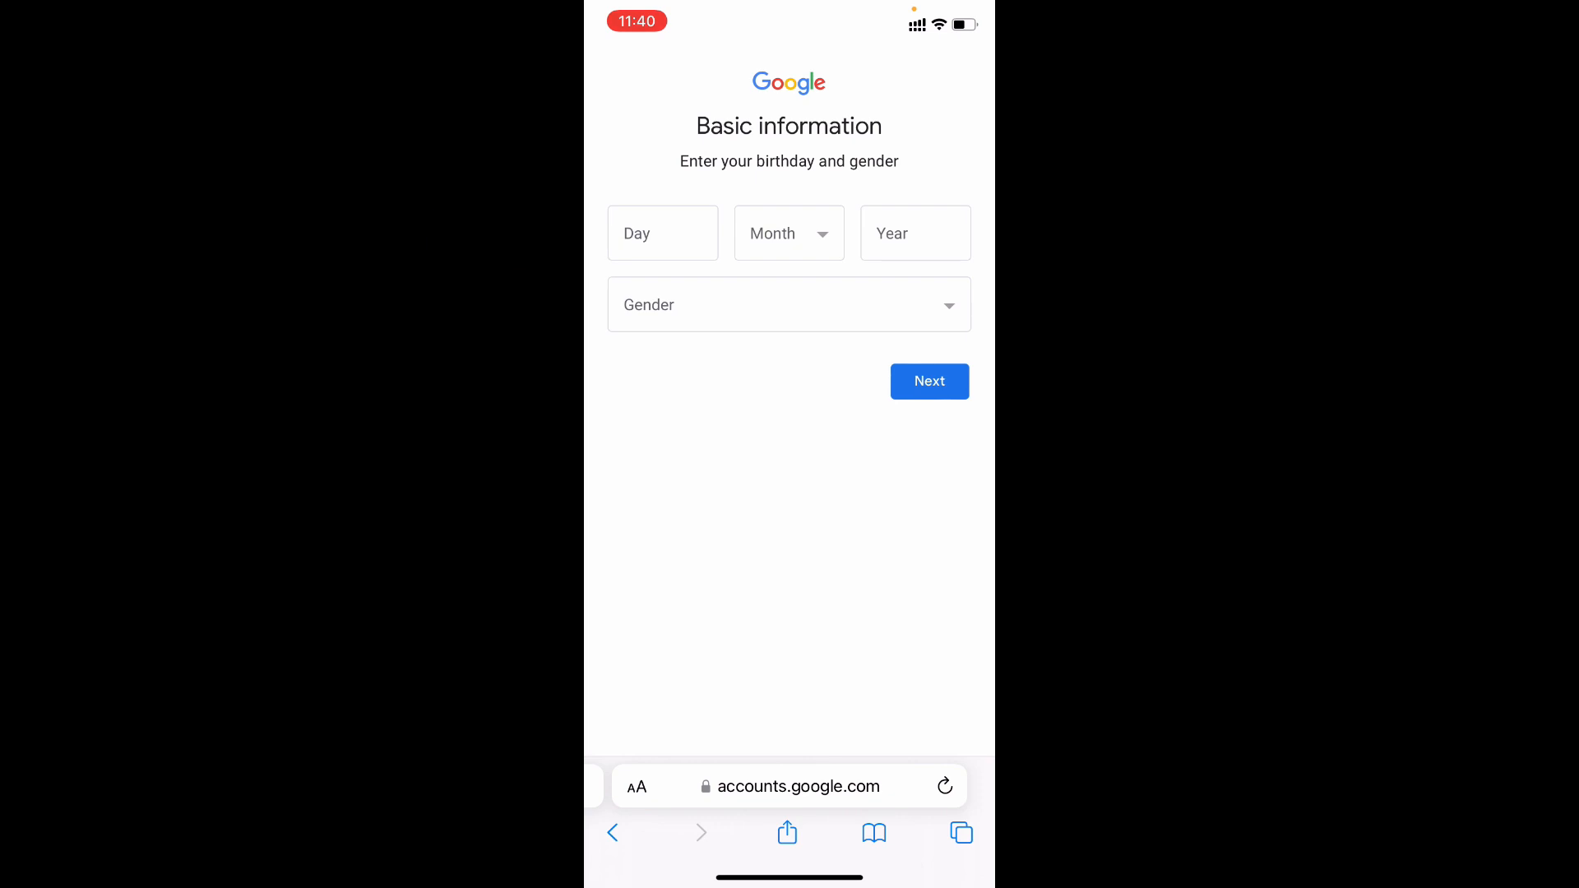
# Enter birthday 10 October 1990, select gender Male, and submit
pyautogui.write('10')
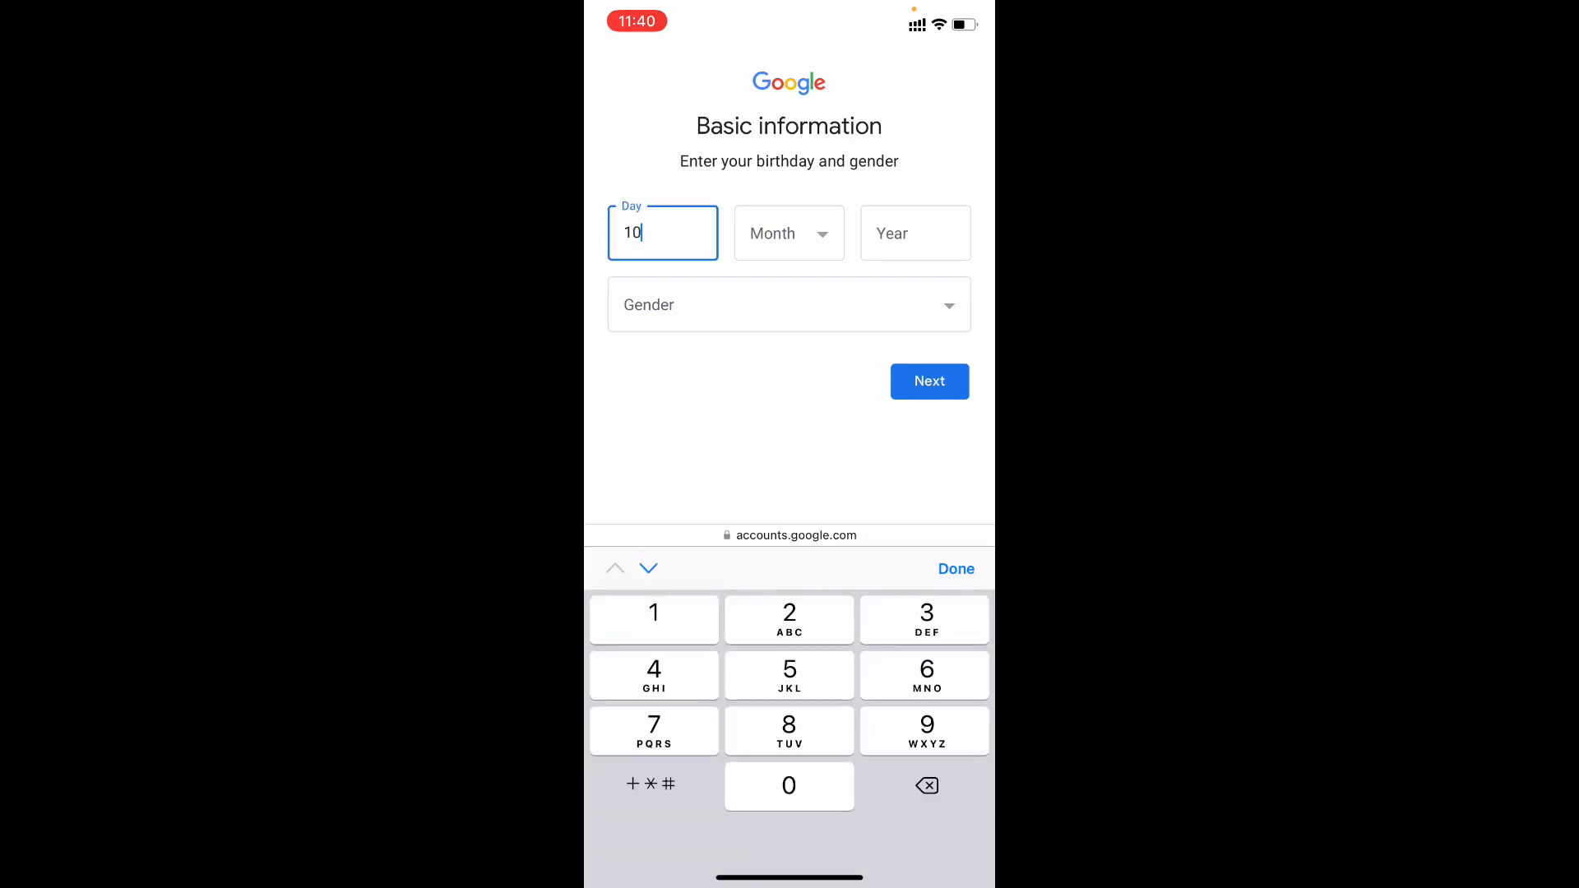
pyautogui.write('1990')
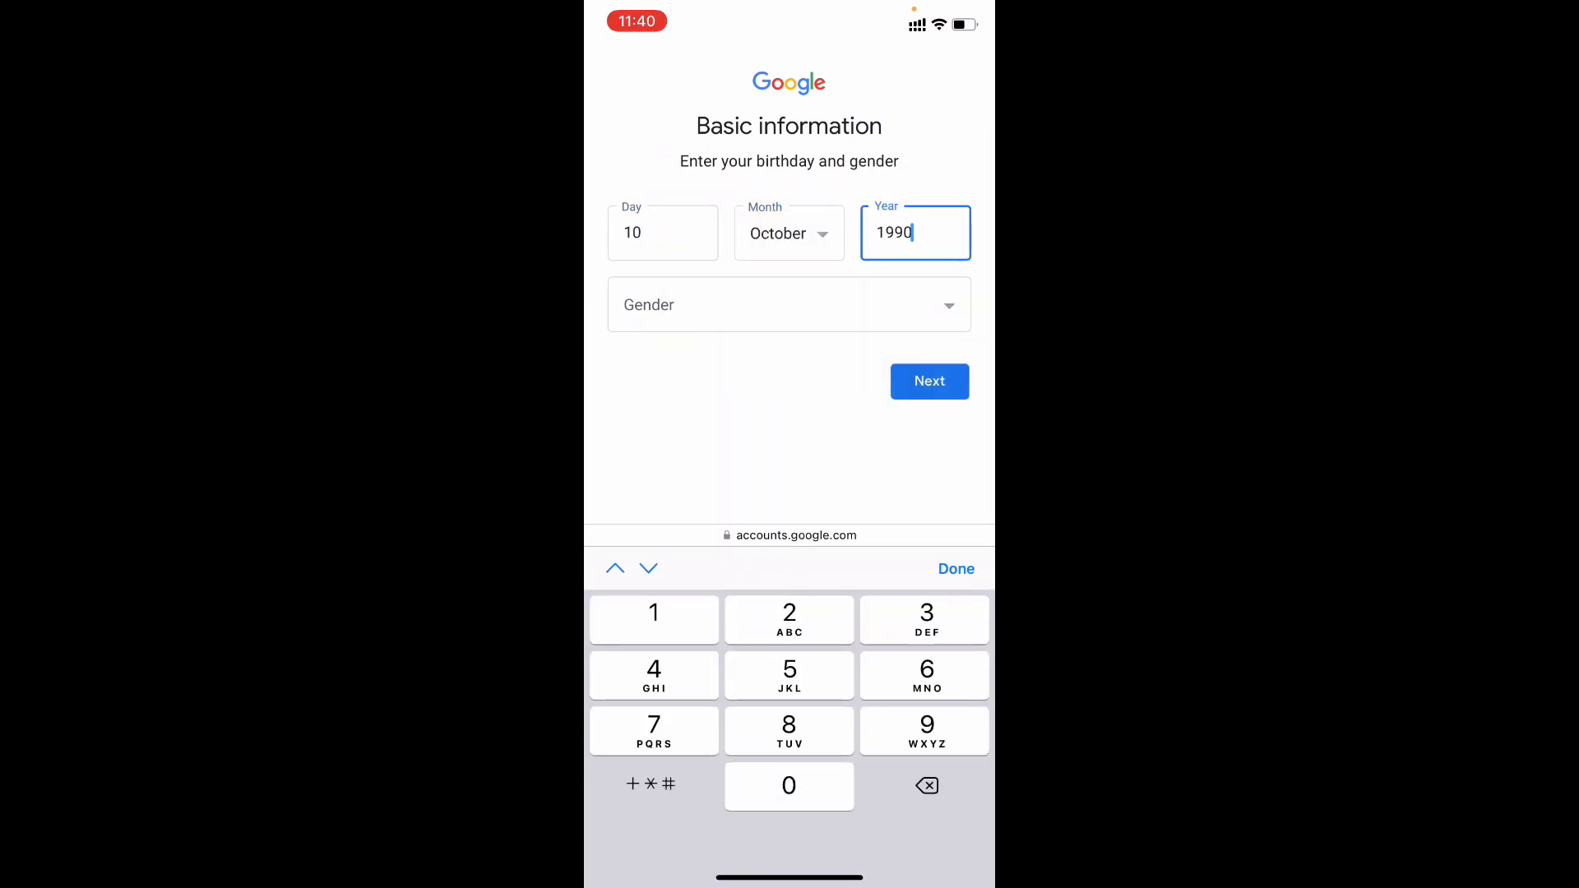
pyautogui.click(954, 569)
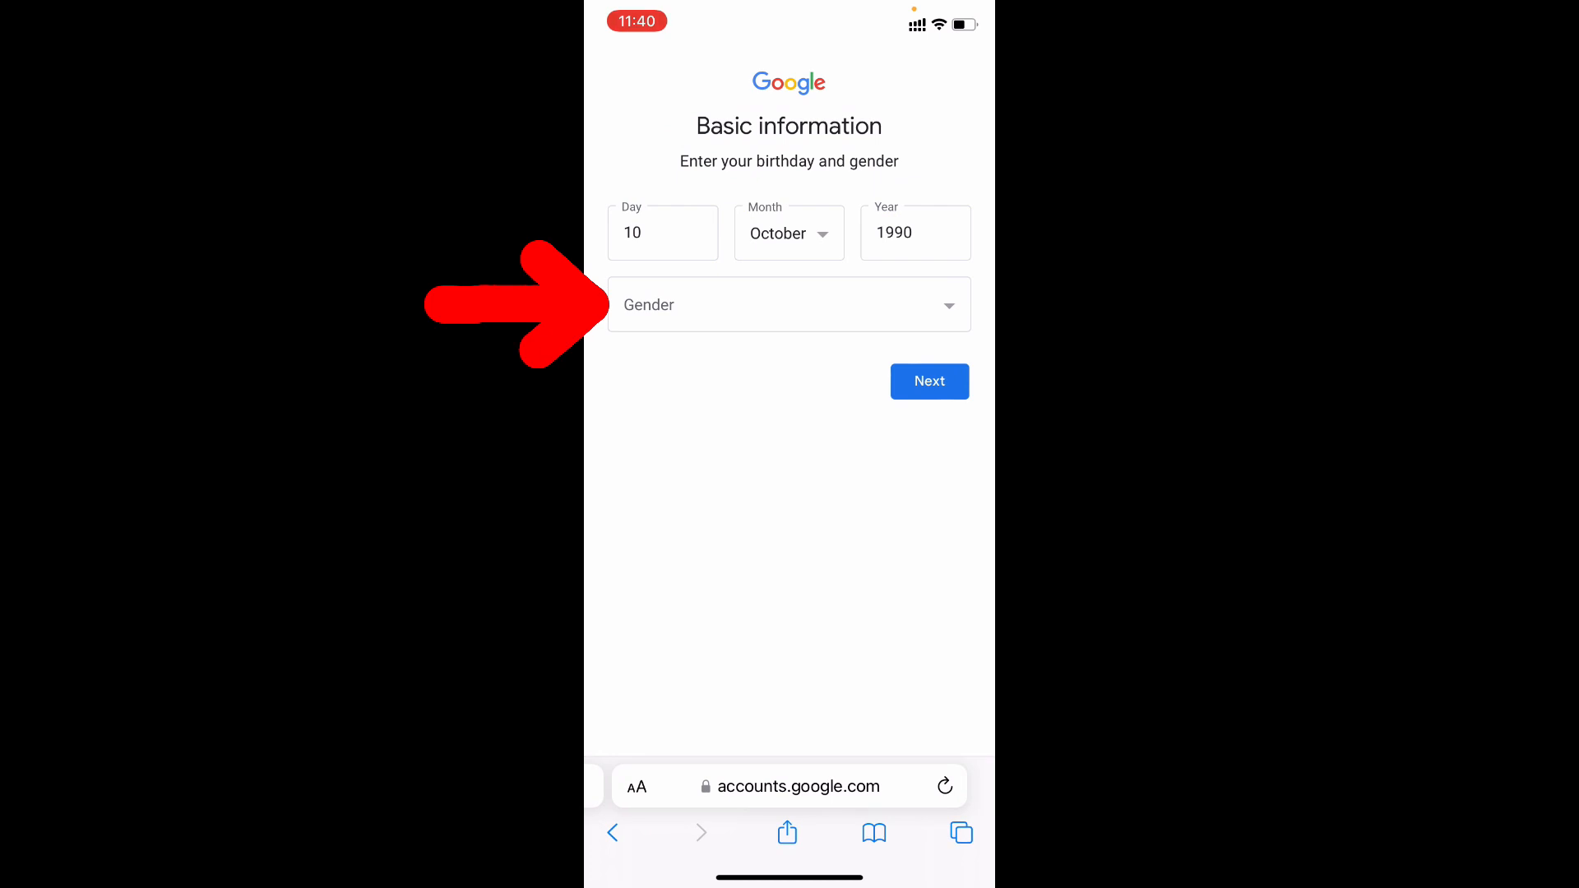
pyautogui.click(788, 304)
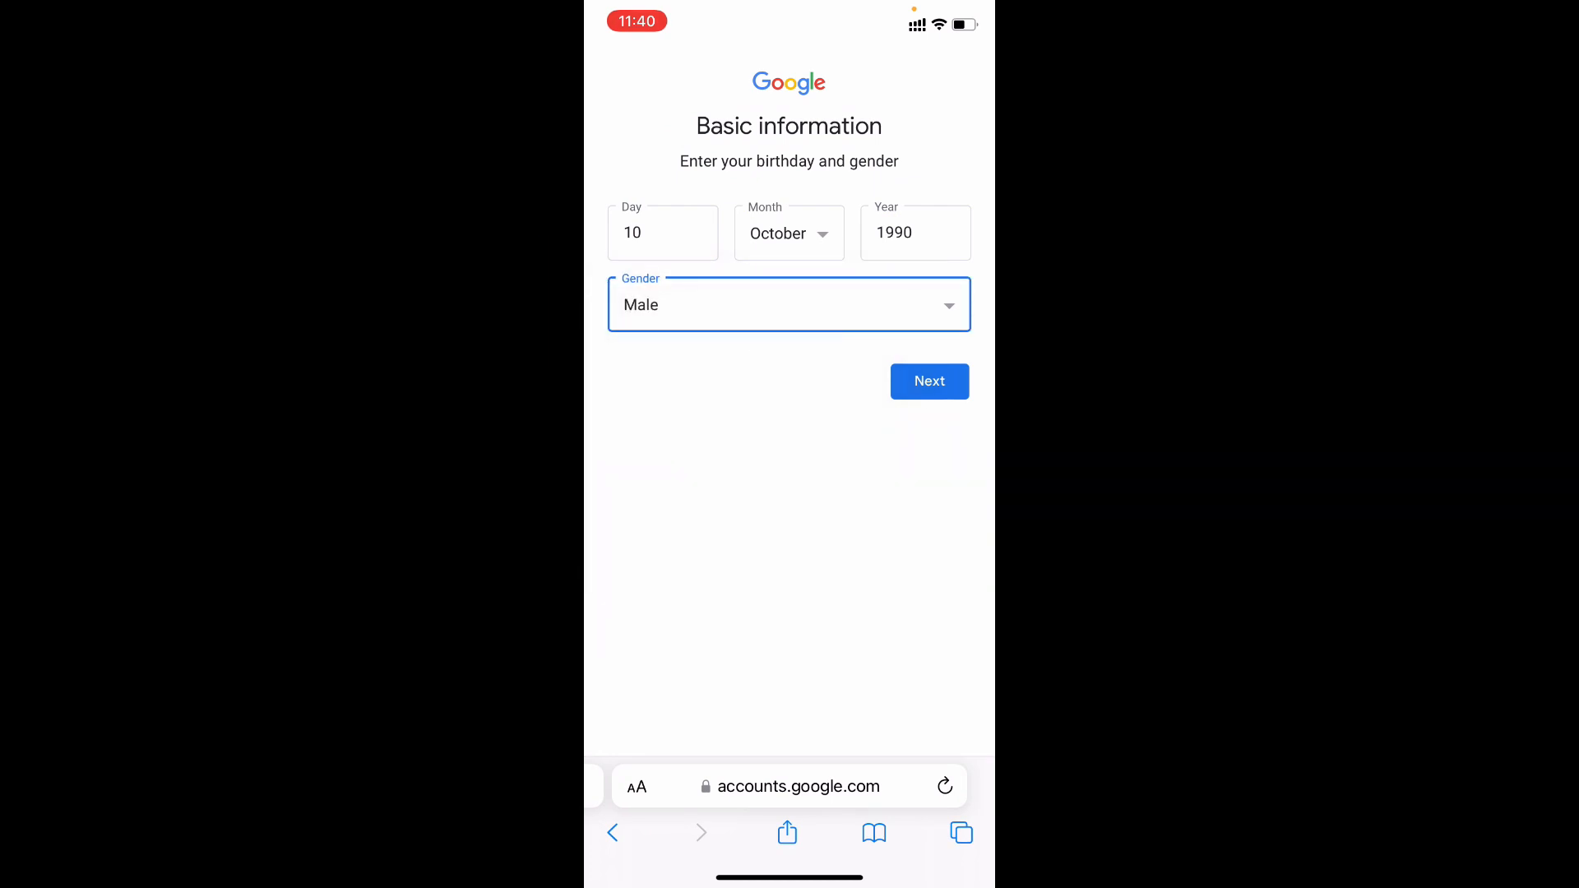
pyautogui.click(928, 381)
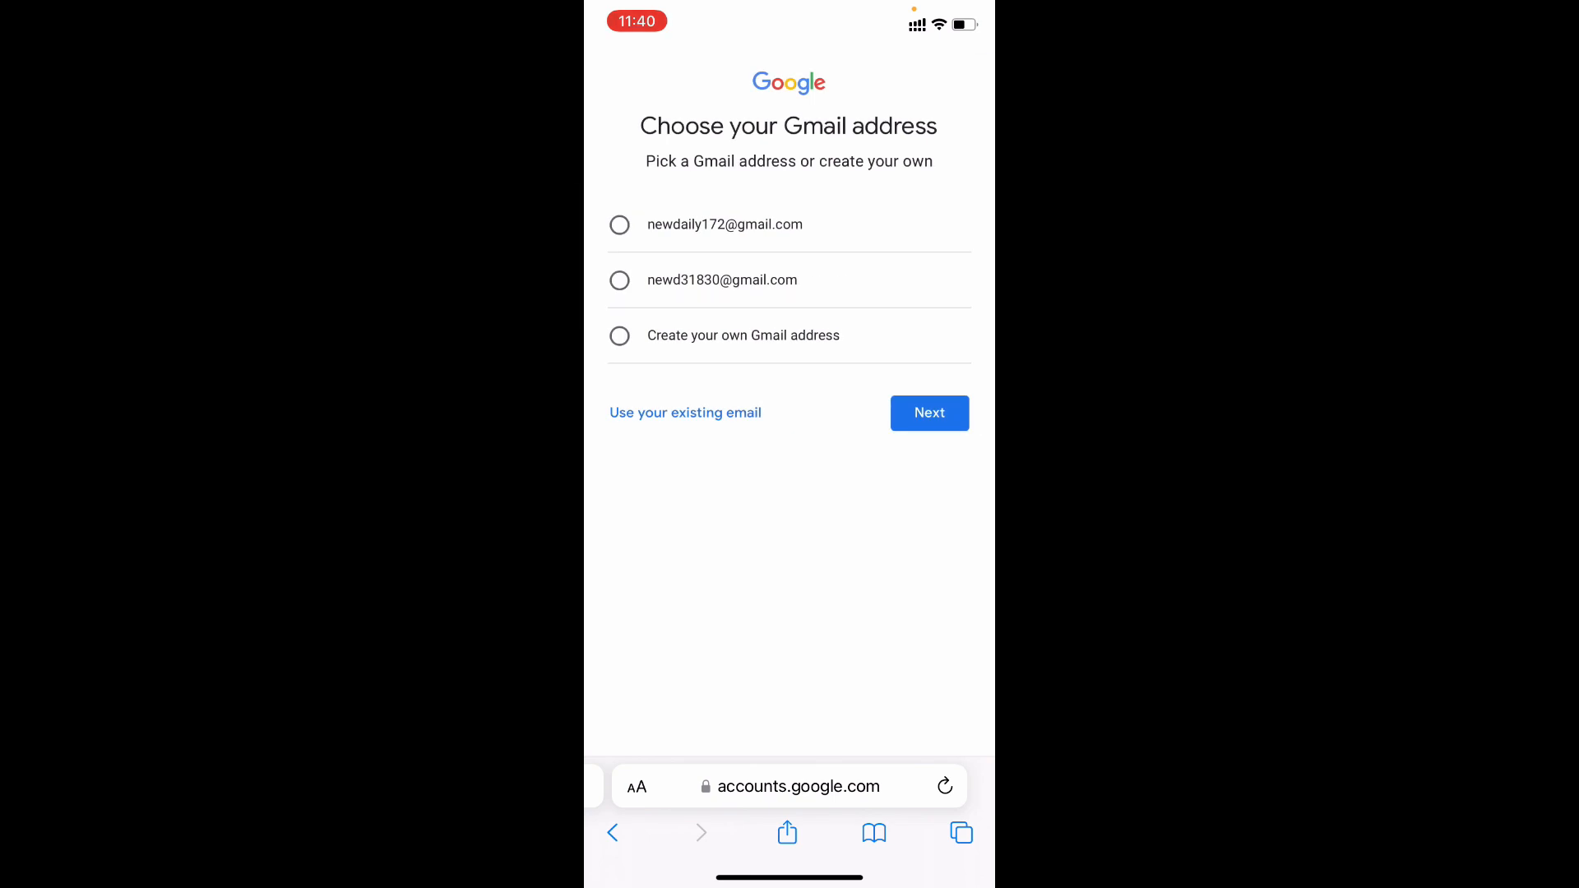
# Choose a custom Gmail address and submit 'dailynew', which turns out to be taken
pyautogui.click(742, 335)
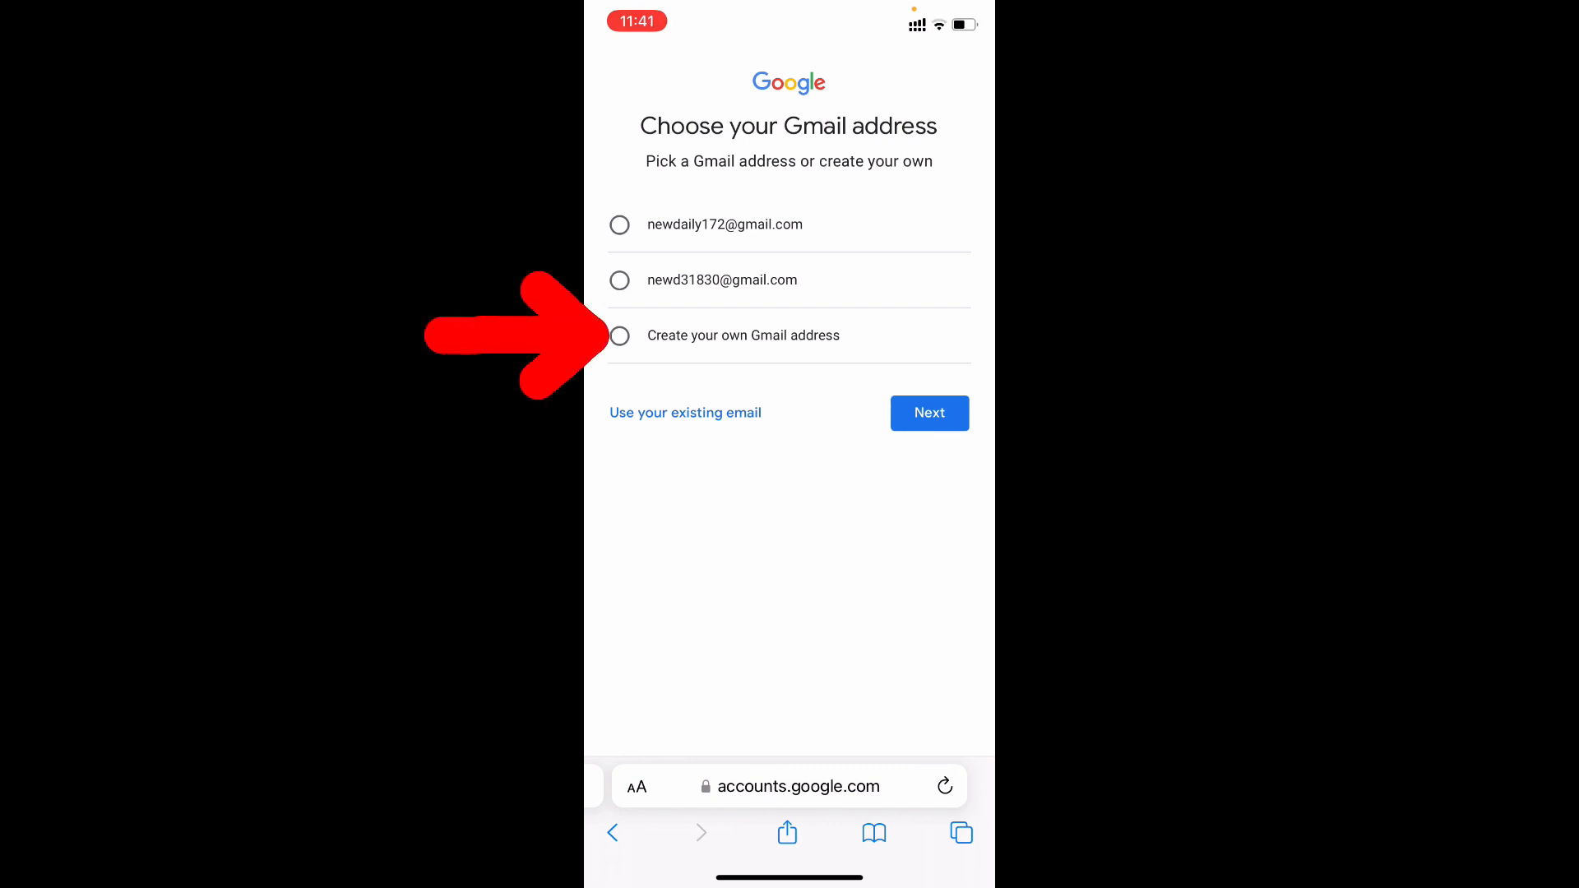
pyautogui.click(619, 336)
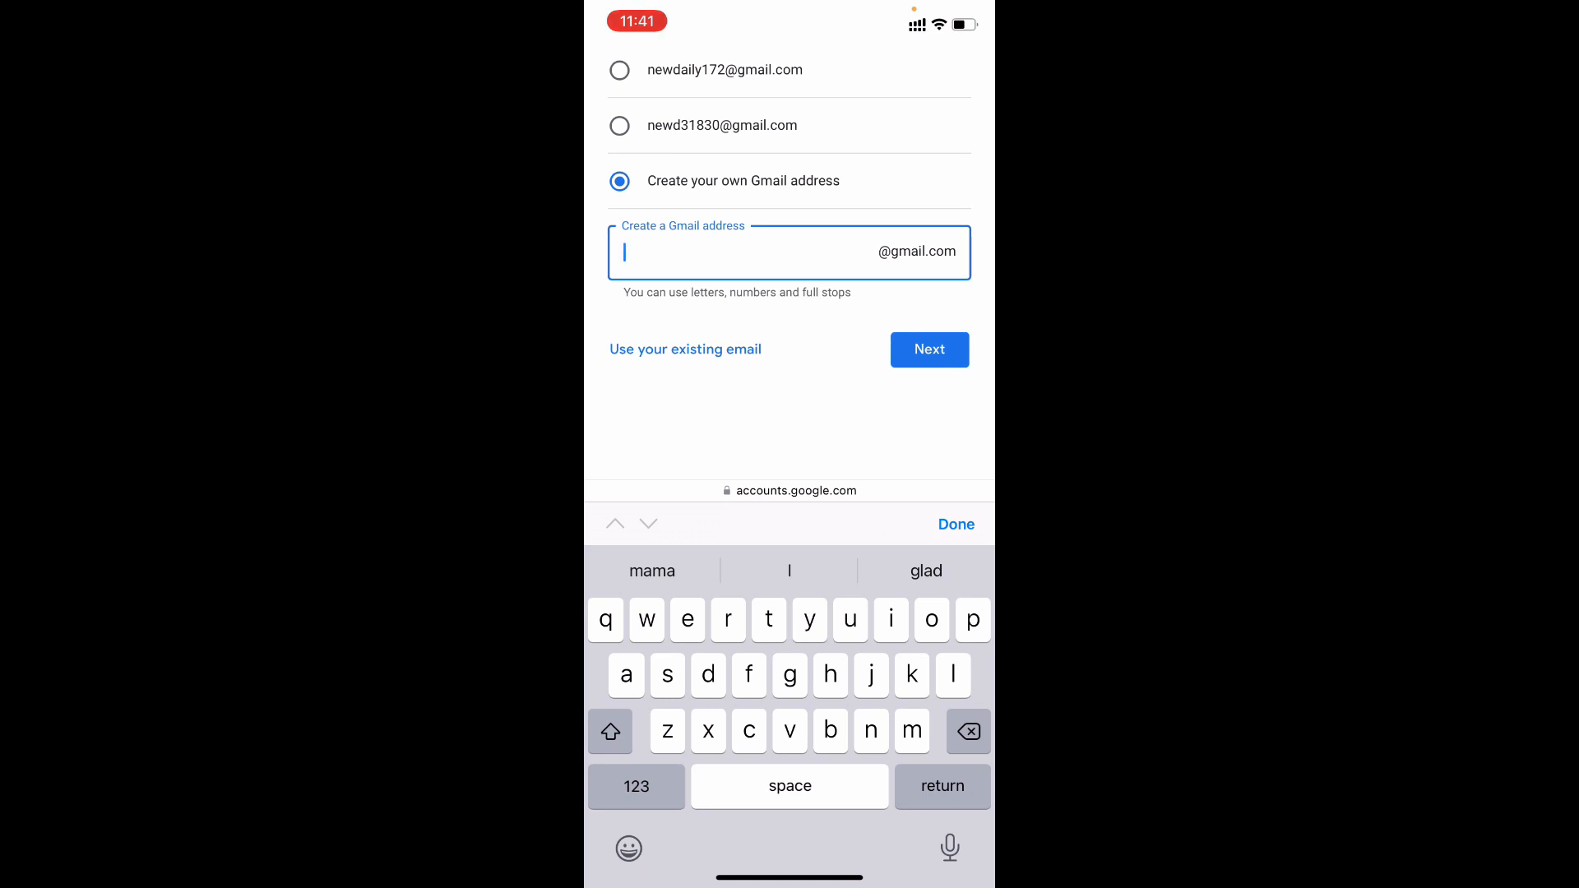
pyautogui.write('dai')
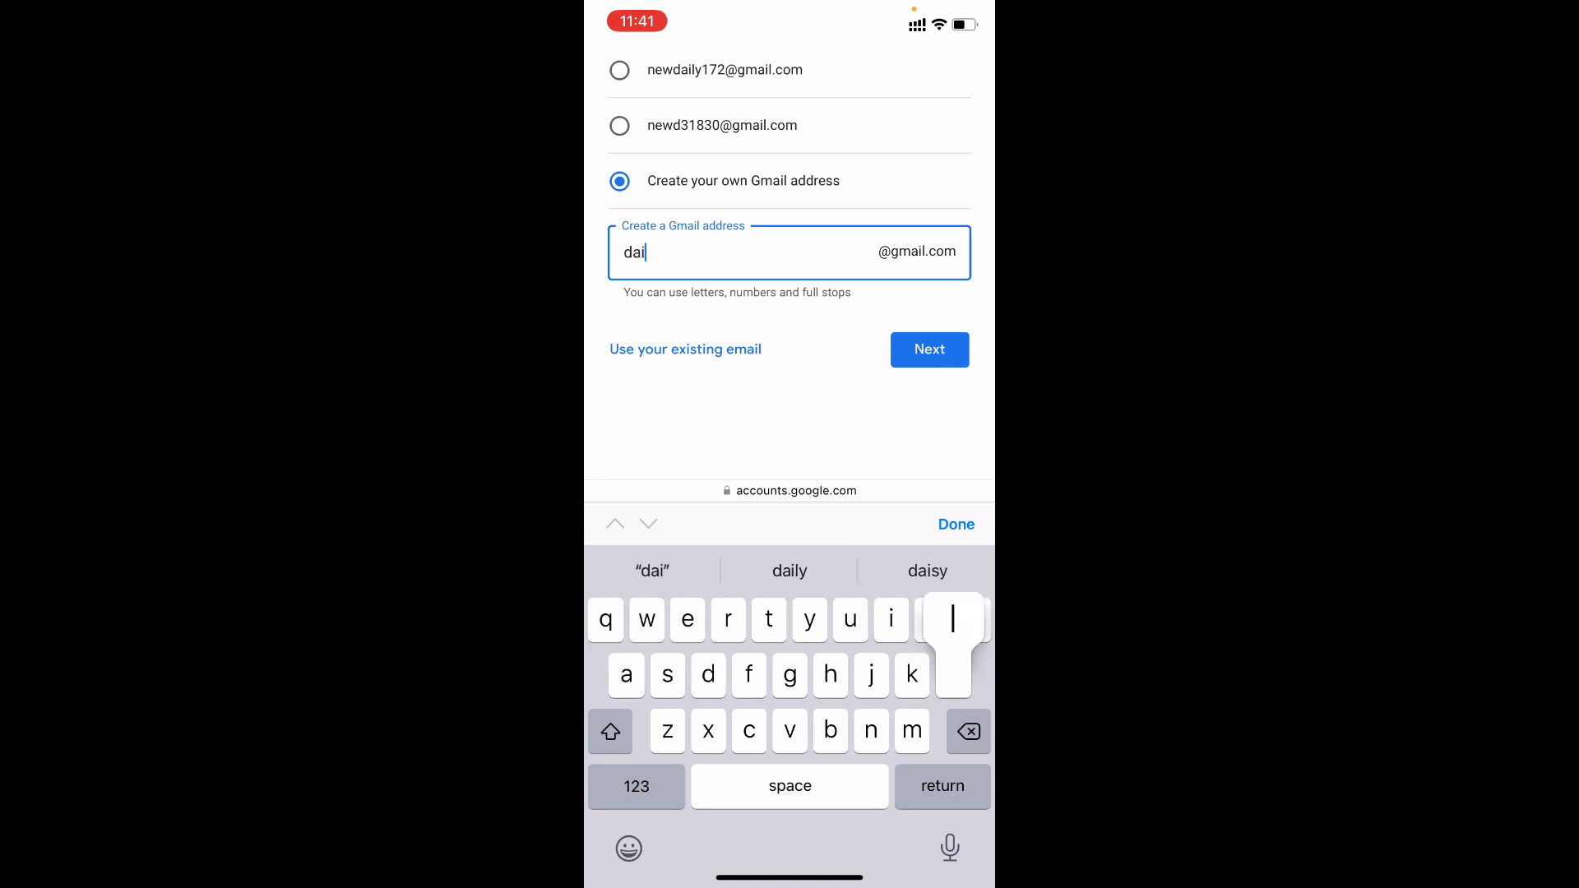
pyautogui.write('lynew')
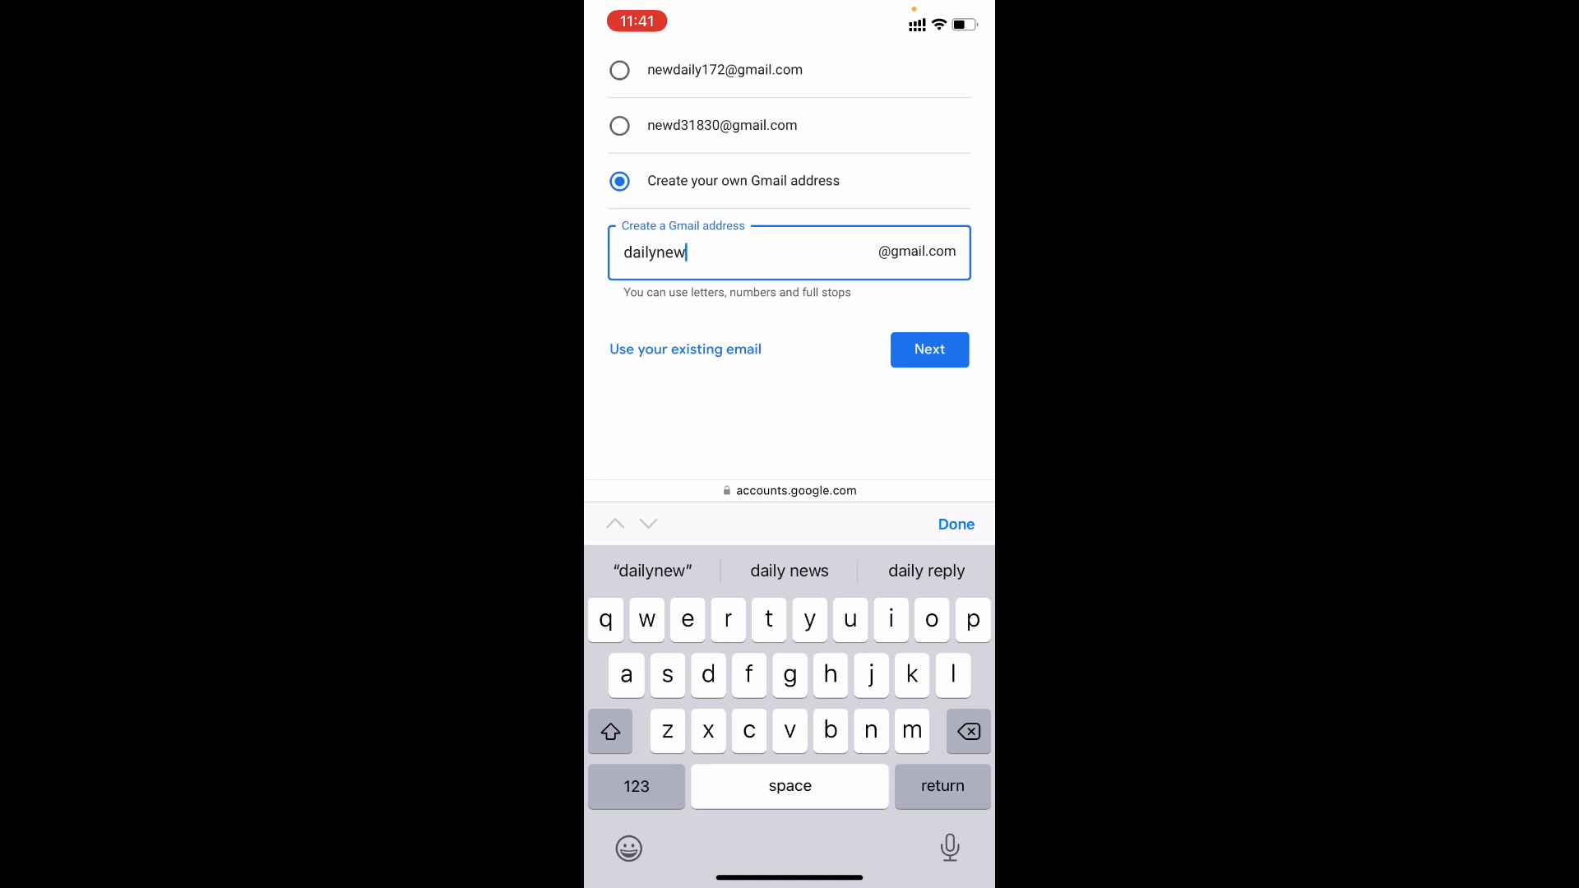
pyautogui.click(927, 349)
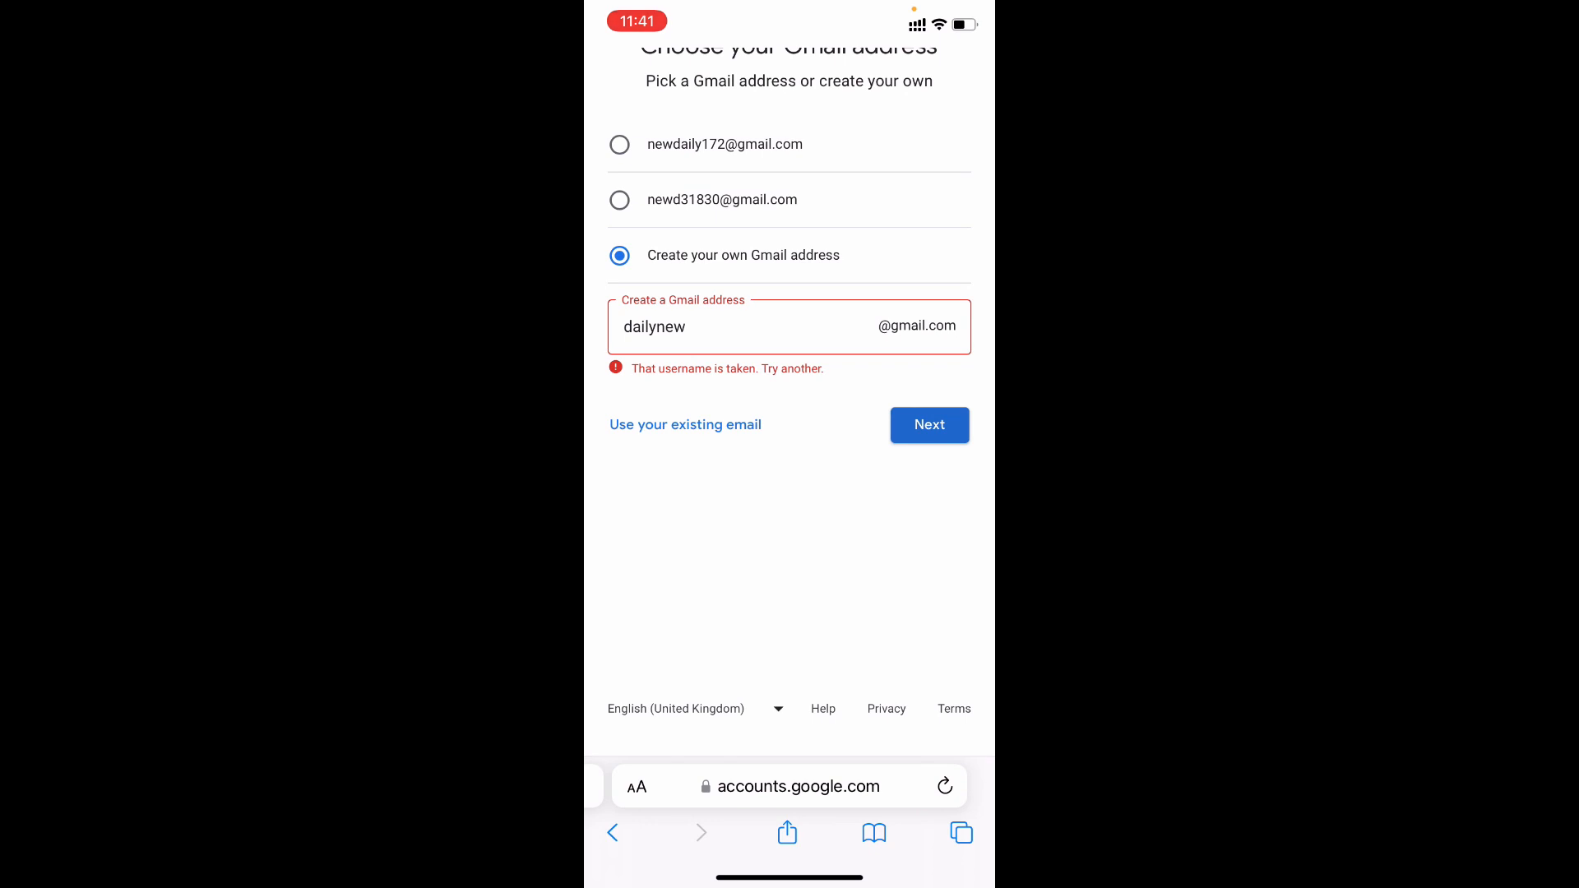
# Change the address to 'dailynew90s' and submit it
pyautogui.click(745, 326)
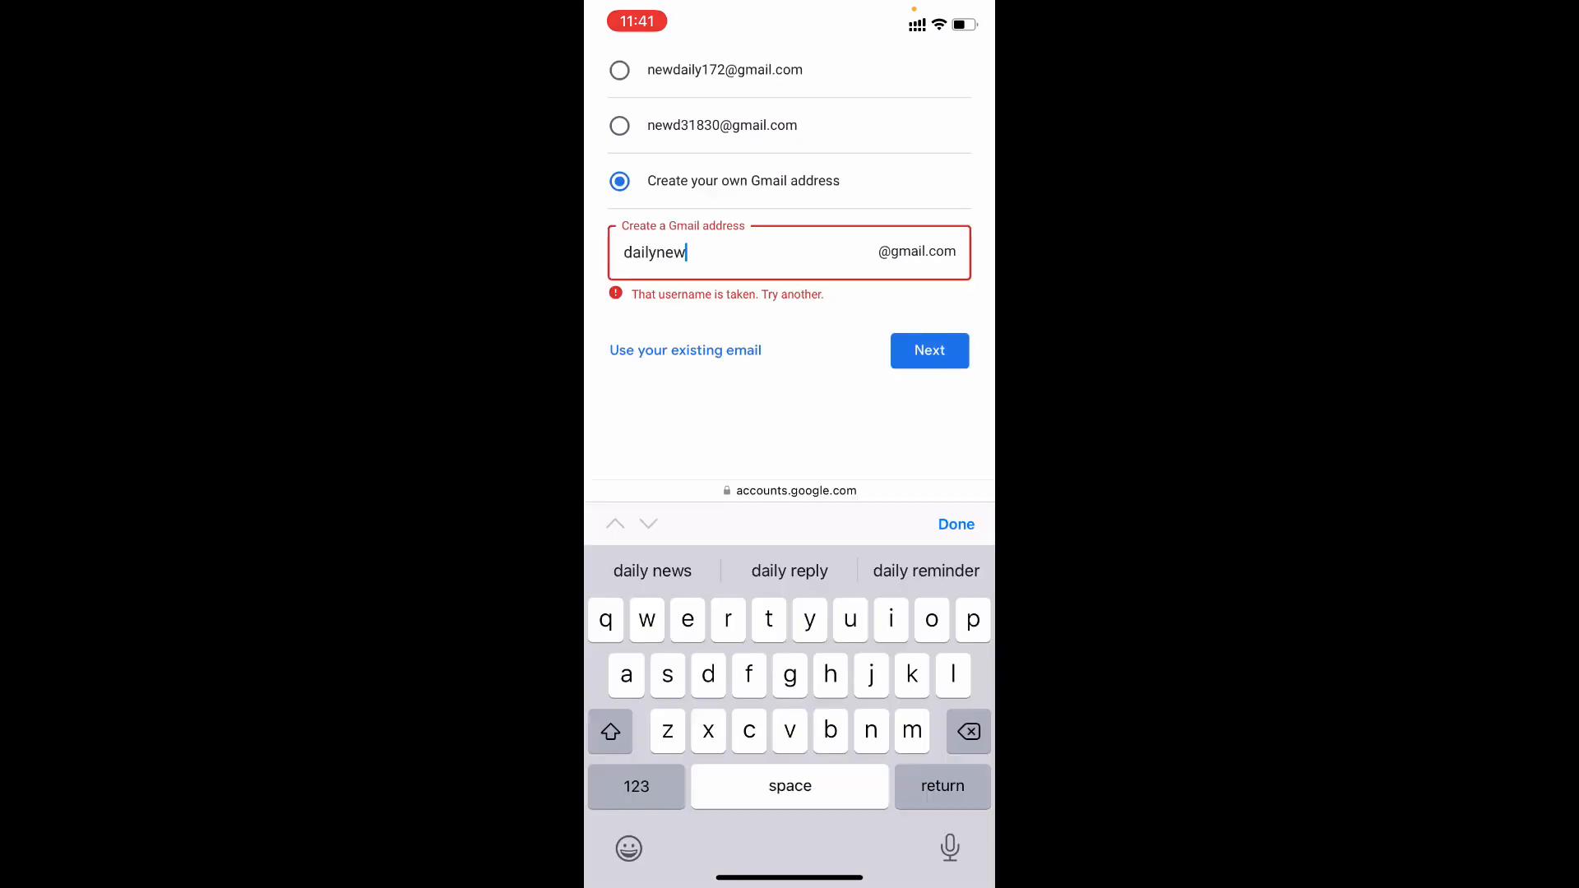
pyautogui.write('90')
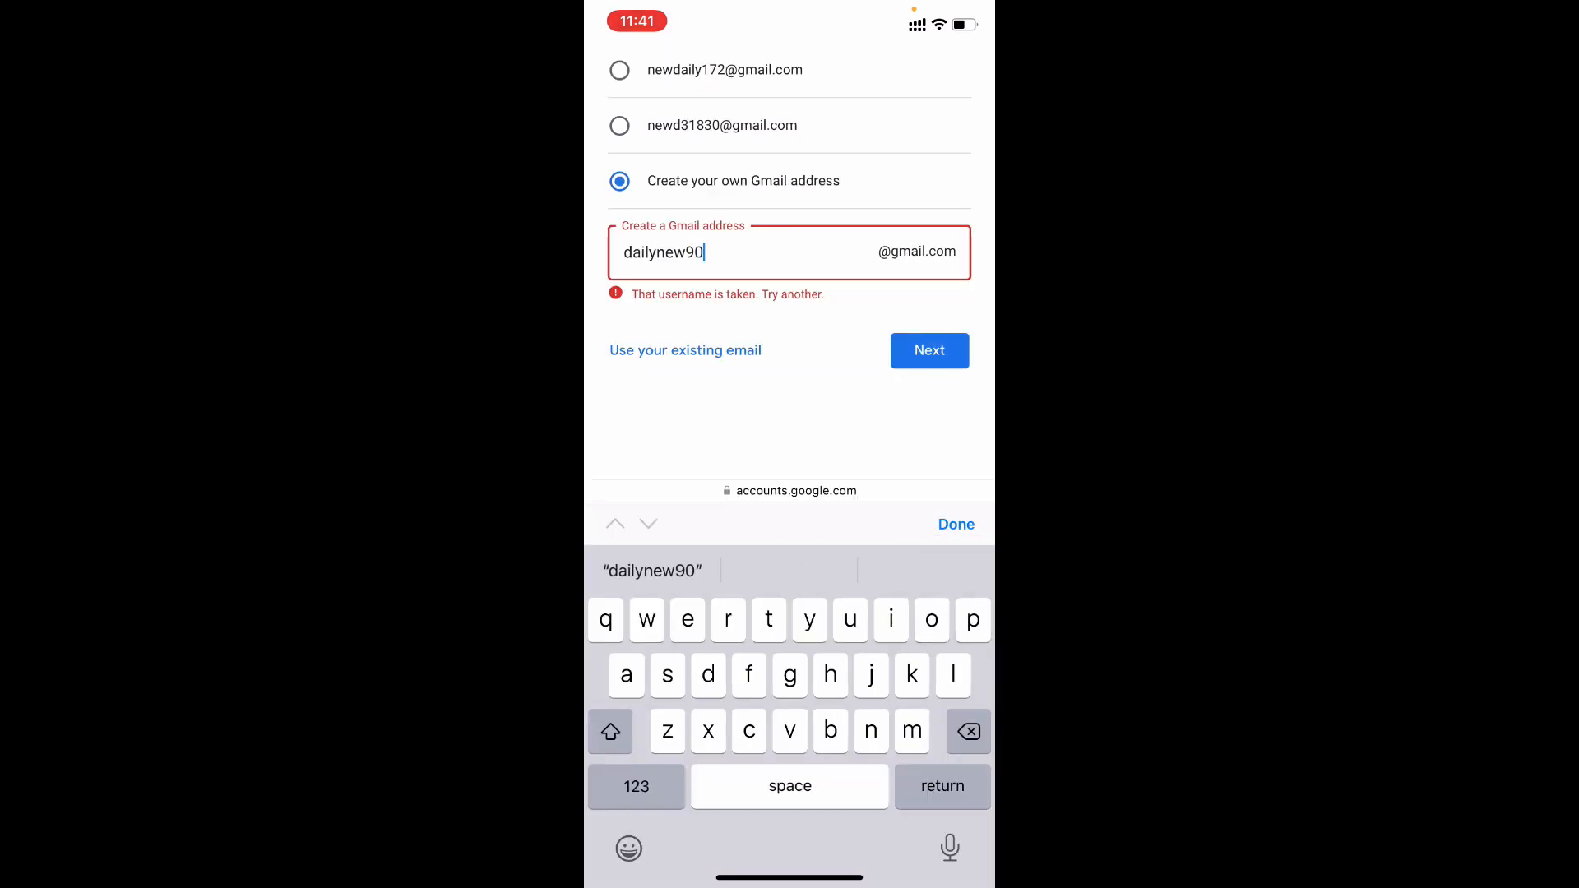
pyautogui.write('s')
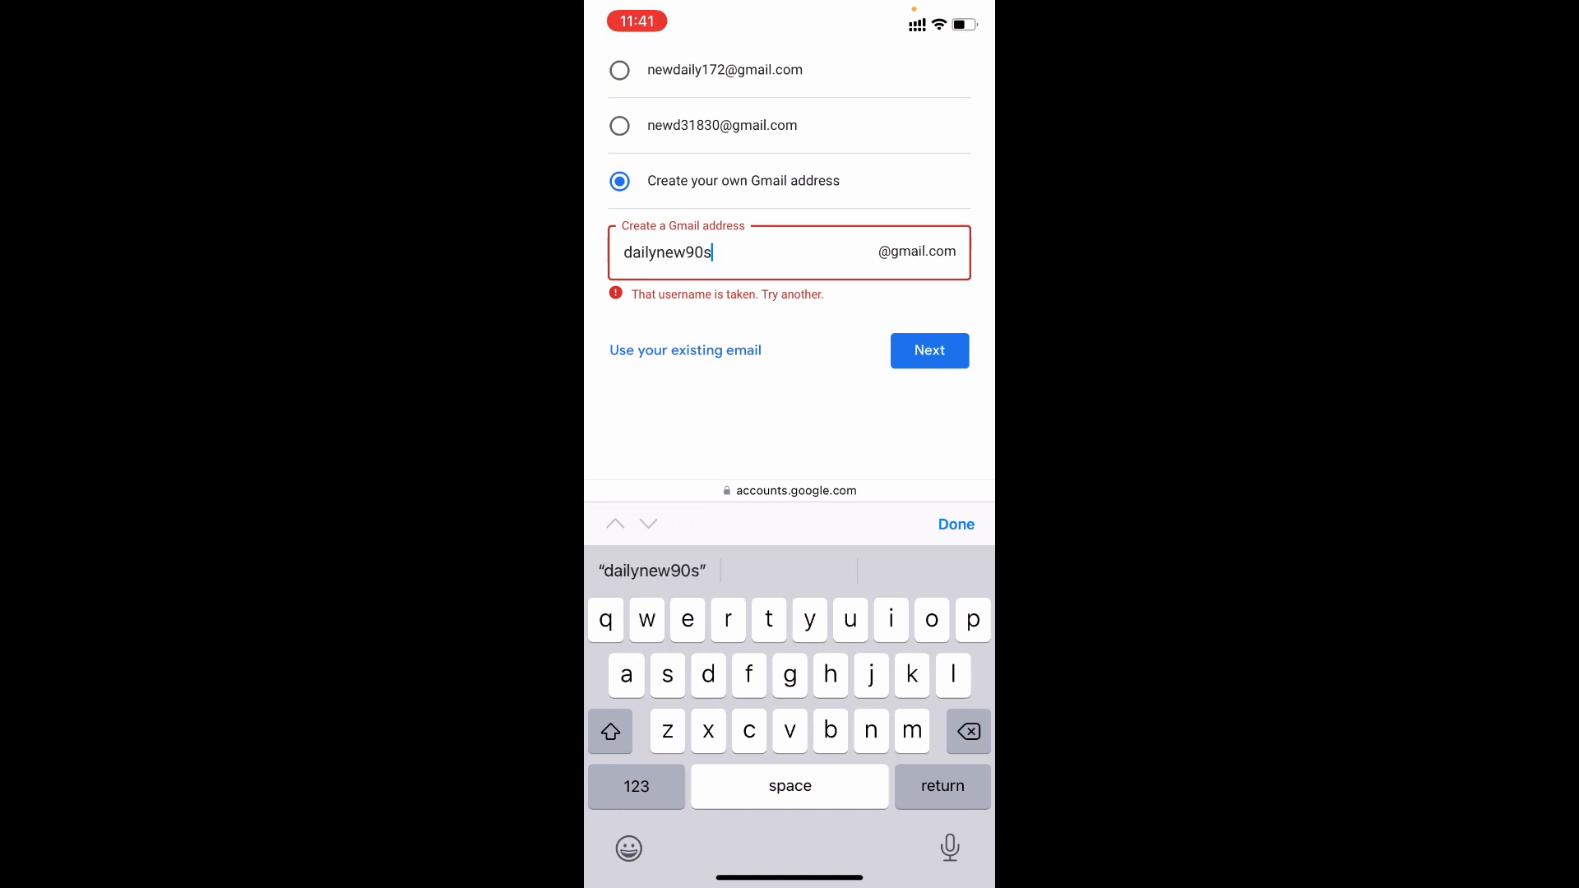
pyautogui.click(928, 350)
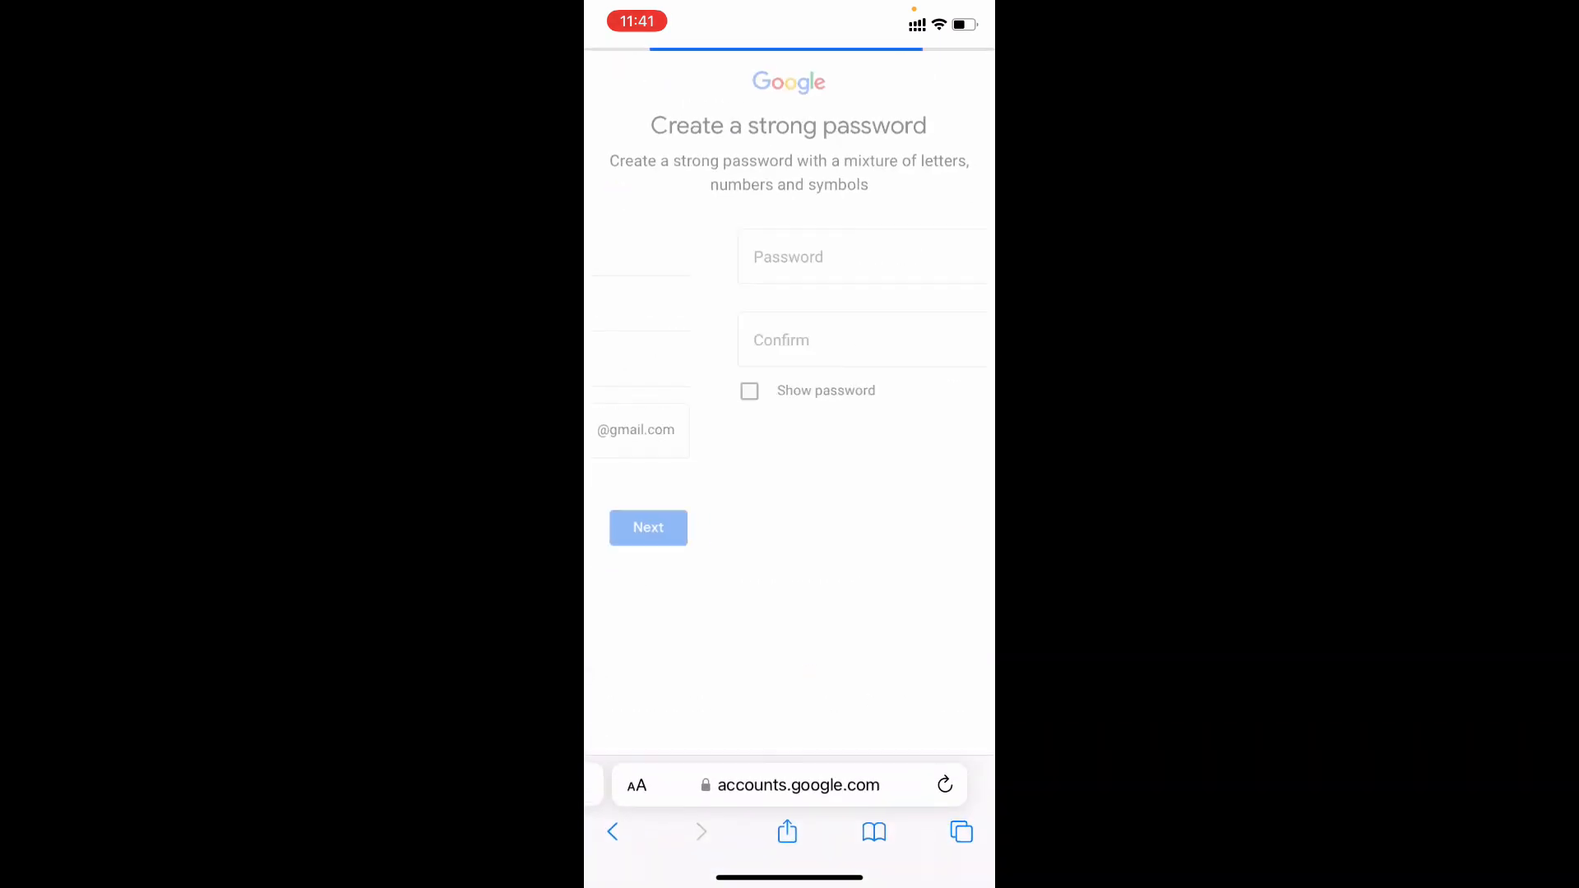
# Enter and confirm a password for the new account, then submit it
pyautogui.click(788, 256)
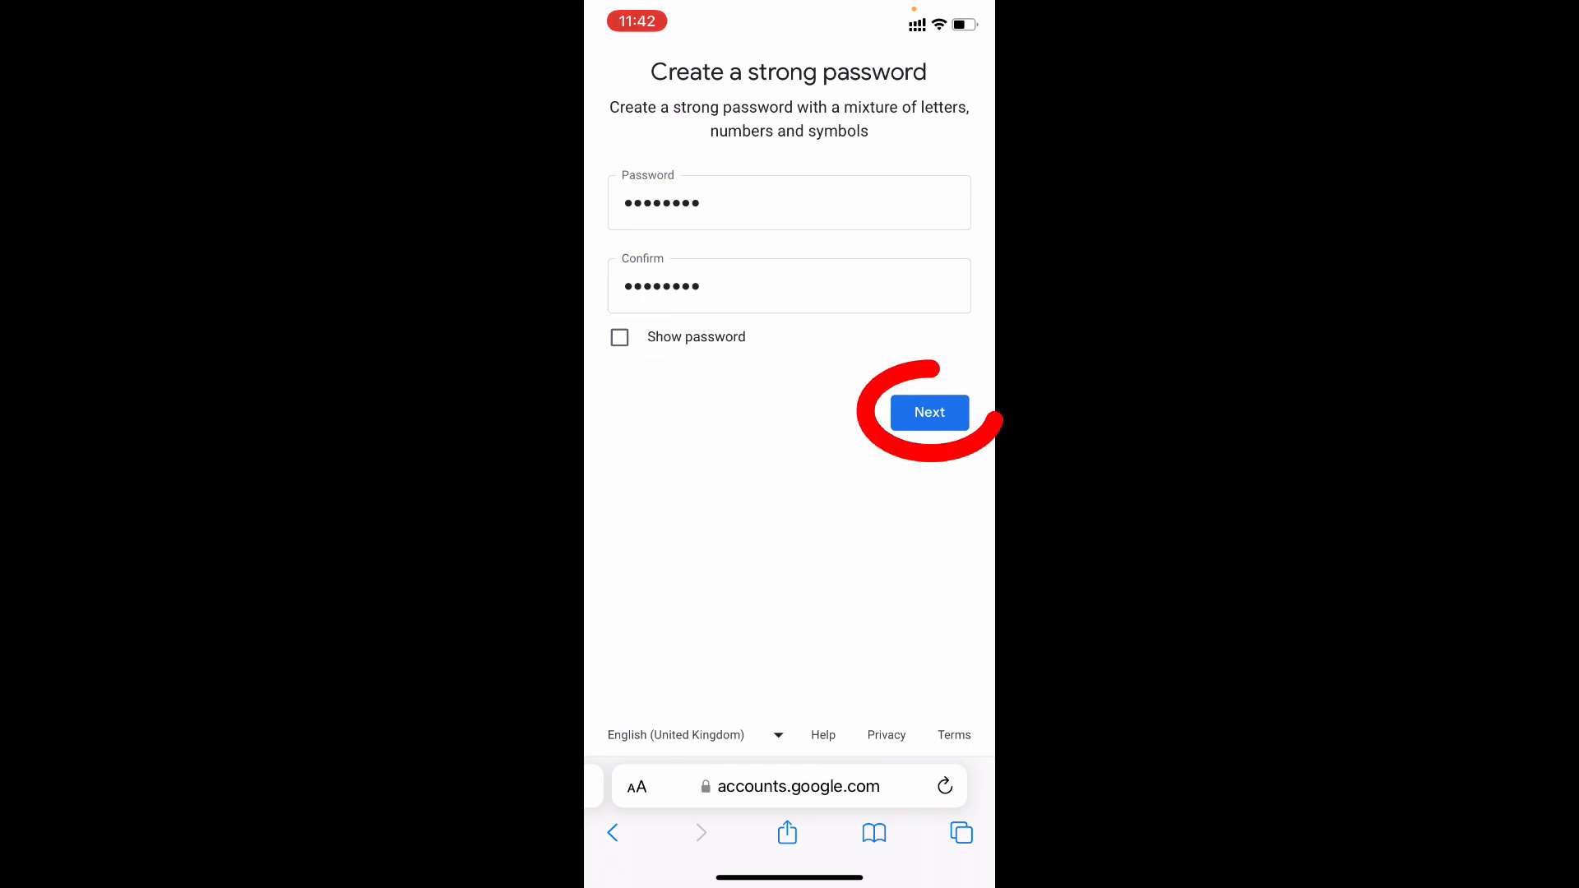
pyautogui.click(928, 412)
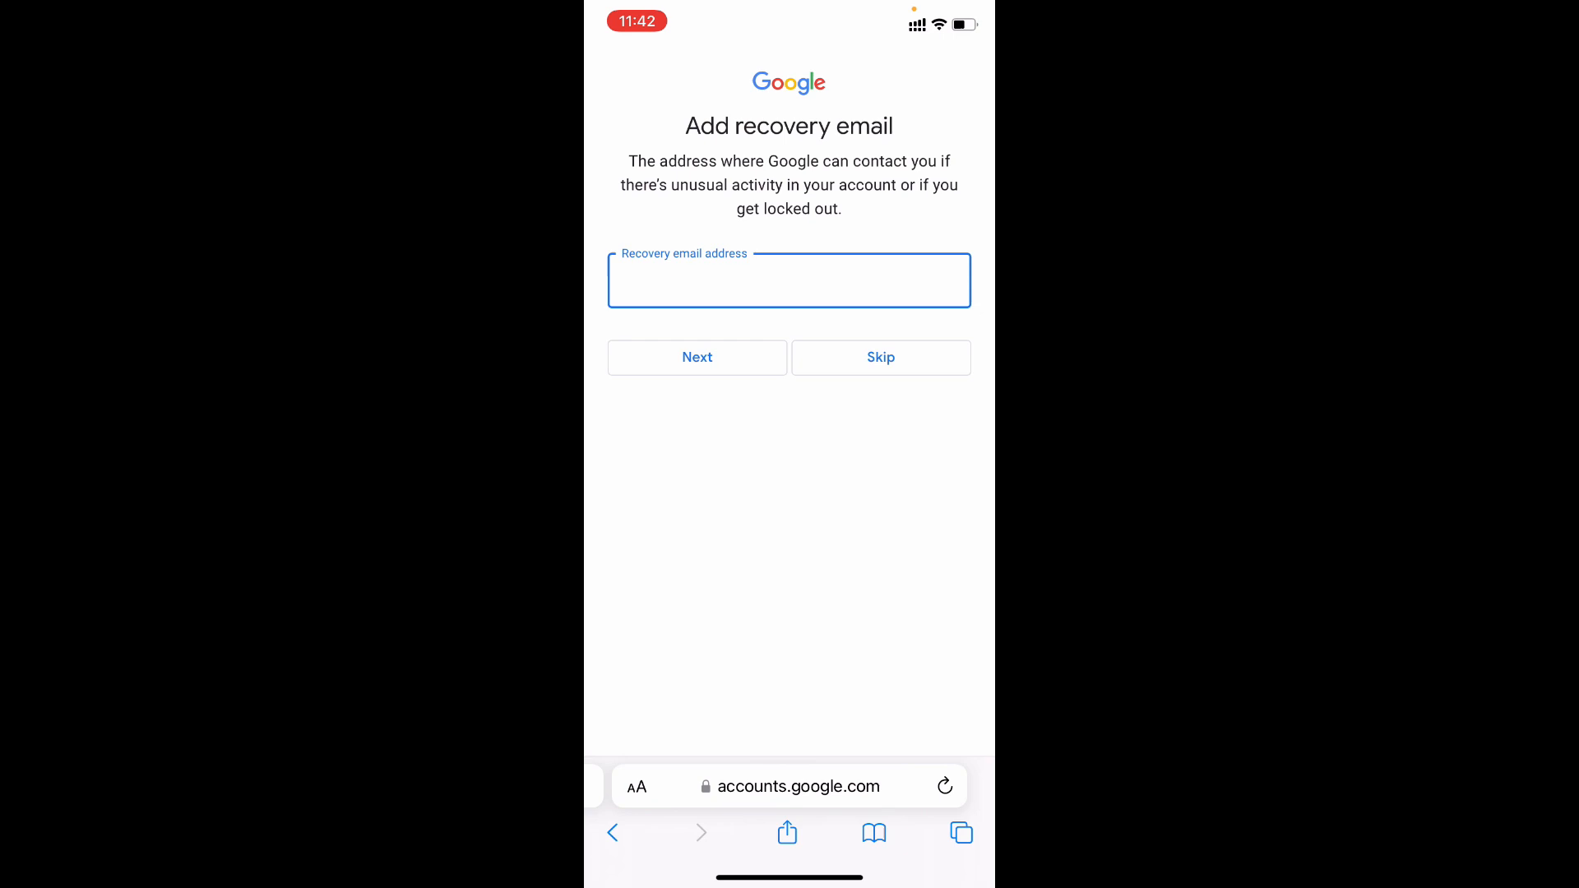
# Skip both the recovery email and phone number pages
pyautogui.click(879, 358)
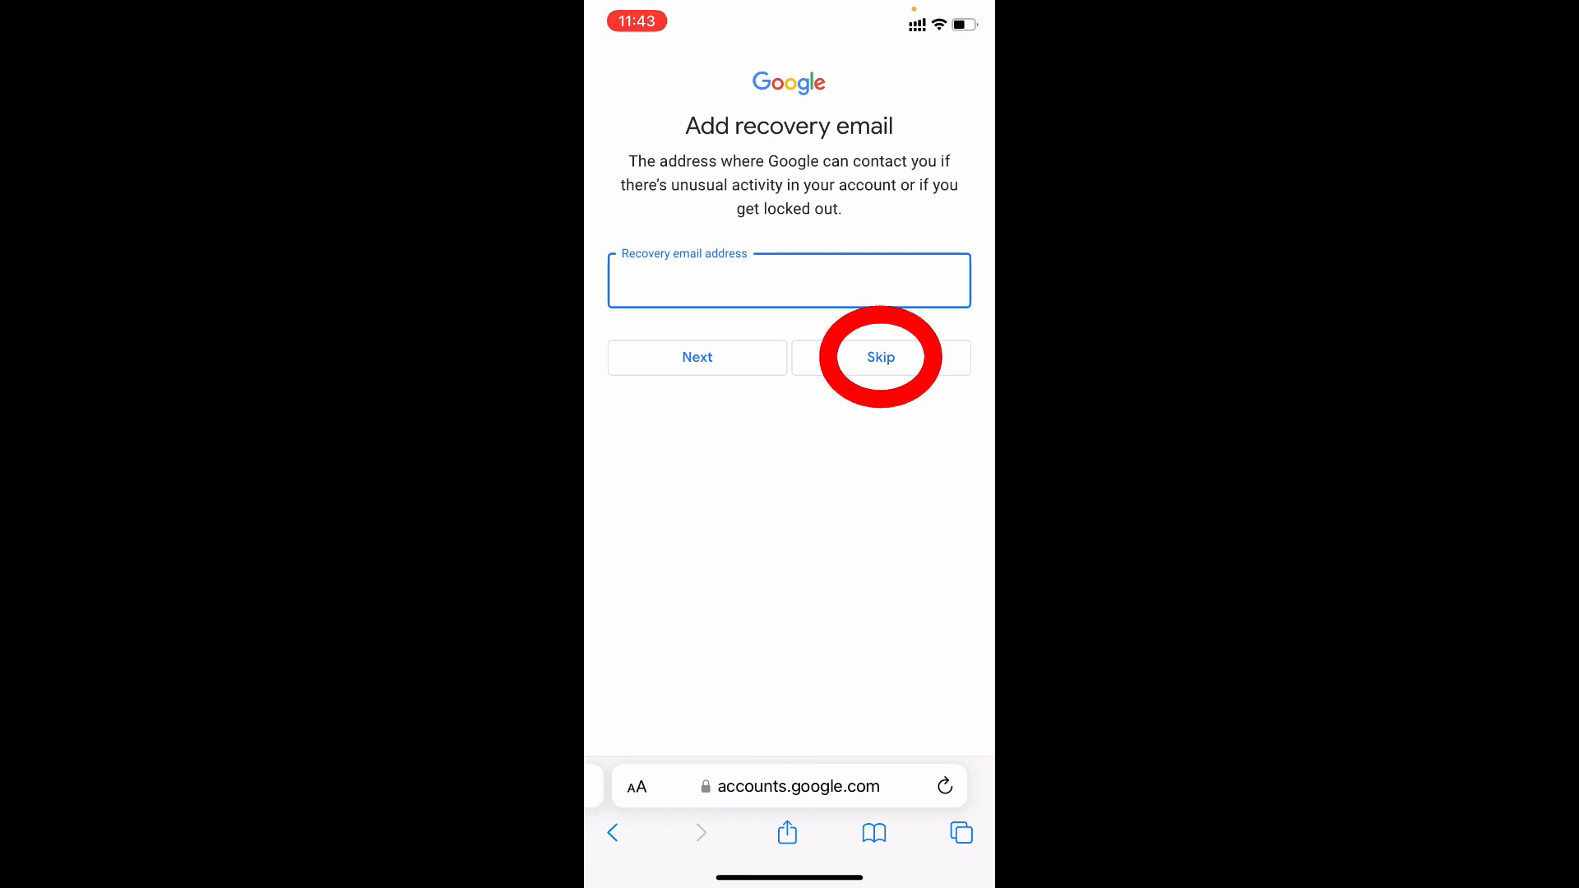
pyautogui.click(879, 356)
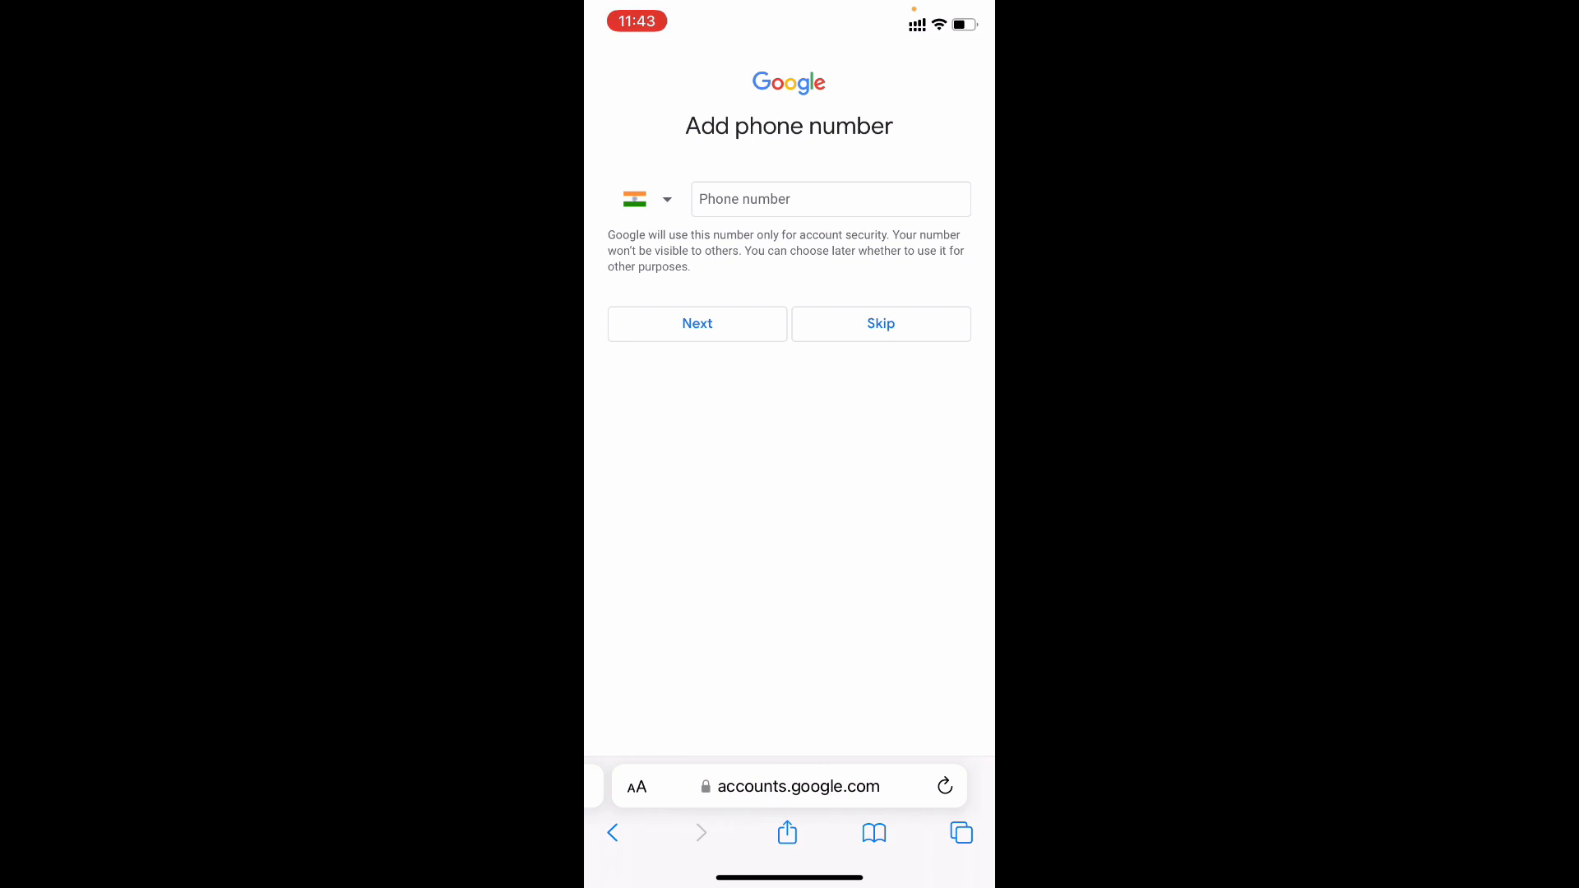
pyautogui.click(879, 323)
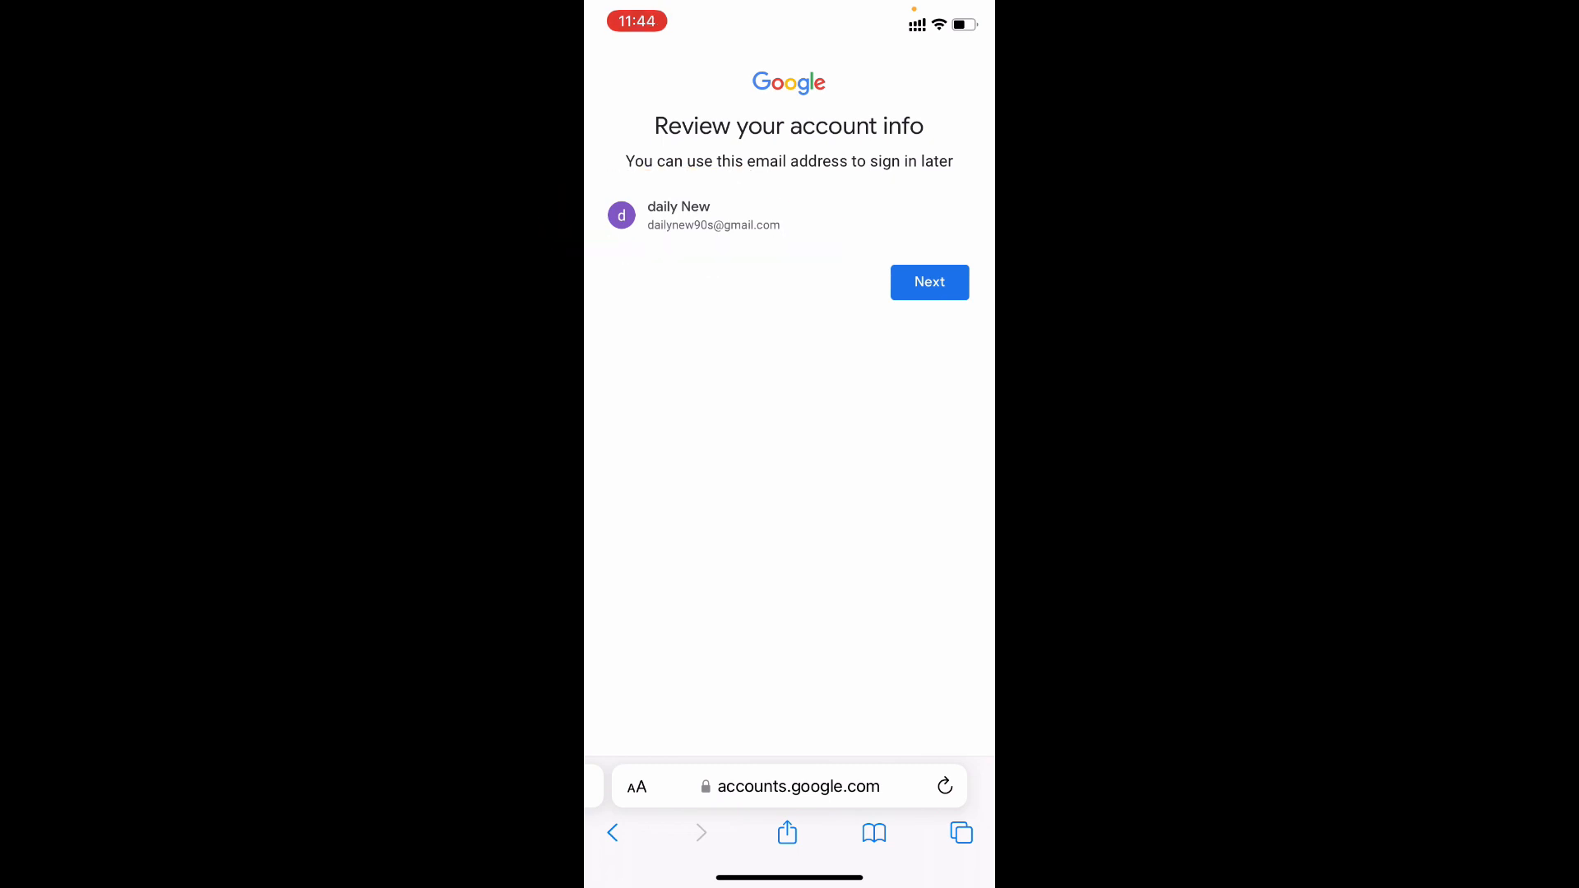
# Confirm the account review, expand More options, and agree to the privacy terms
pyautogui.click(928, 282)
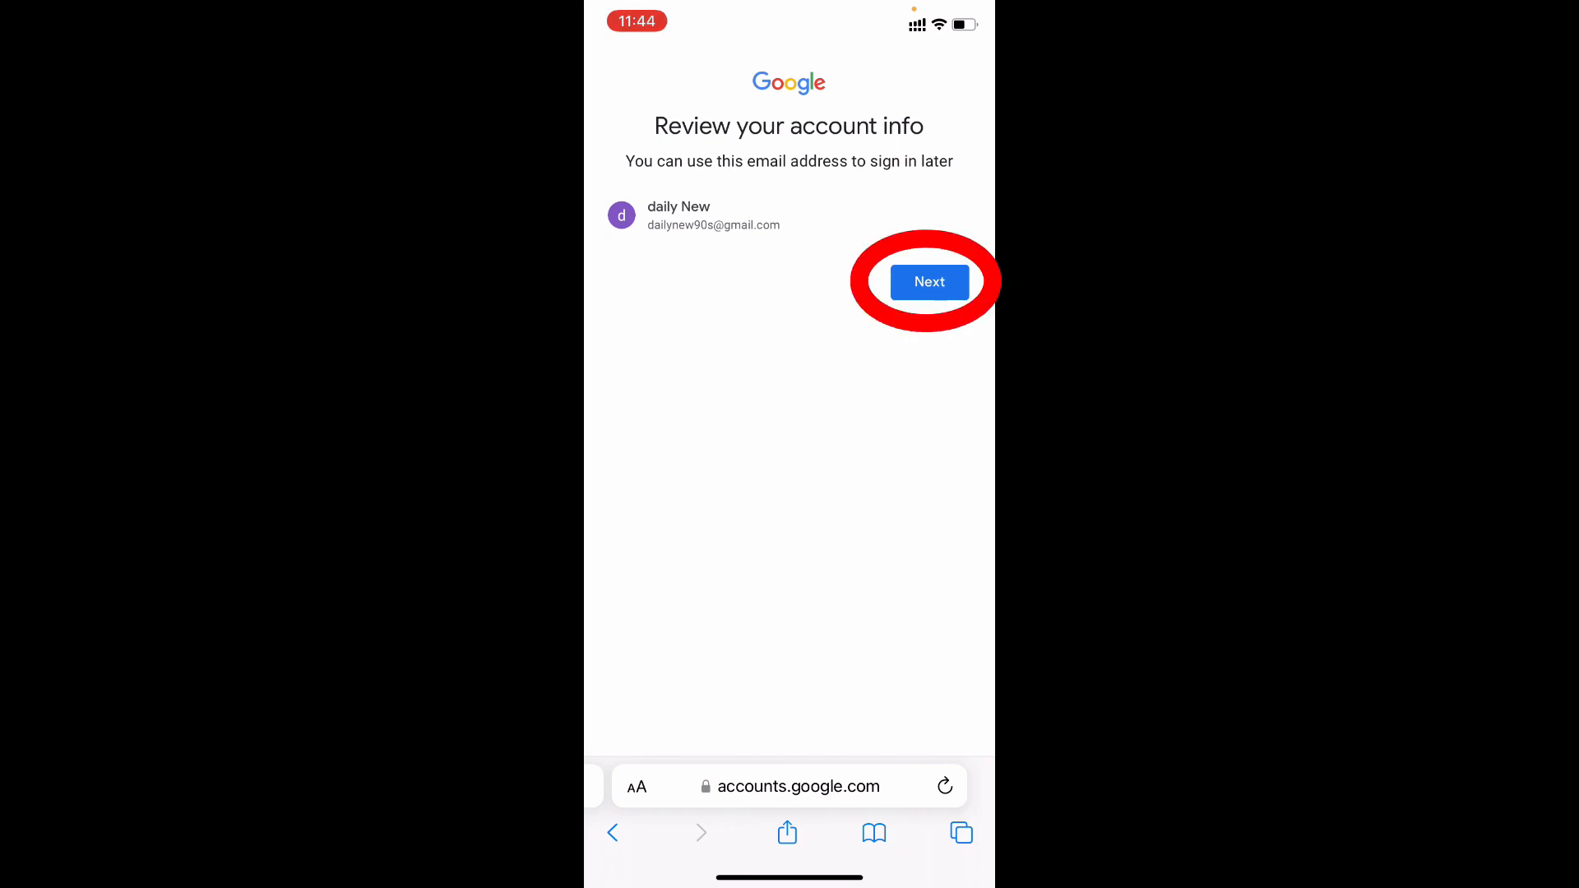
pyautogui.click(928, 282)
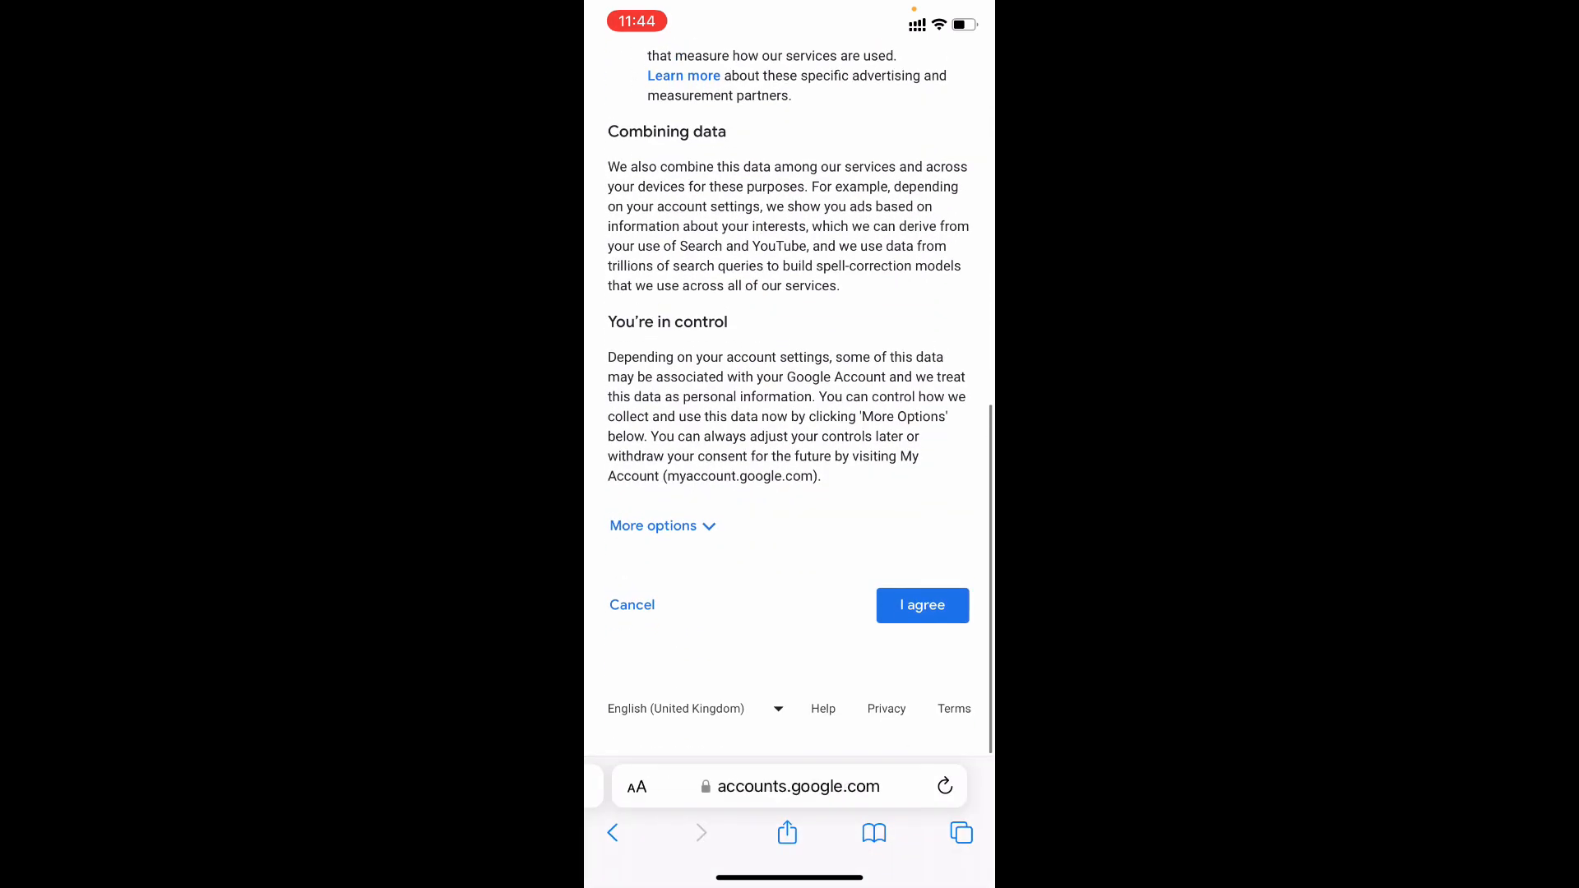
pyautogui.click(661, 525)
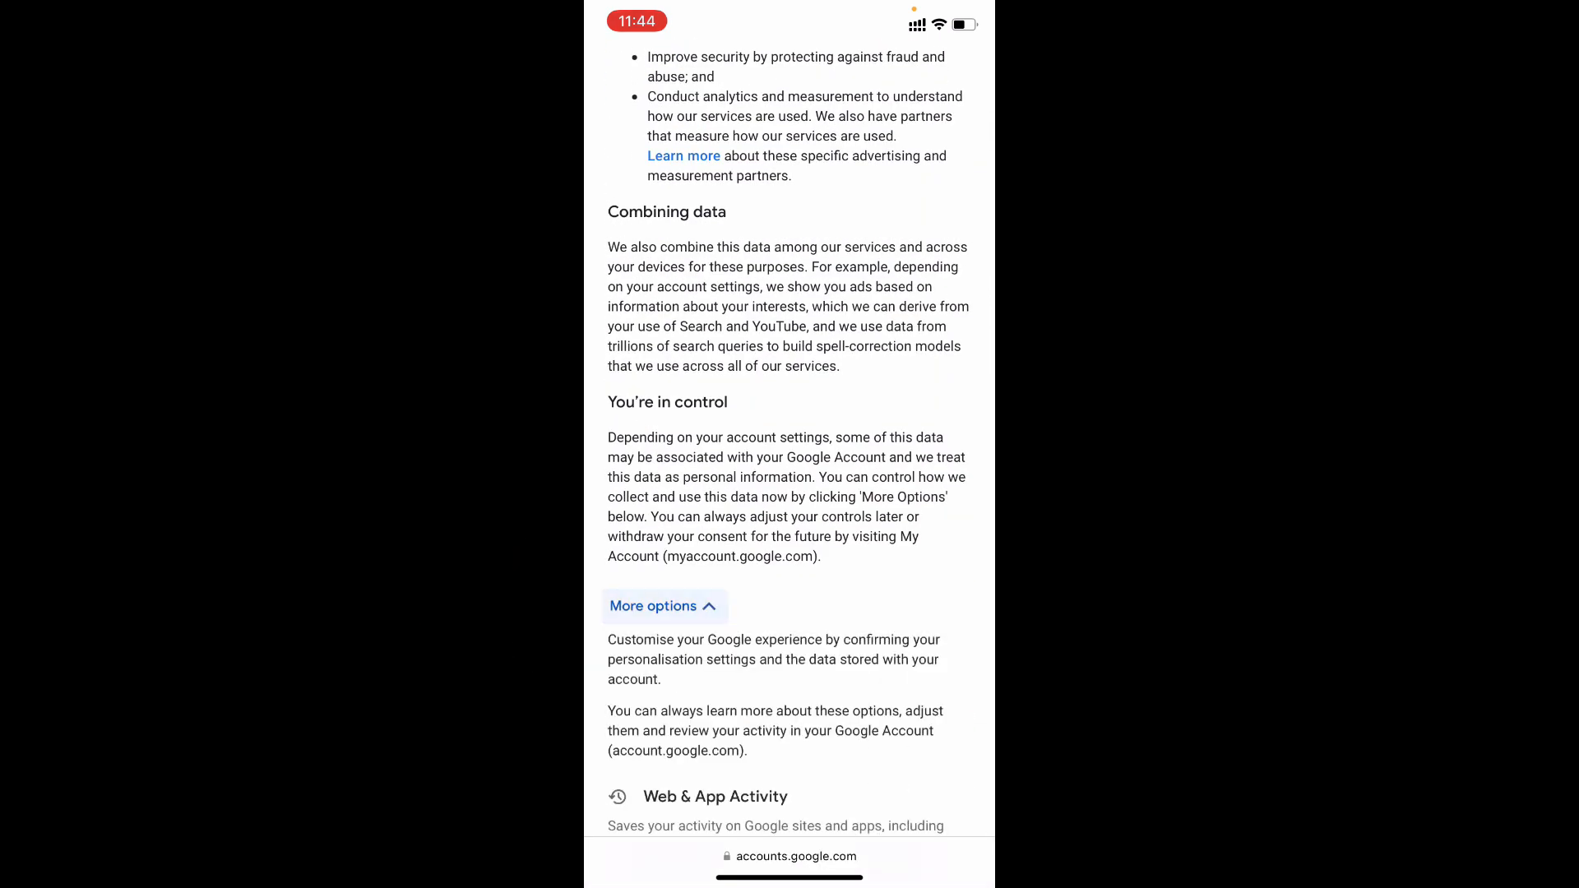
pyautogui.scroll(-3)
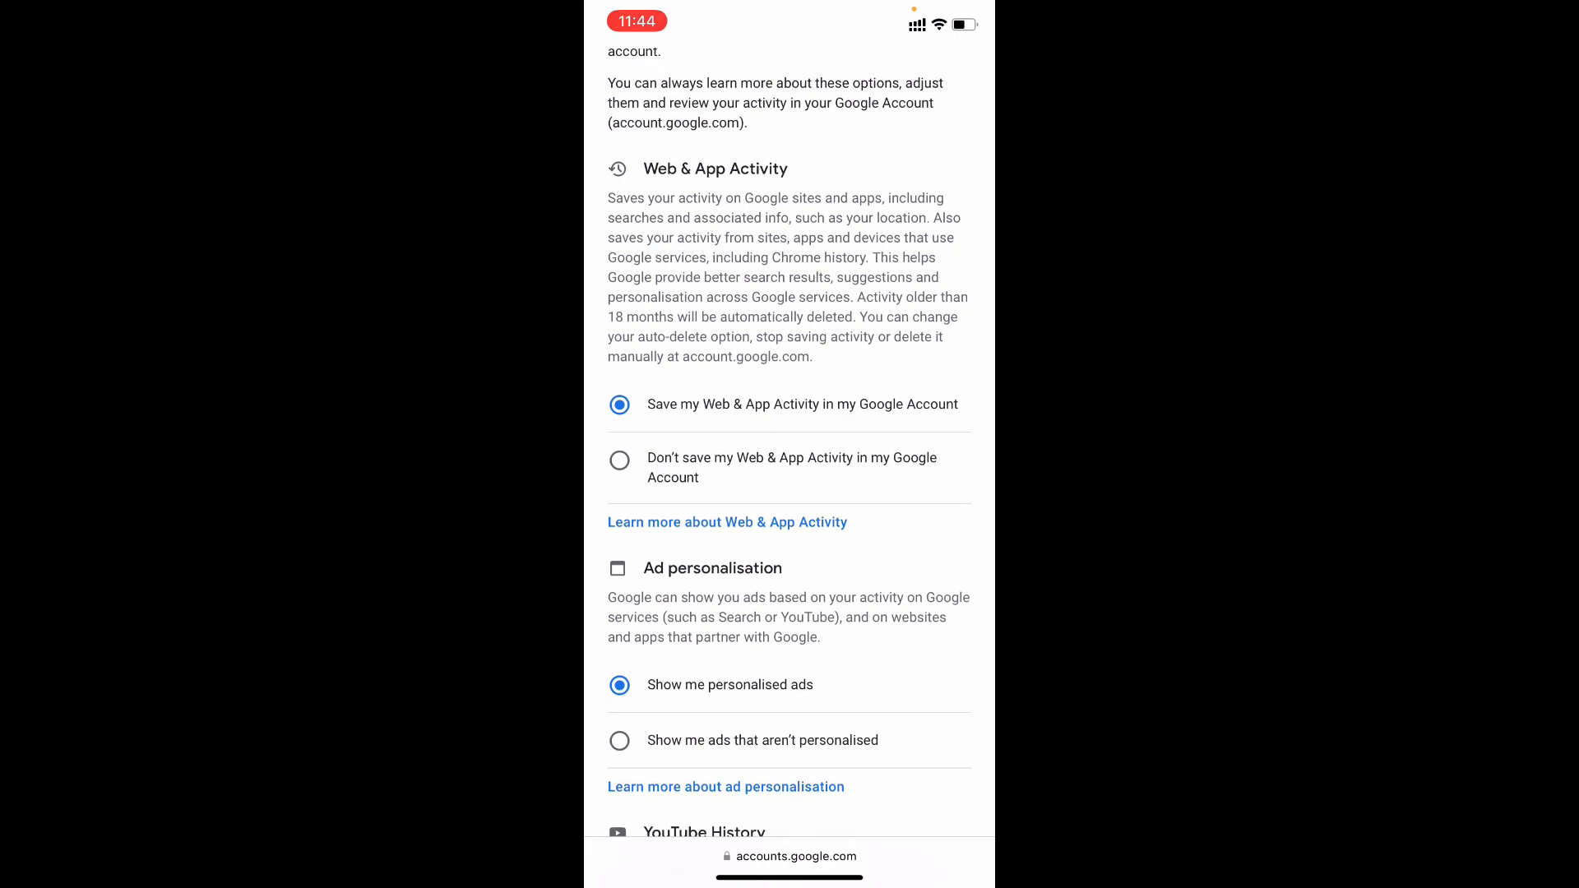
pyautogui.scroll(-3)
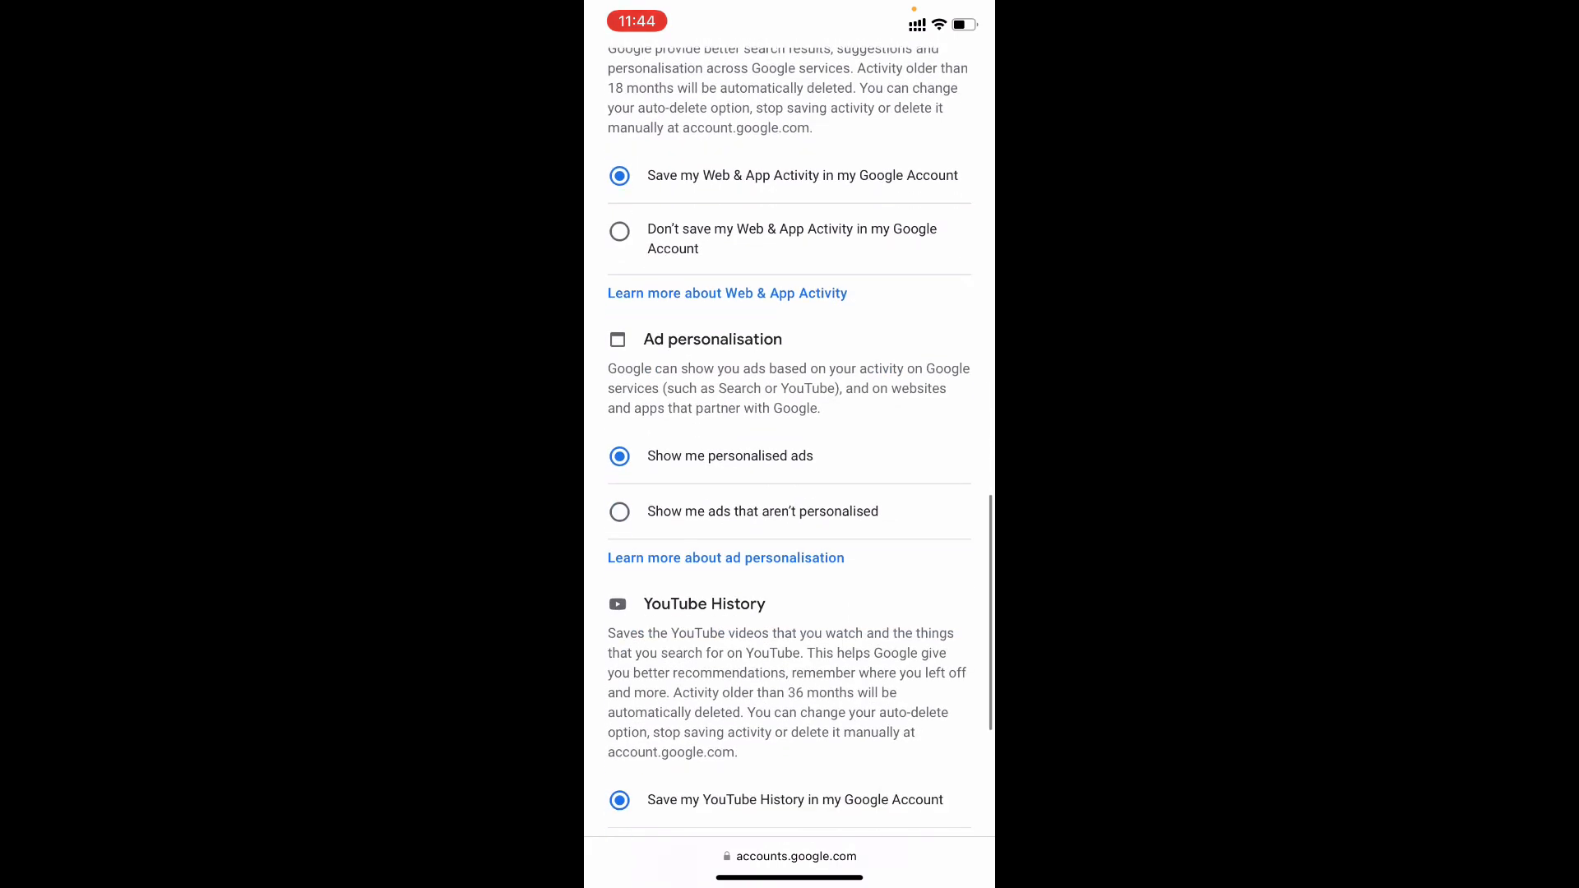
pyautogui.scroll(-3)
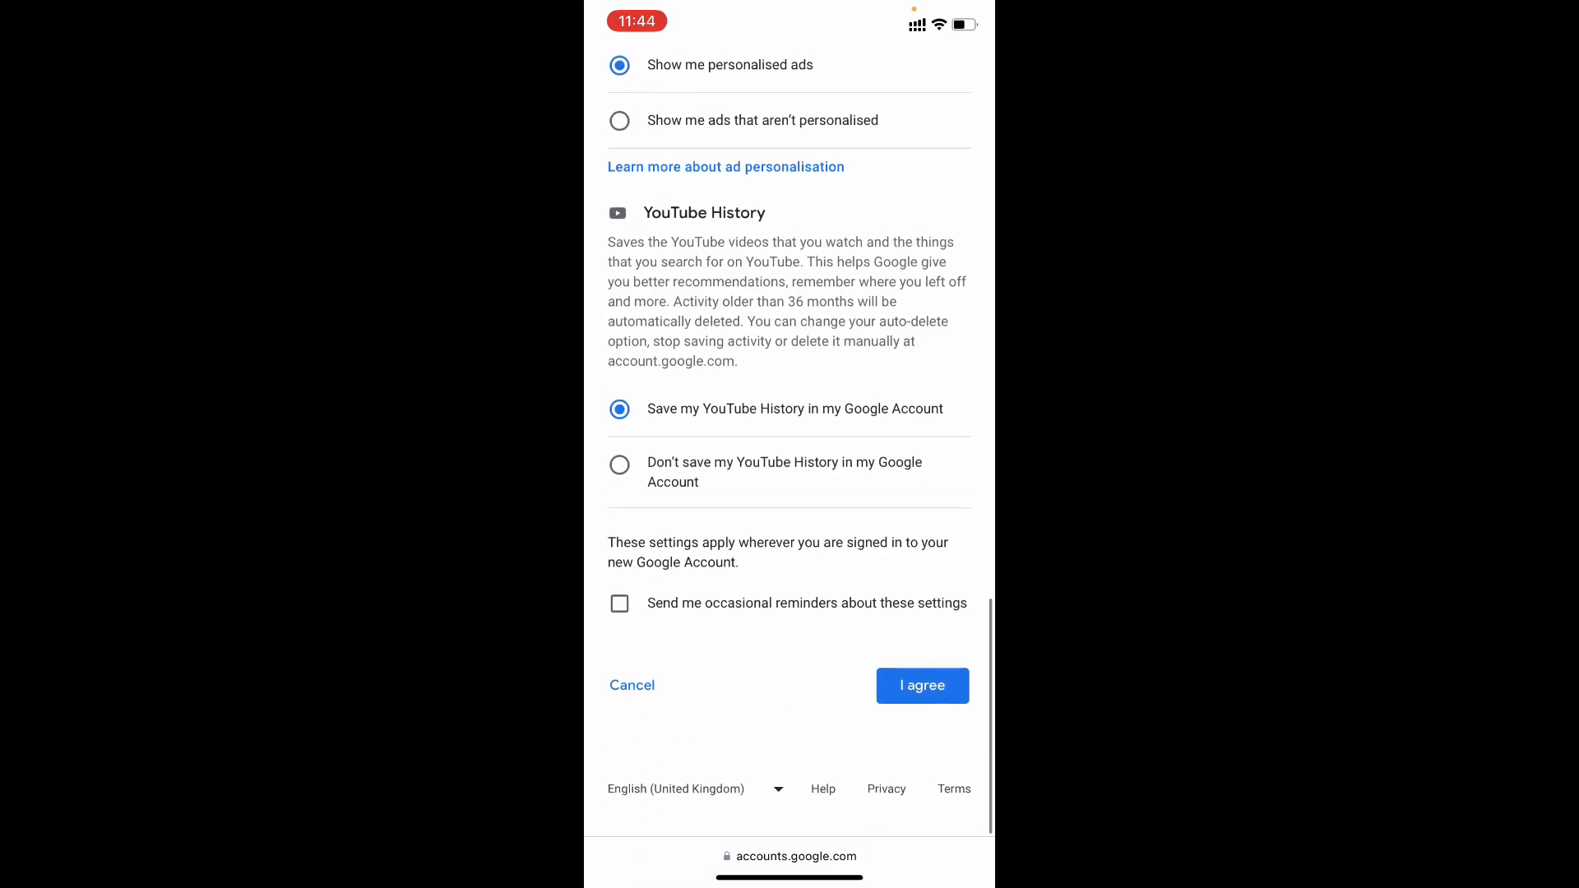
pyautogui.click(921, 685)
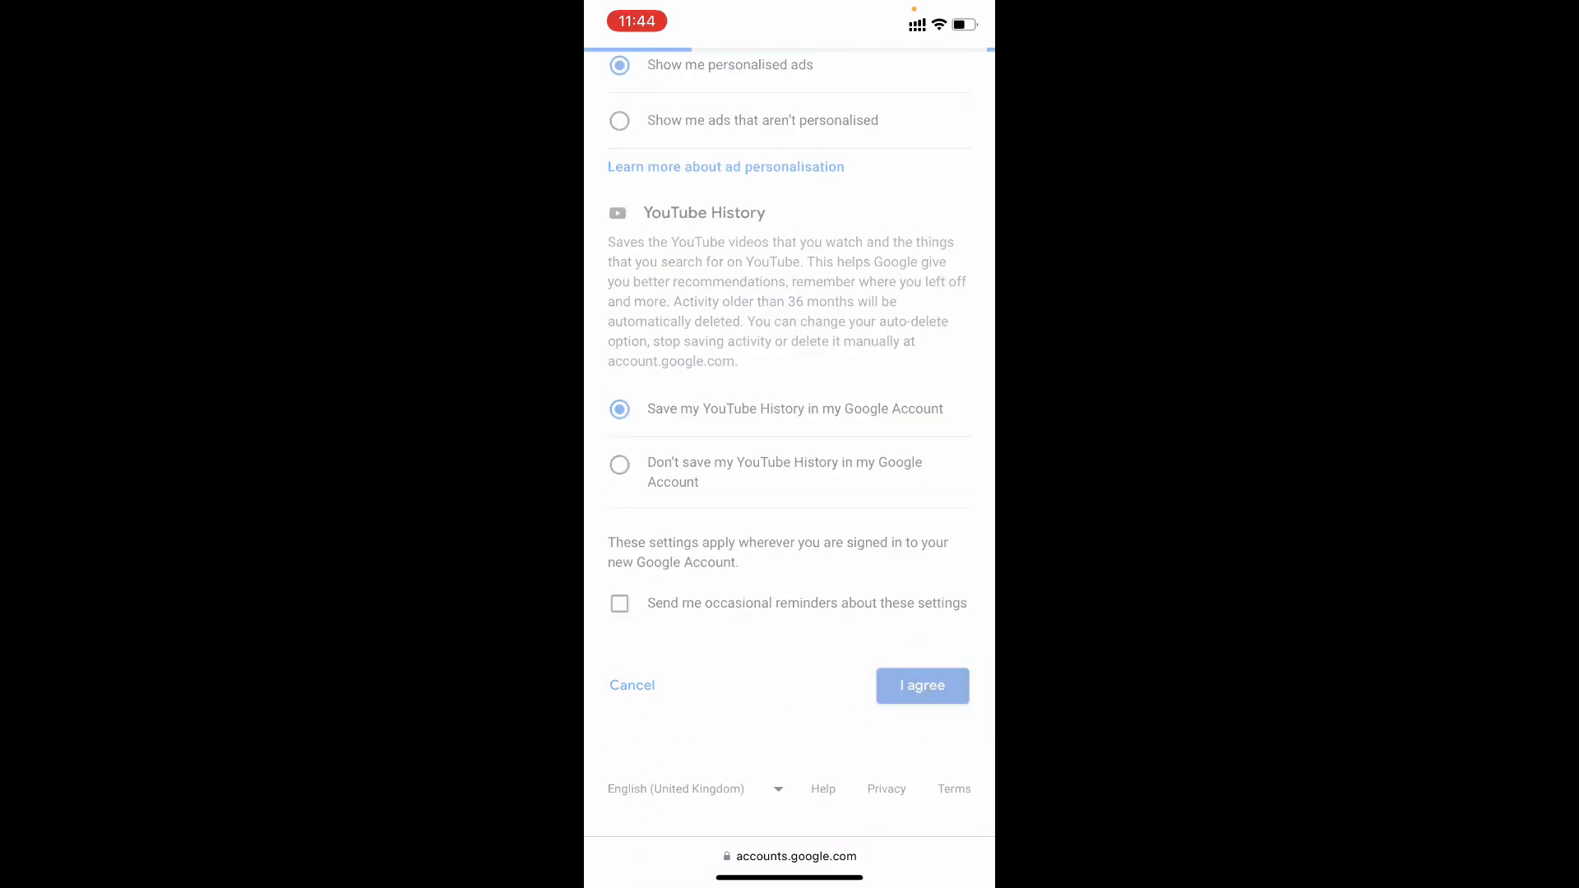
pyautogui.click(921, 686)
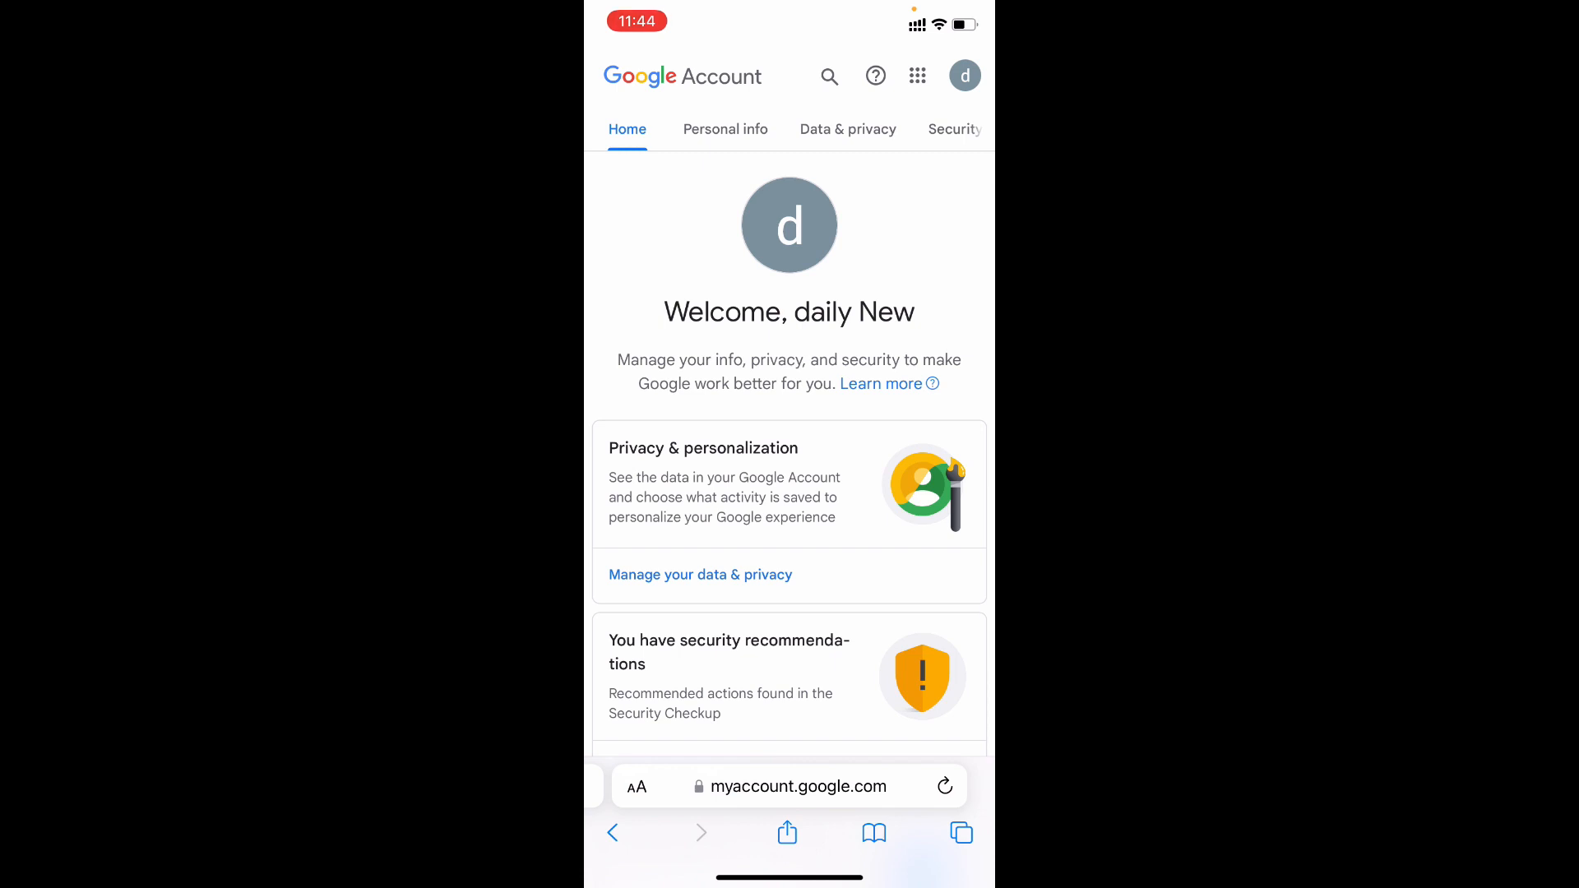
# Leave Safari's new-account welcome page for the iPhone Home Screen
pyautogui.click(964, 76)
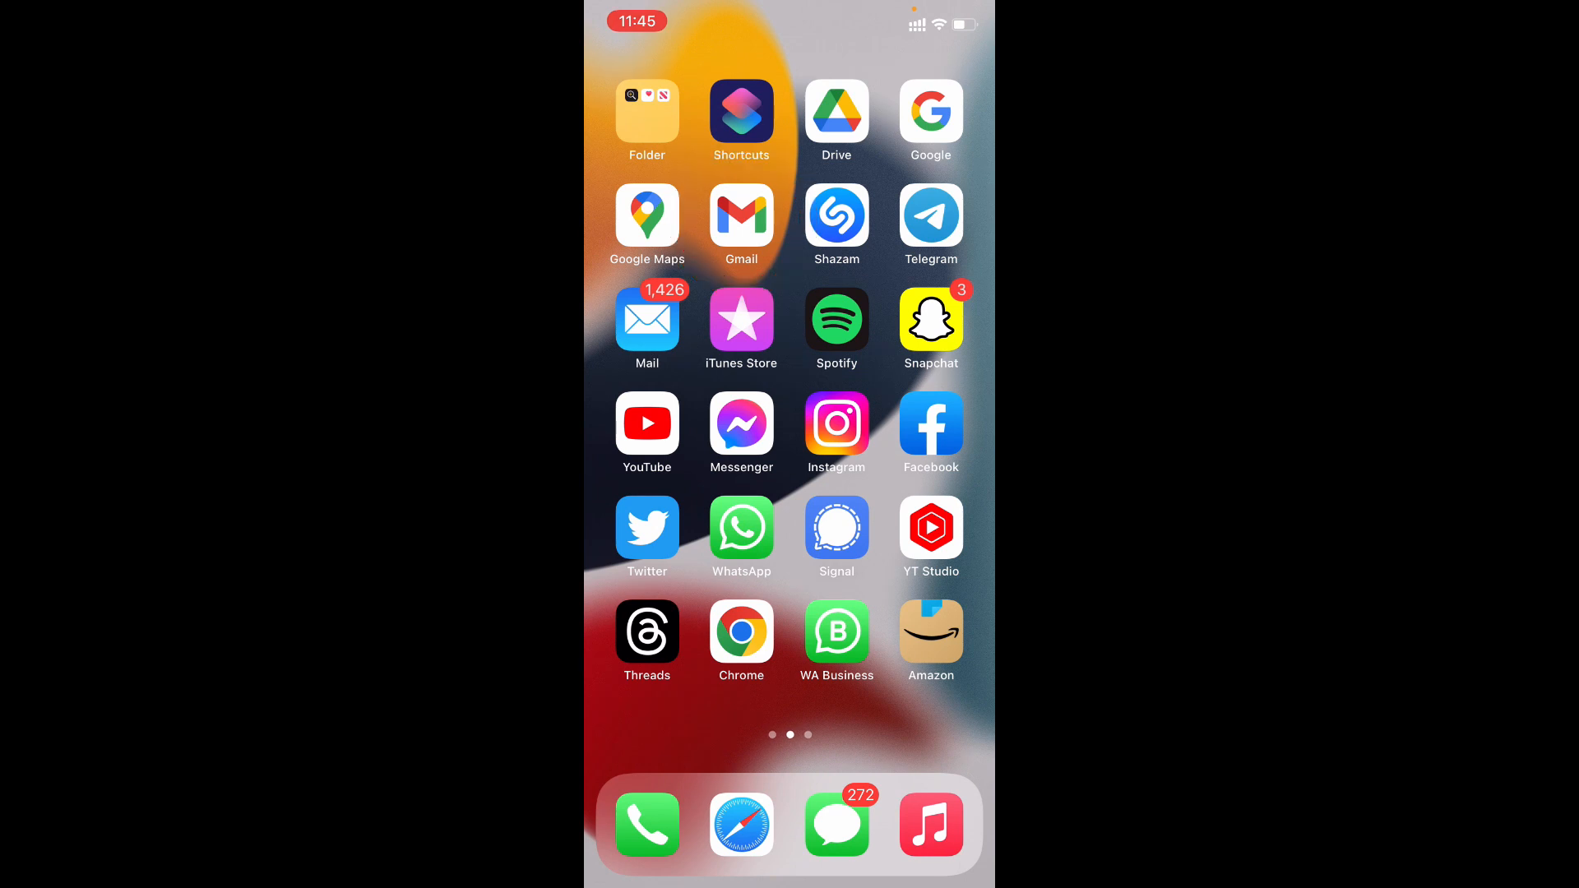
# In the Gmail app, start adding another Google account from the account list
pyautogui.click(740, 215)
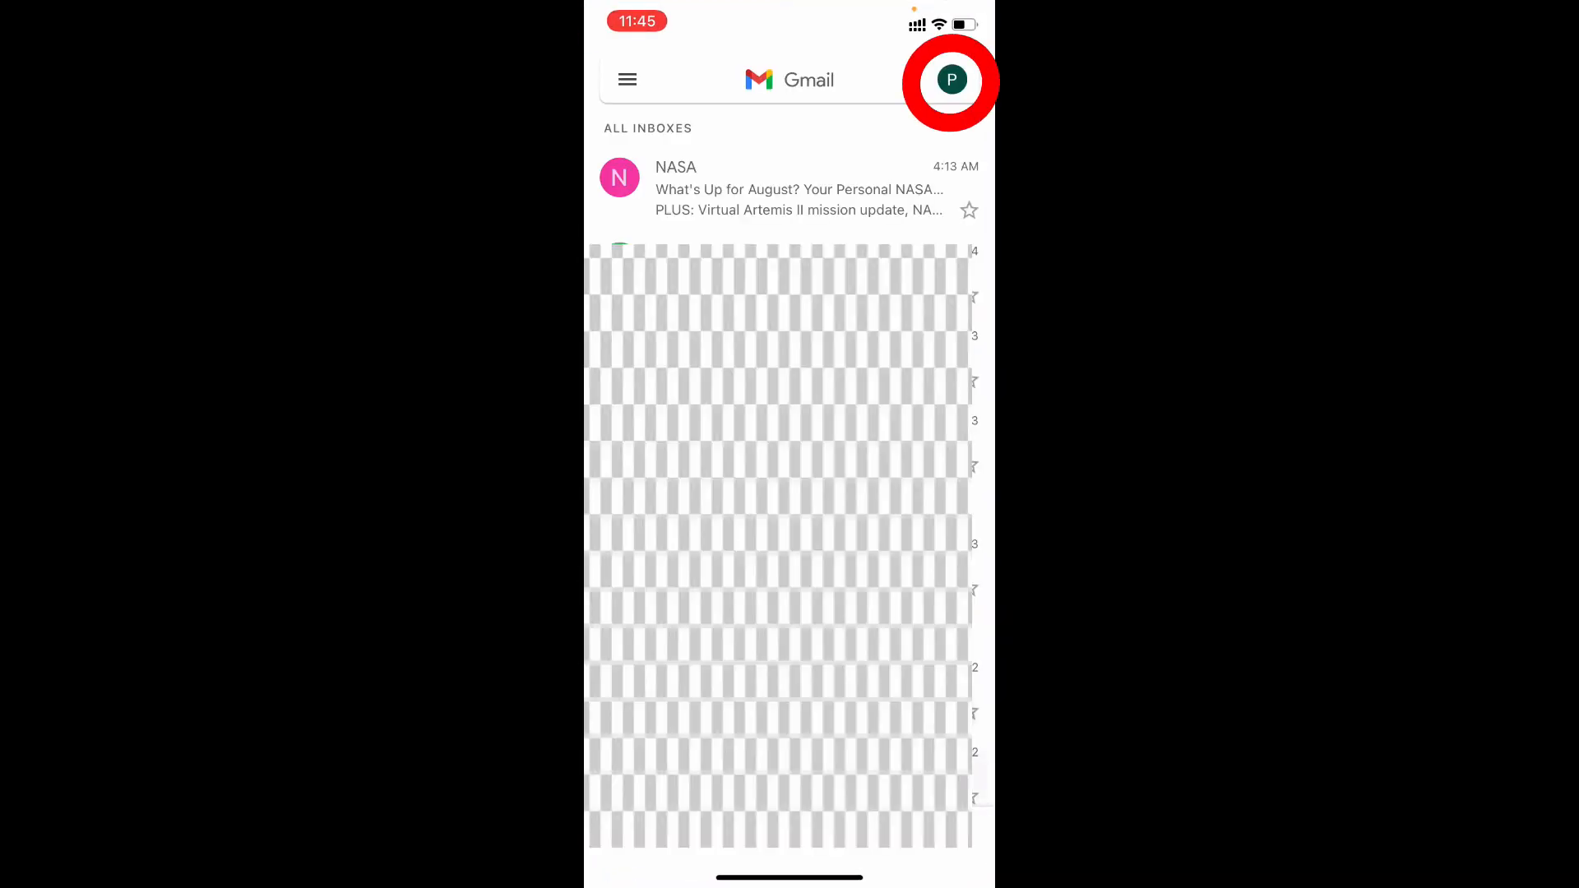
pyautogui.click(951, 79)
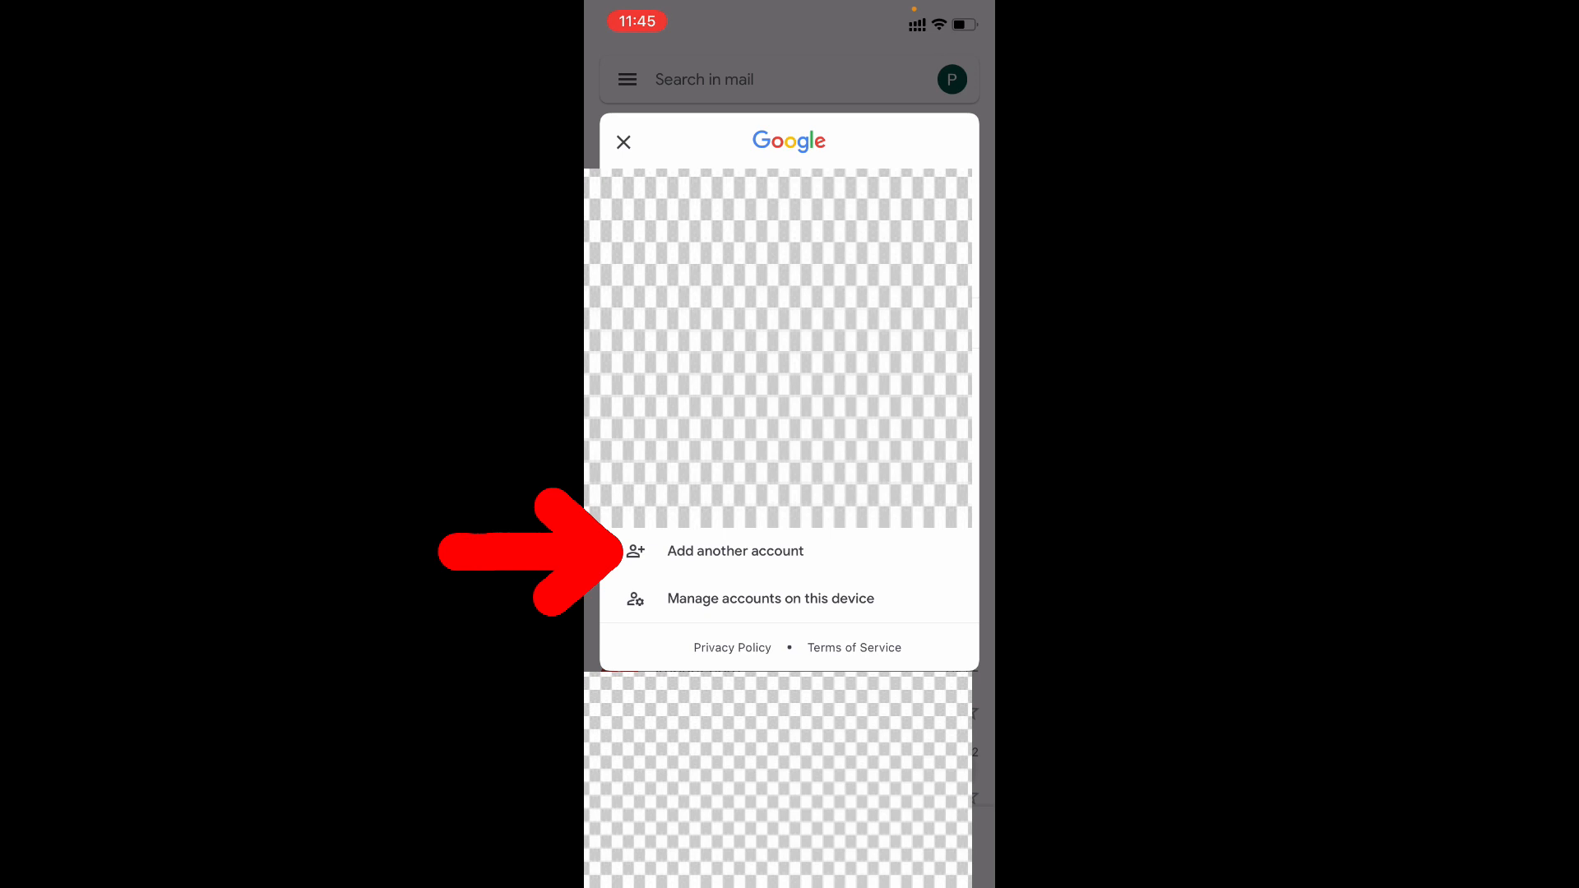
pyautogui.click(735, 550)
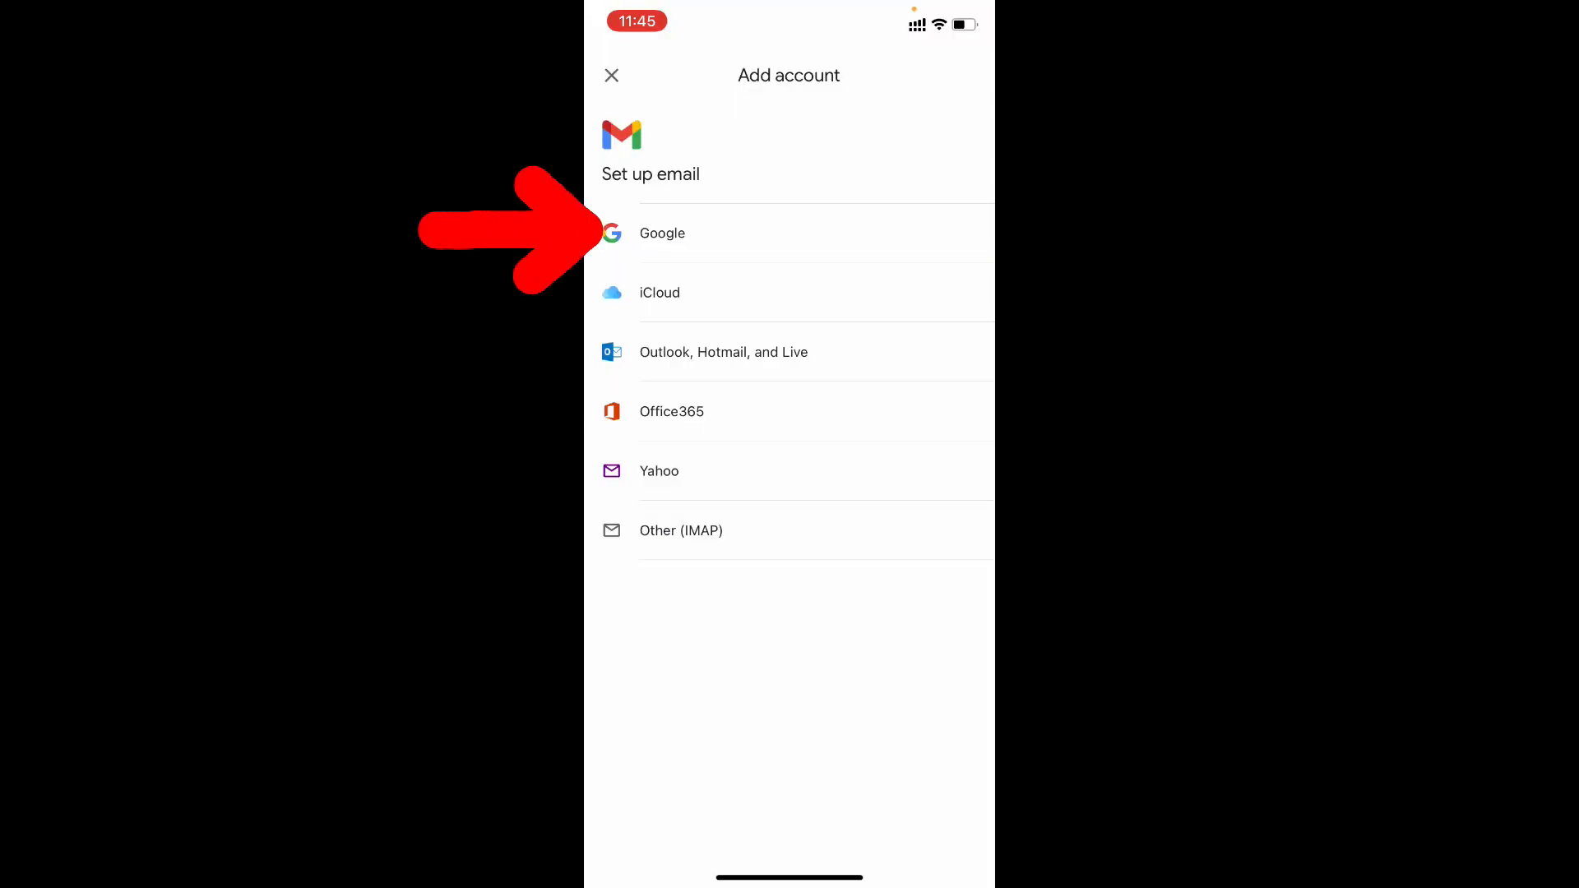
pyautogui.click(661, 233)
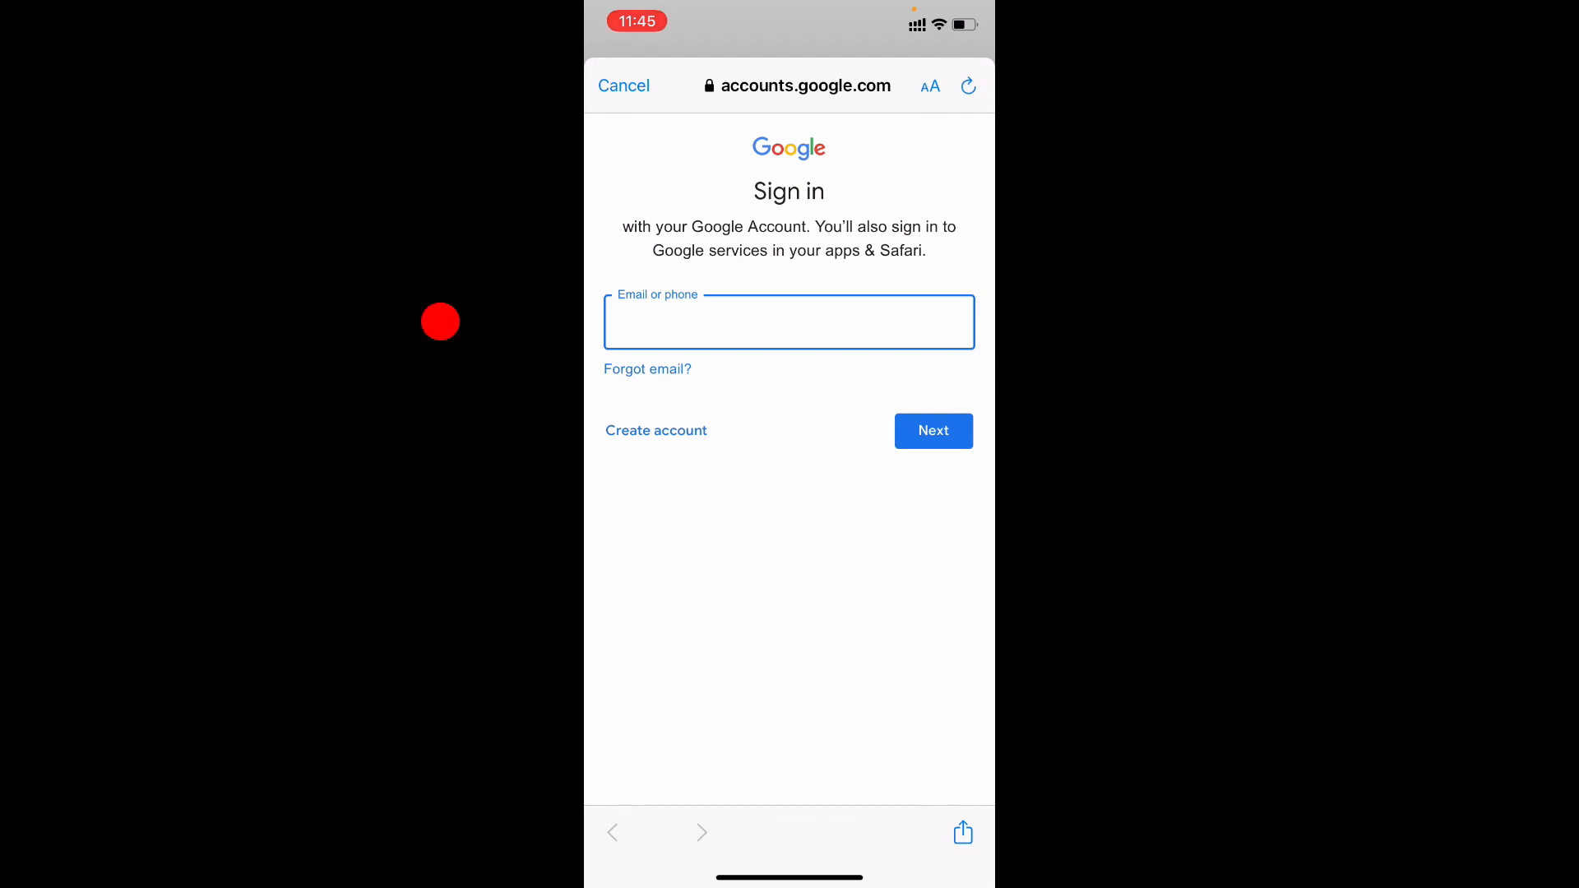
pyautogui.click(789, 322)
pyautogui.write('dailynew')
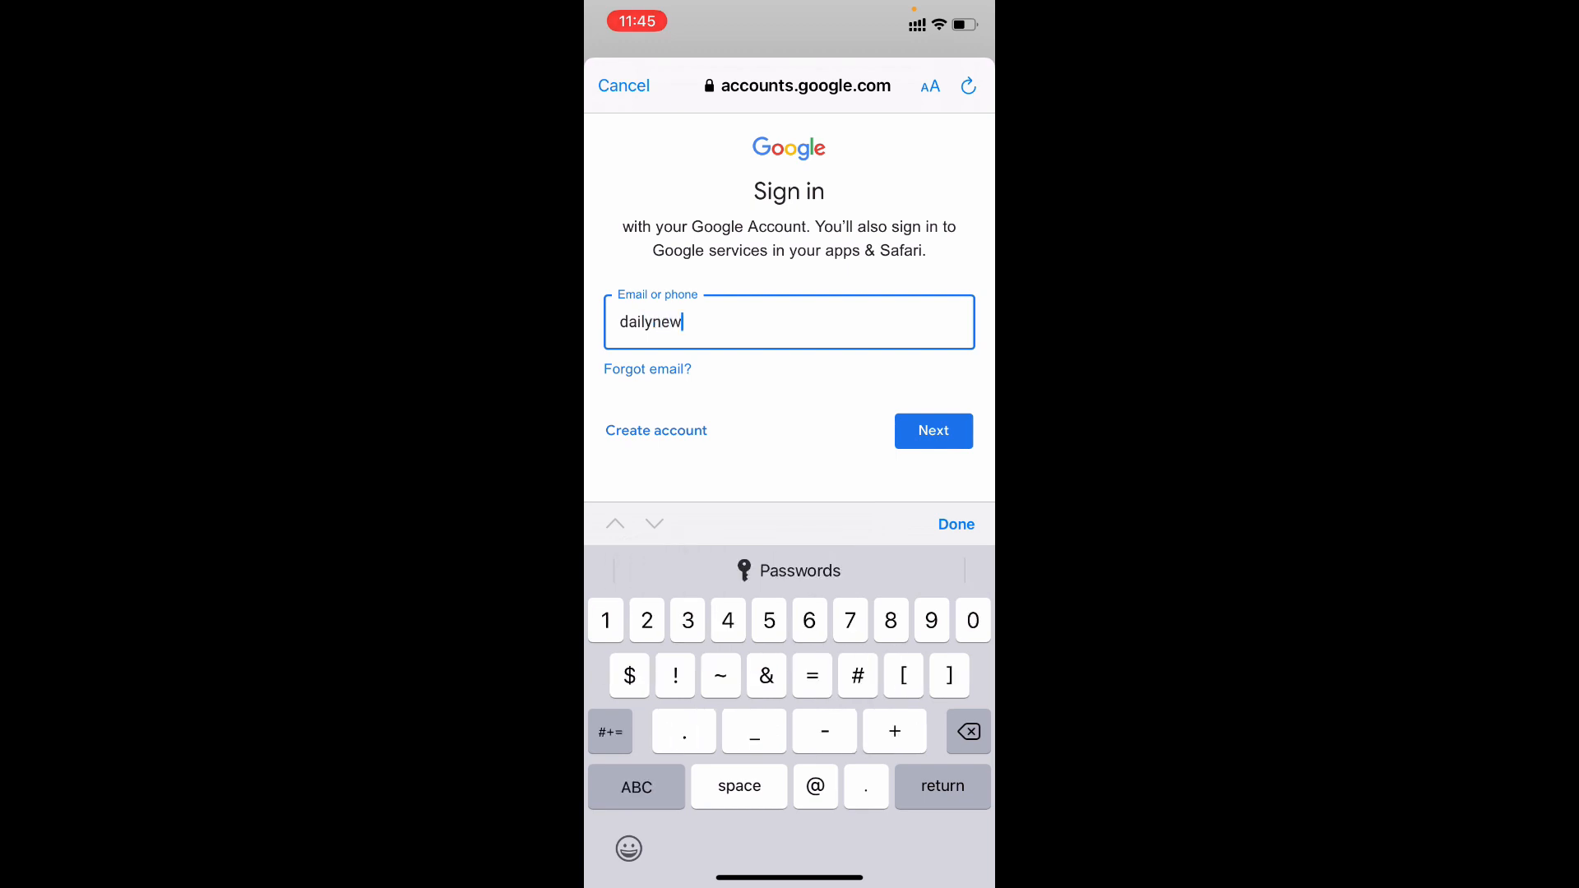
pyautogui.write('90s')
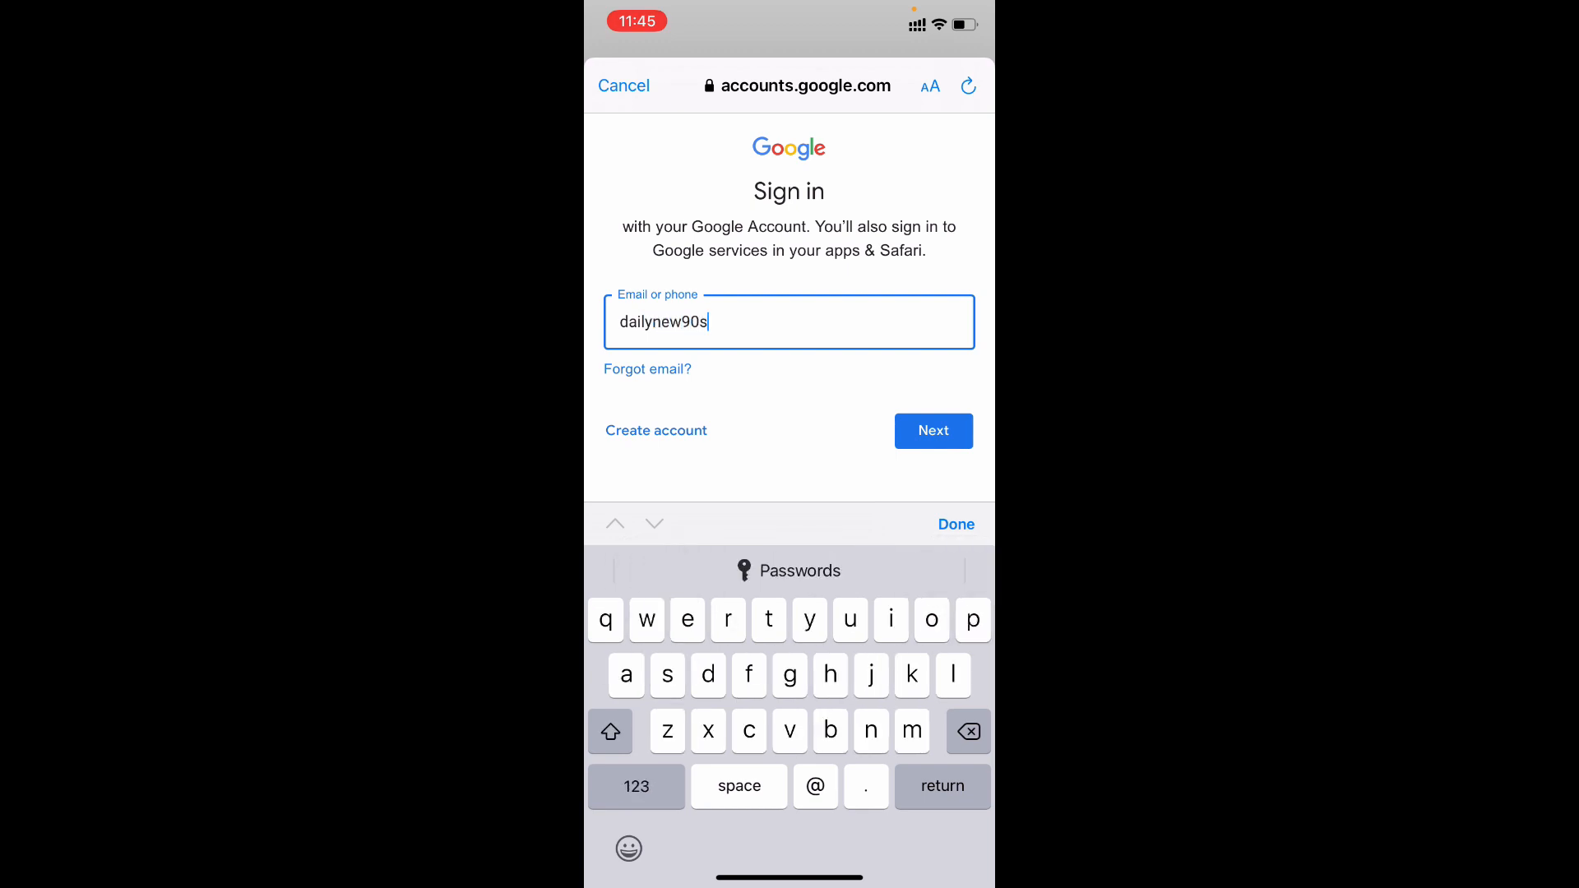
pyautogui.click(931, 431)
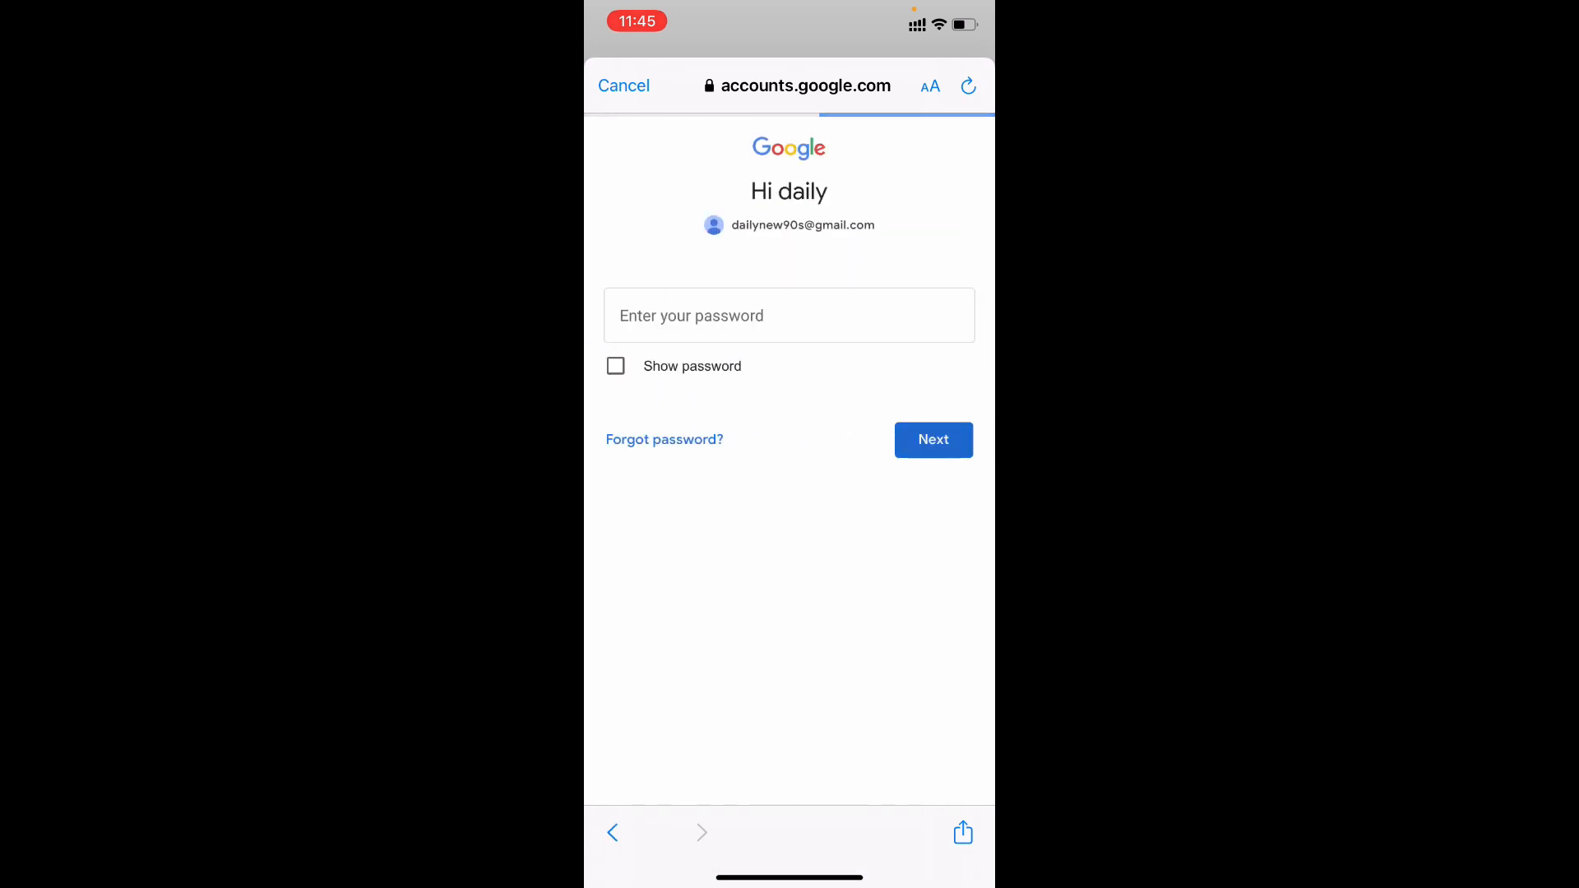
pyautogui.click(788, 315)
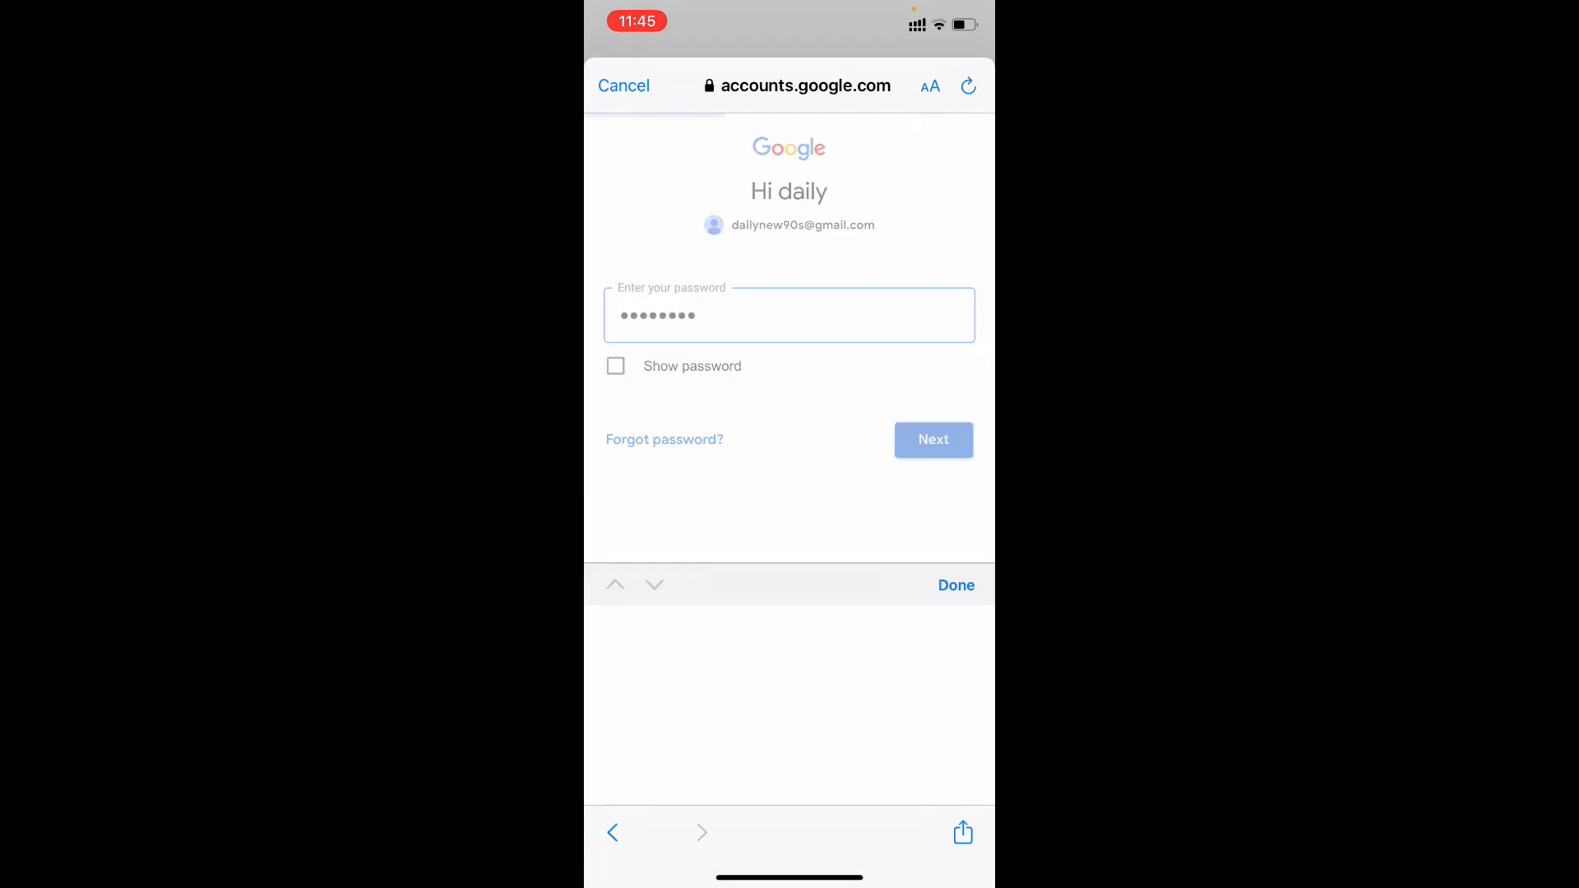
pyautogui.click(933, 440)
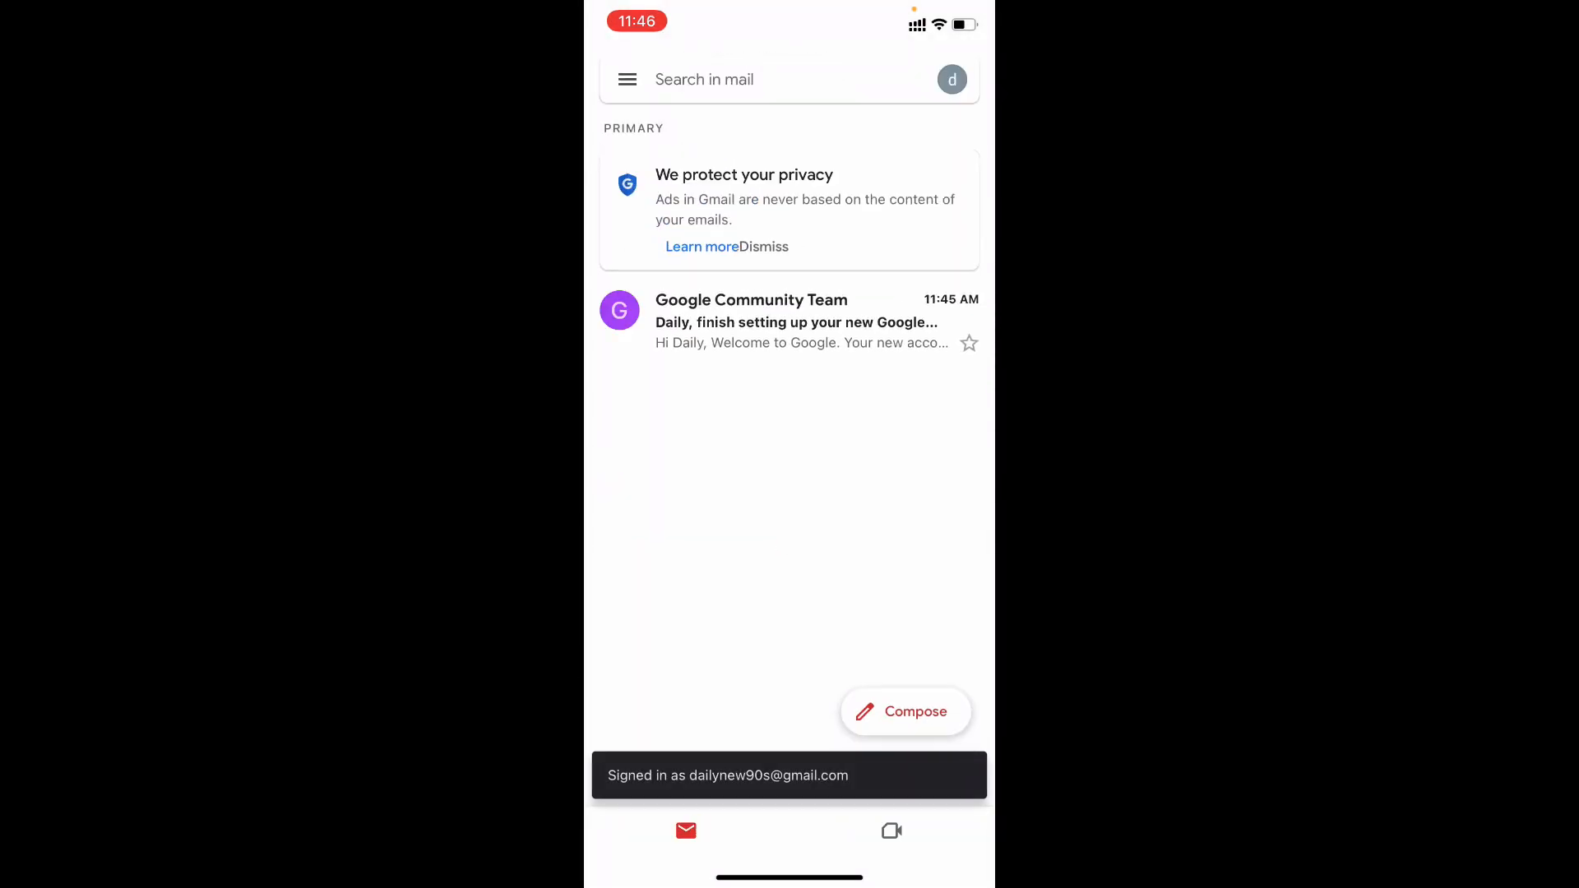
# Open the Google Community Team welcome email, view its sender details, and go back to the inbox
pyautogui.click(794, 322)
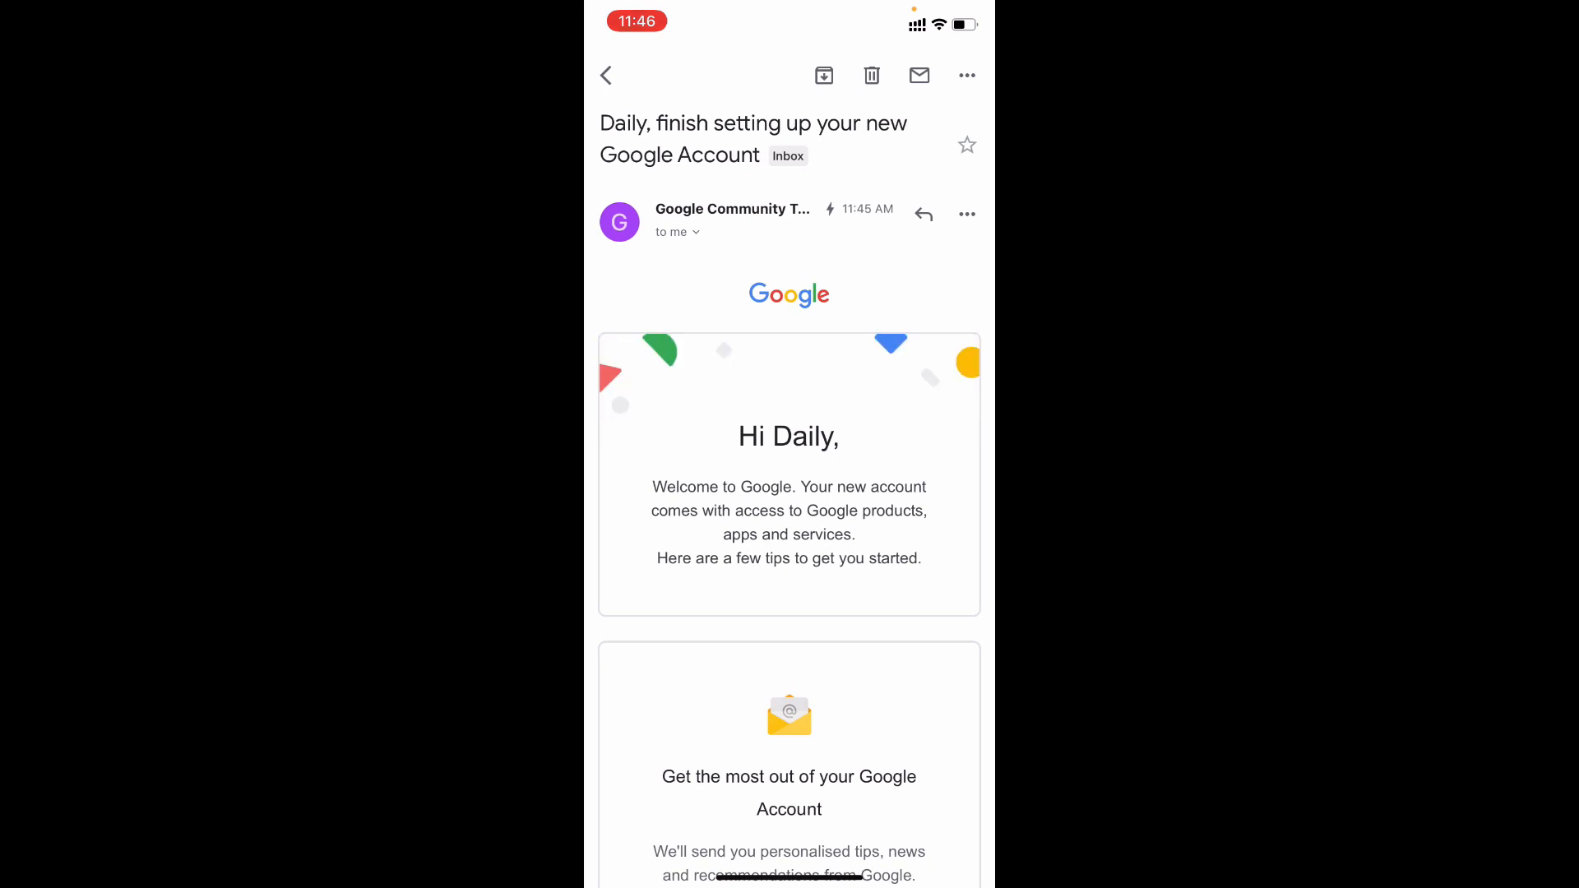
pyautogui.click(678, 232)
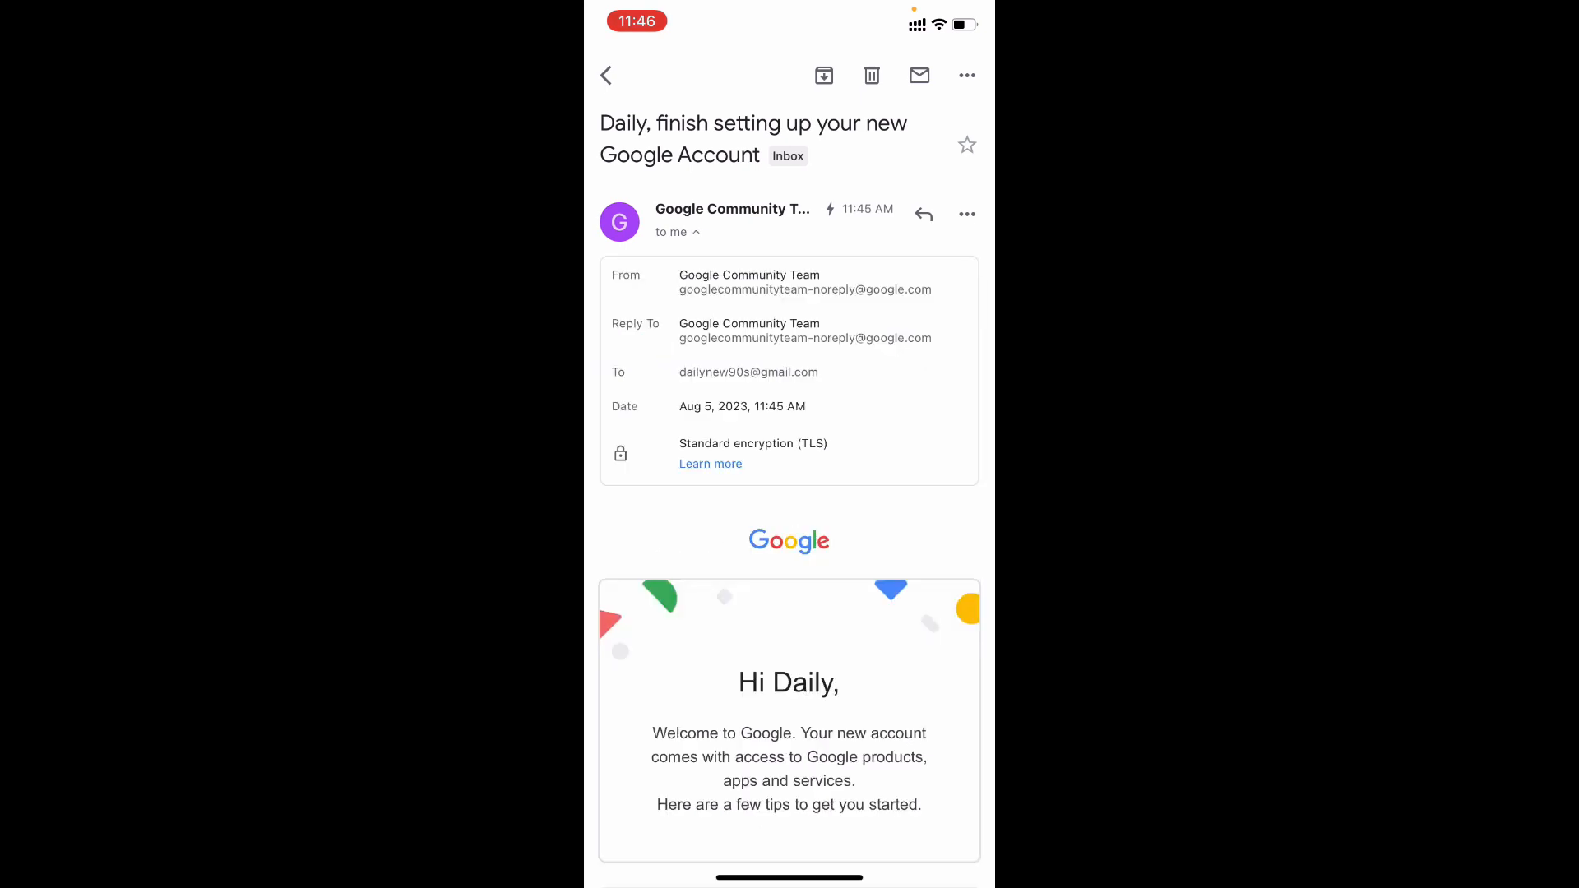
pyautogui.click(606, 75)
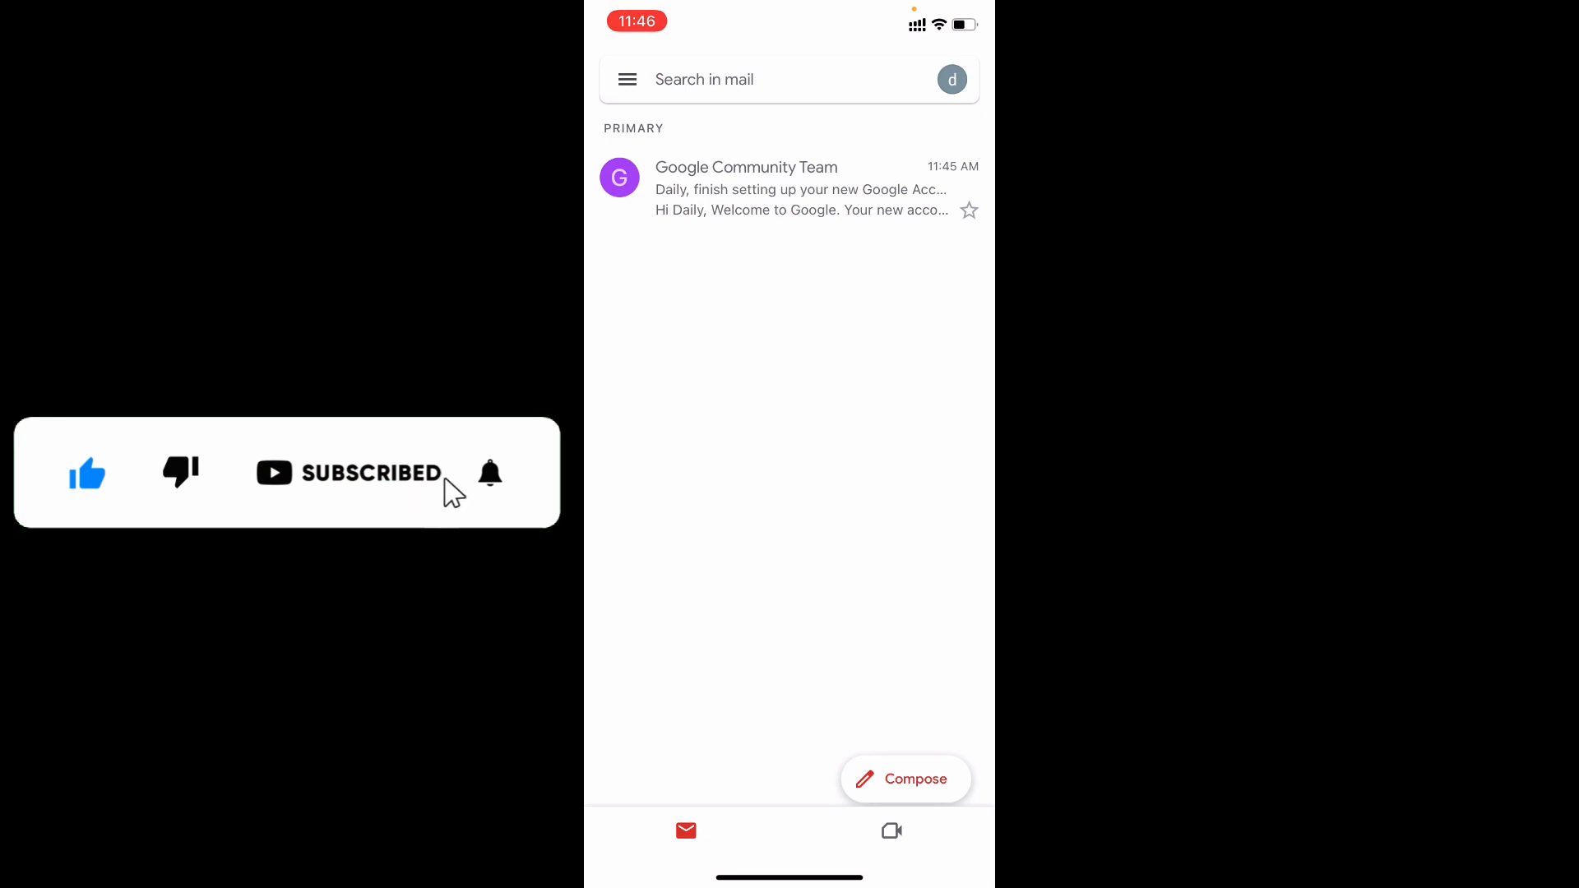
pyautogui.click(490, 473)
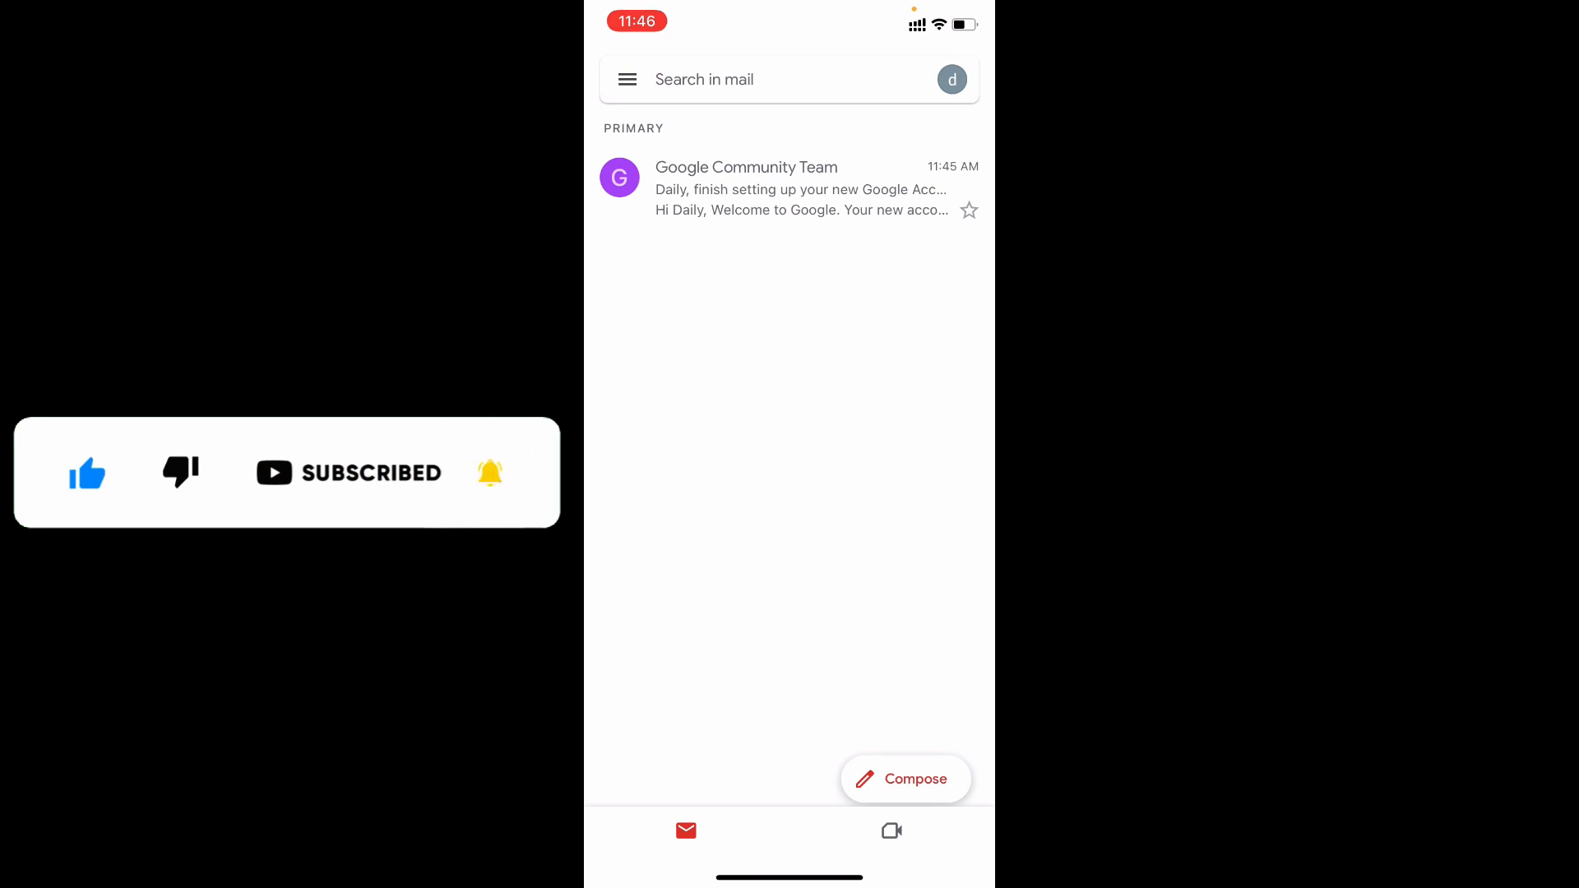